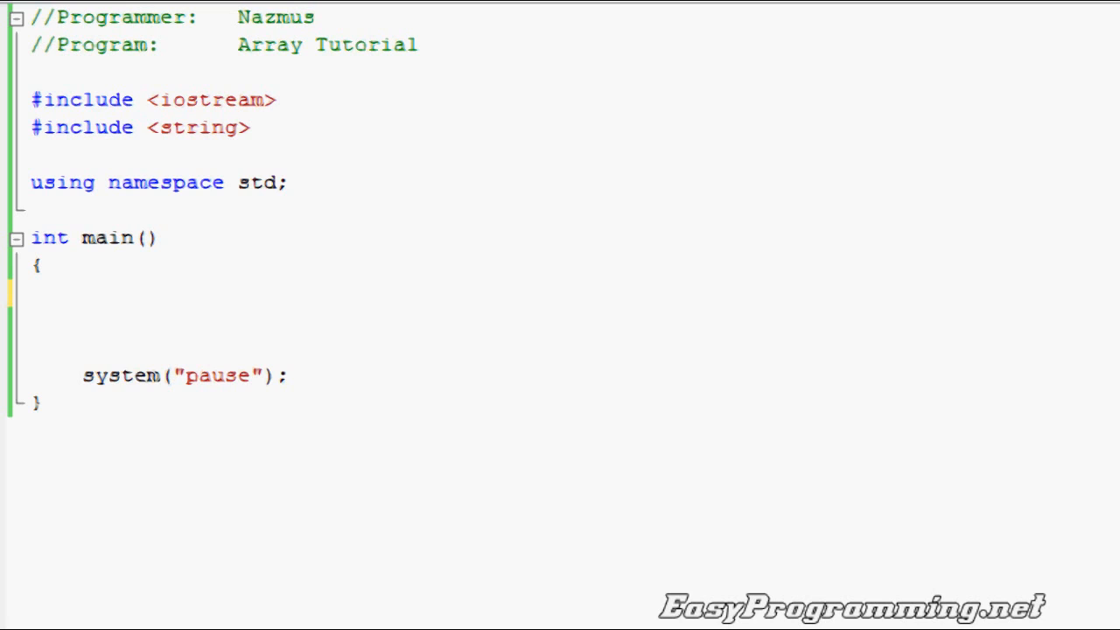
mouse_move(473, 480)
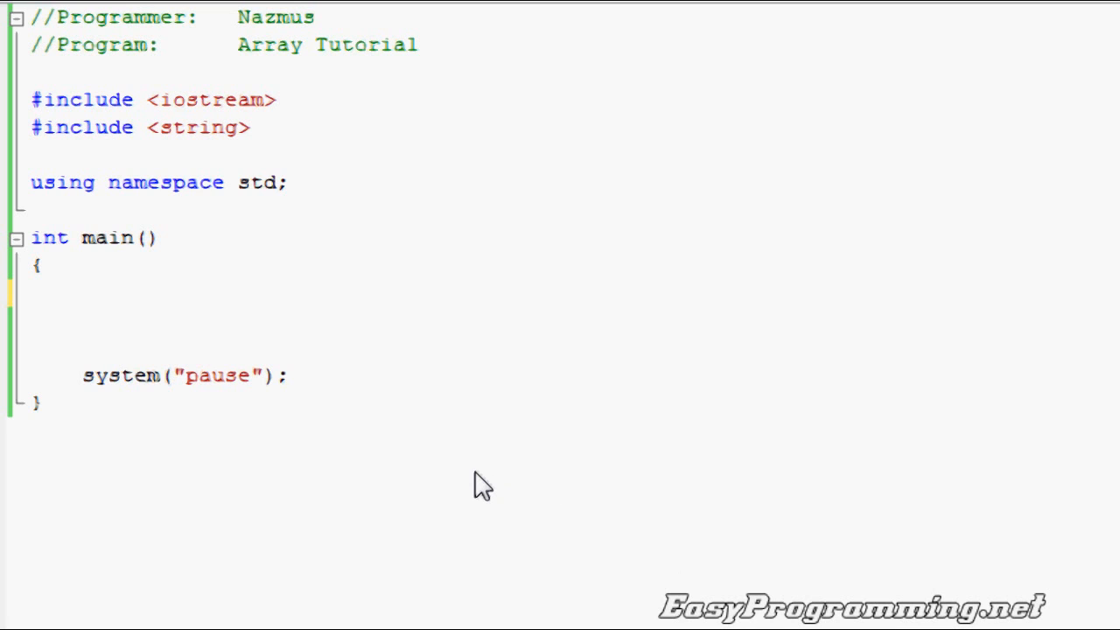
mouse_move(256, 138)
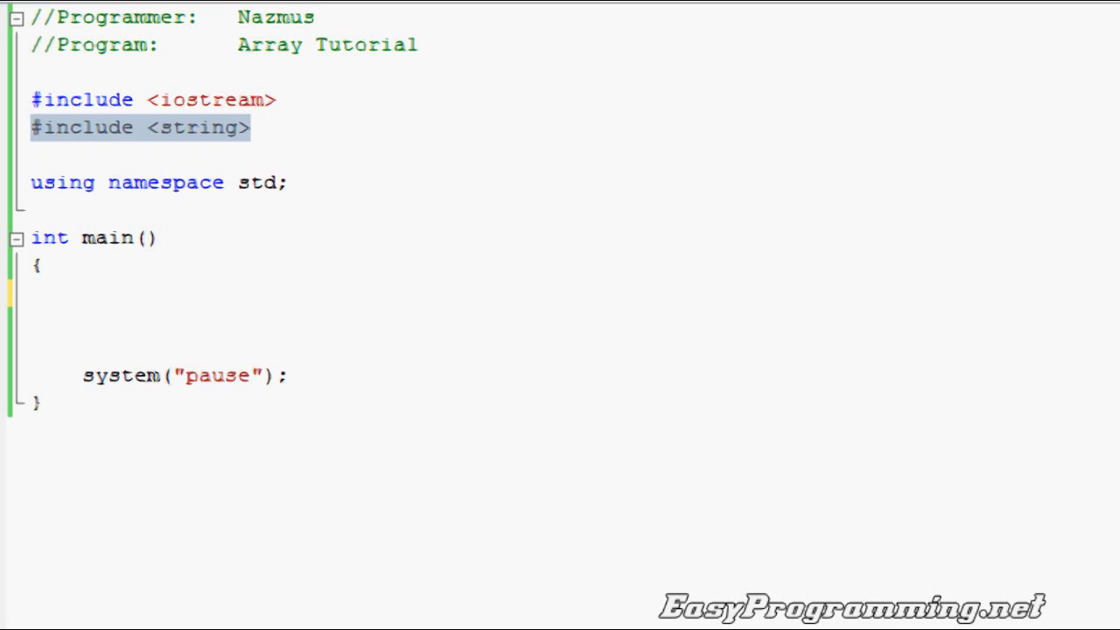
mouse_move(925, 213)
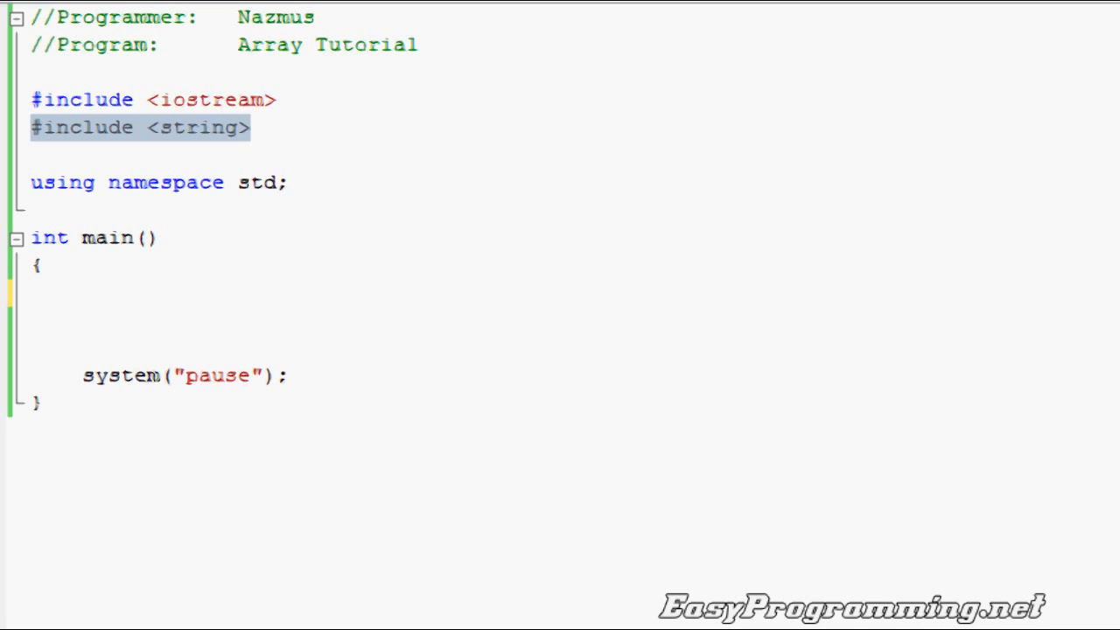
mouse_move(210, 315)
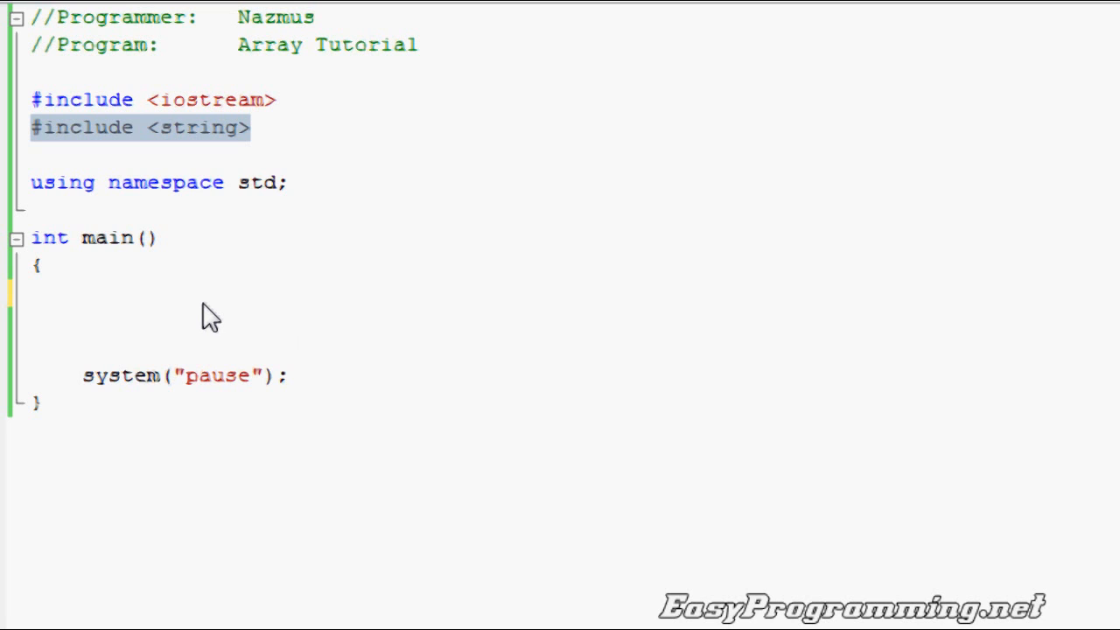
mouse_move(203, 297)
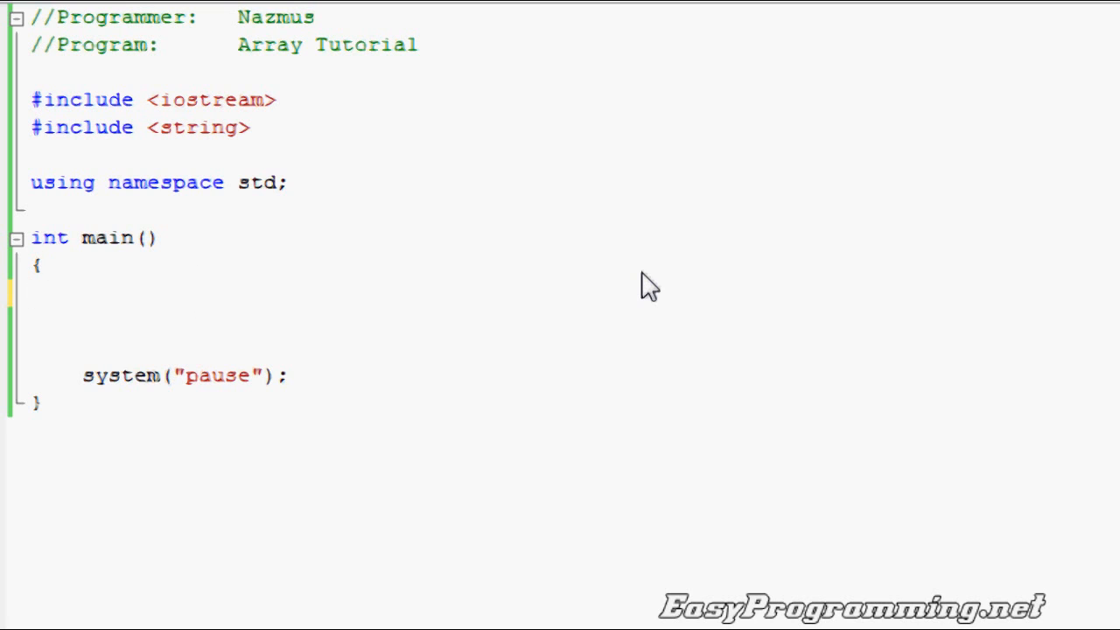
Step: Declare string name[5]; inside main and highlight the array name
text(string)
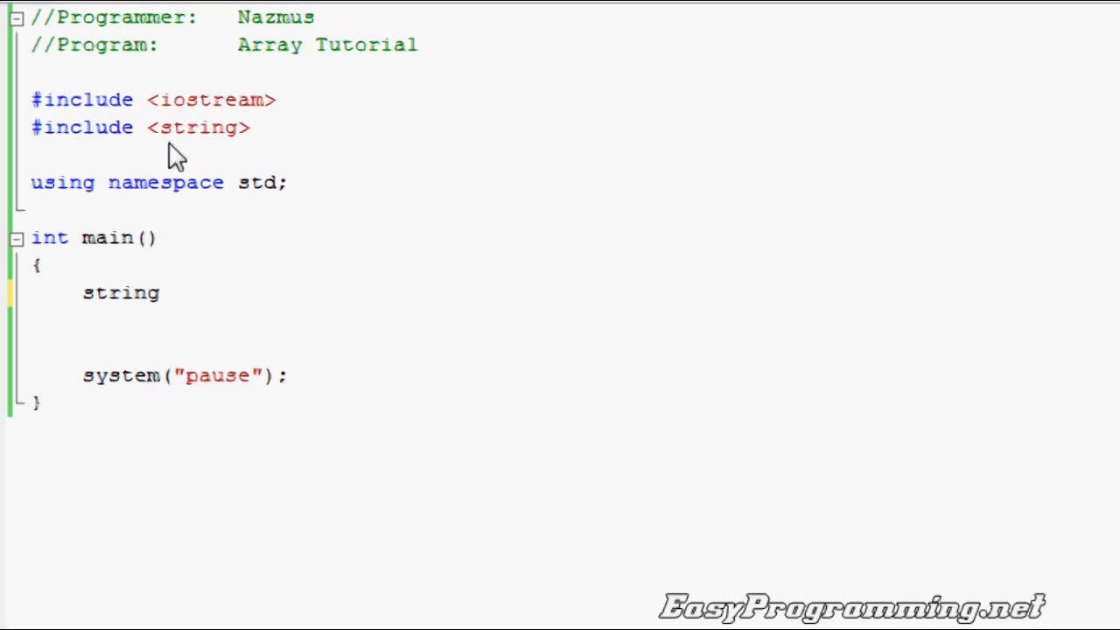
mouse_move(130, 199)
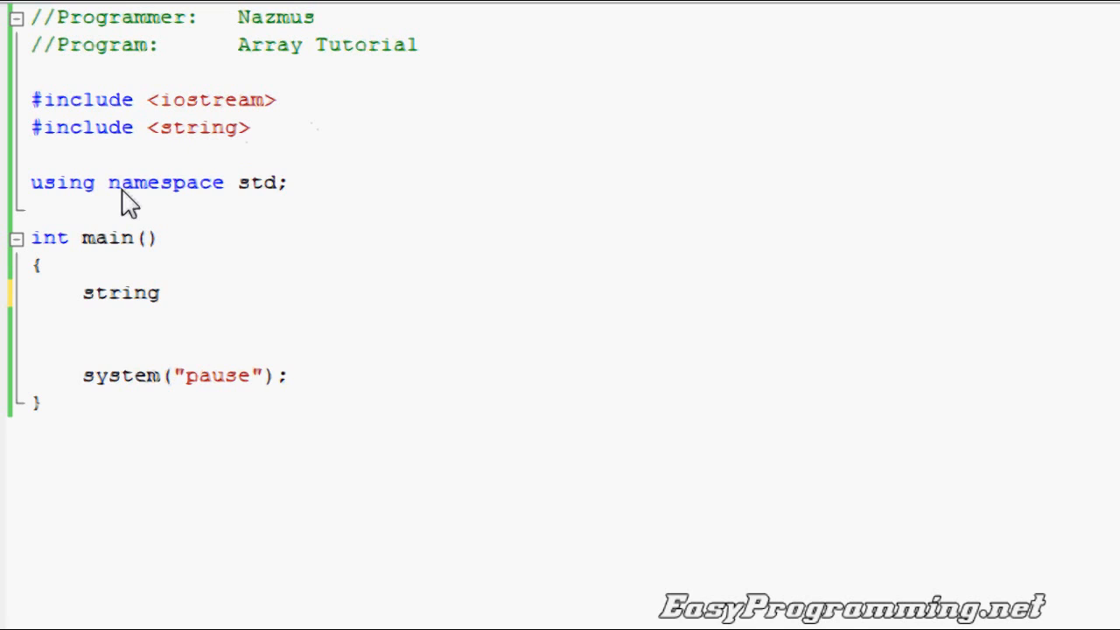
mouse_move(213, 292)
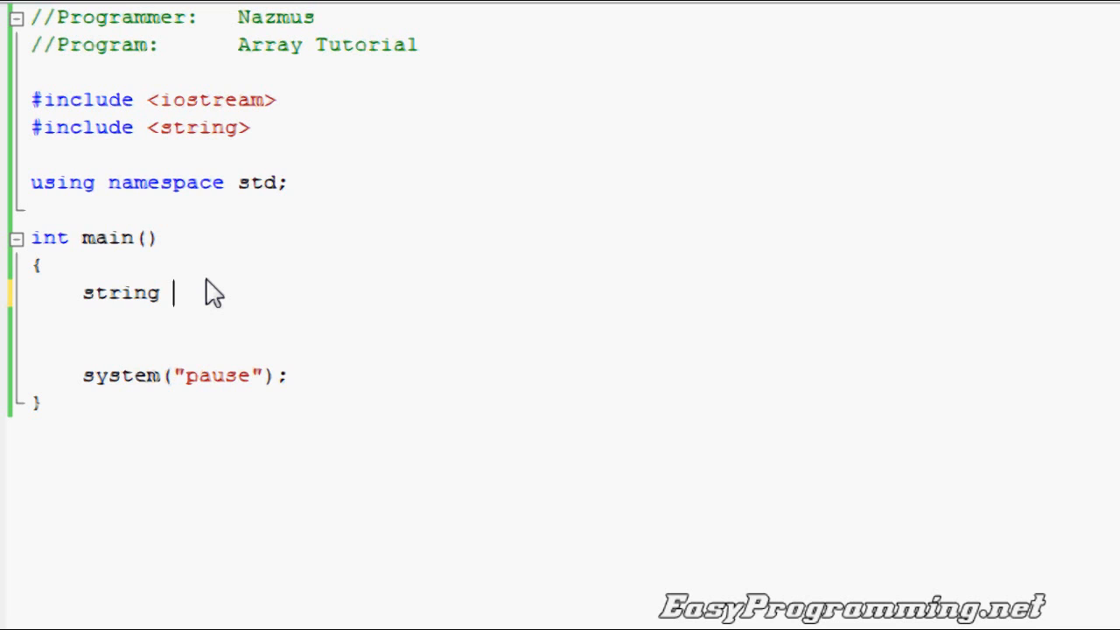
text(name)
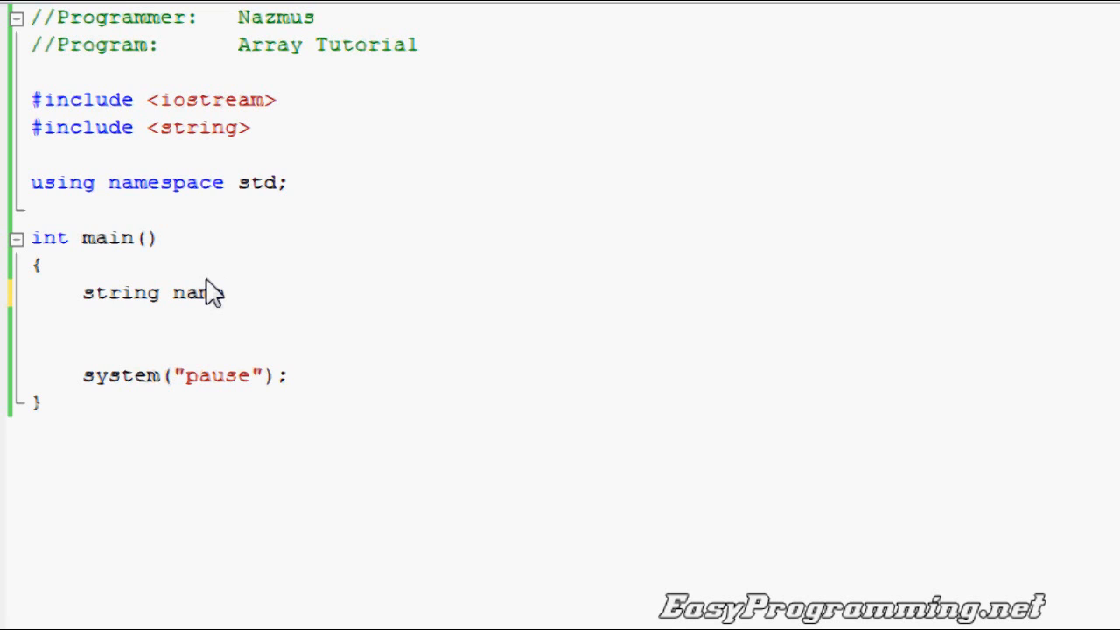
text(s[5];)
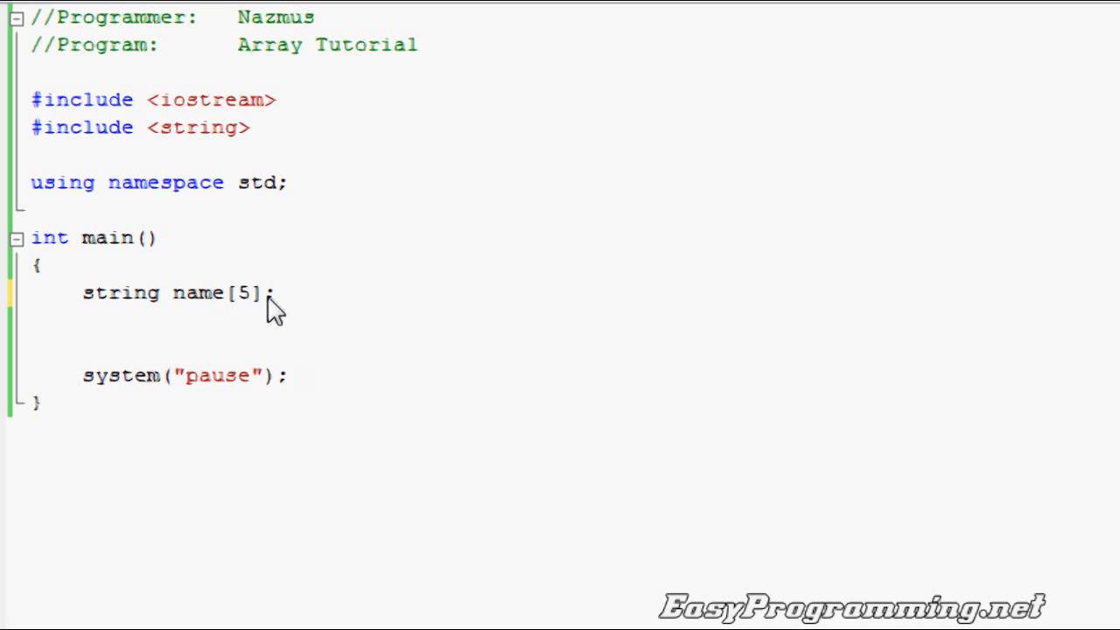
mouse_move(254, 311)
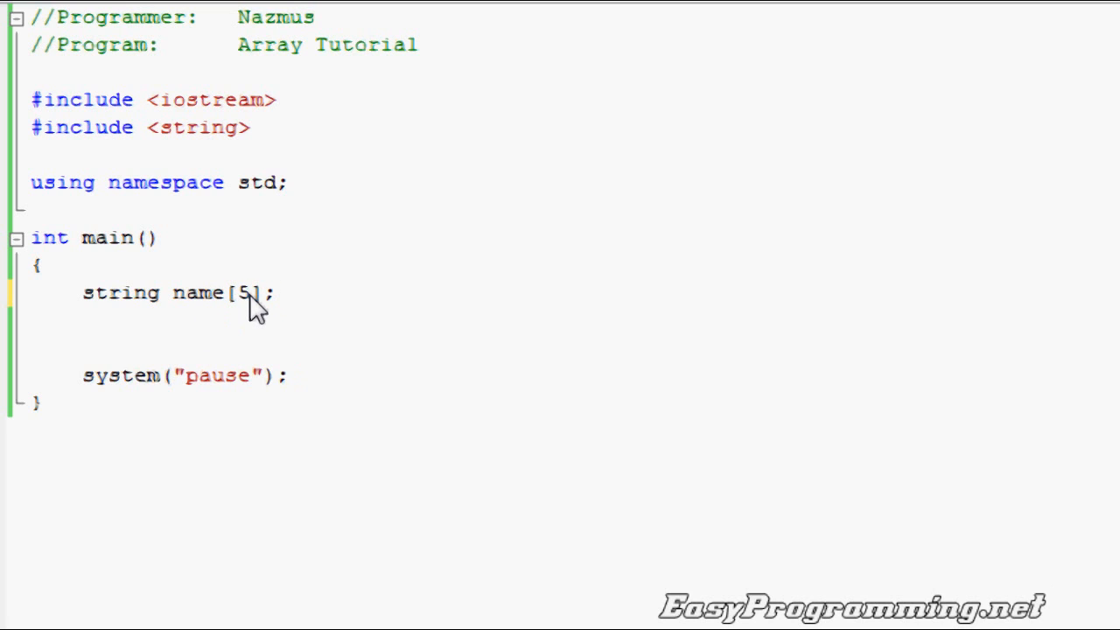
double_click(198, 292)
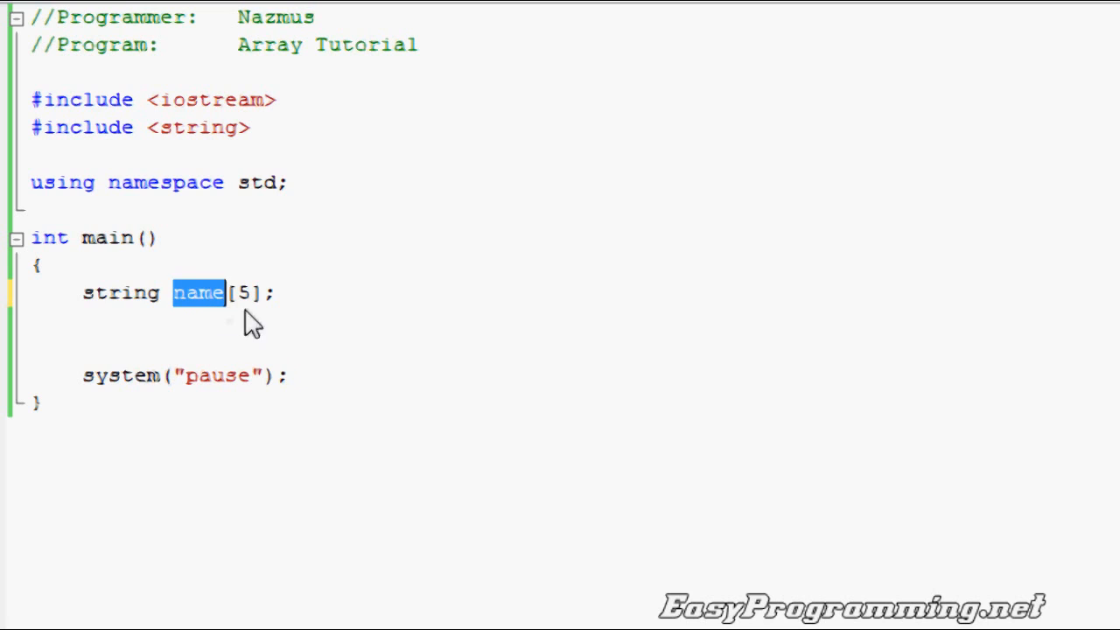
mouse_move(419, 363)
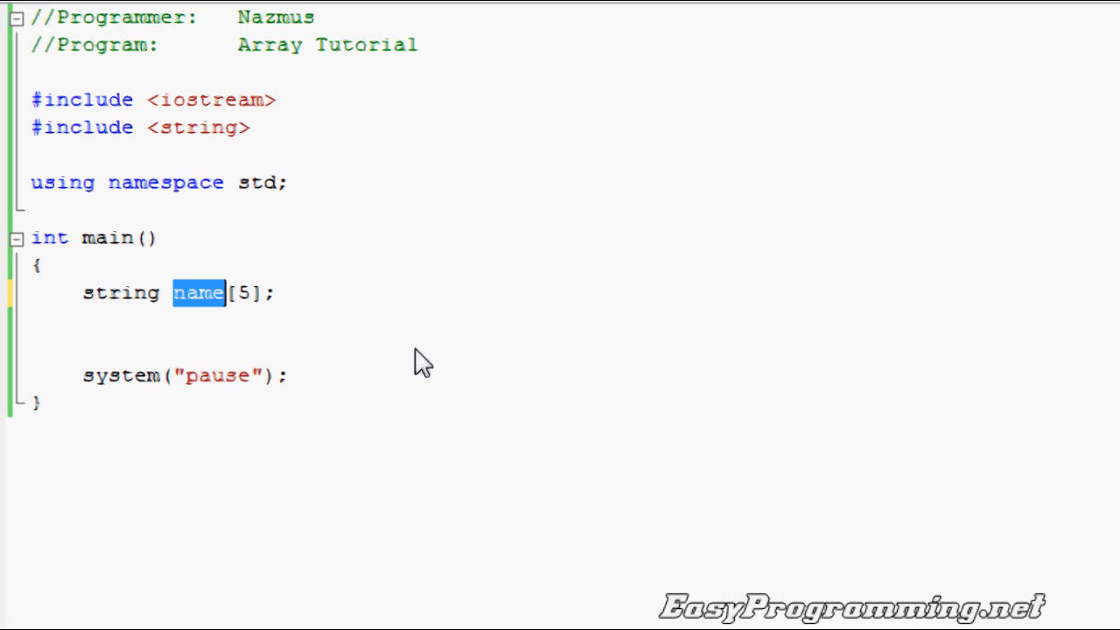
mouse_move(444, 352)
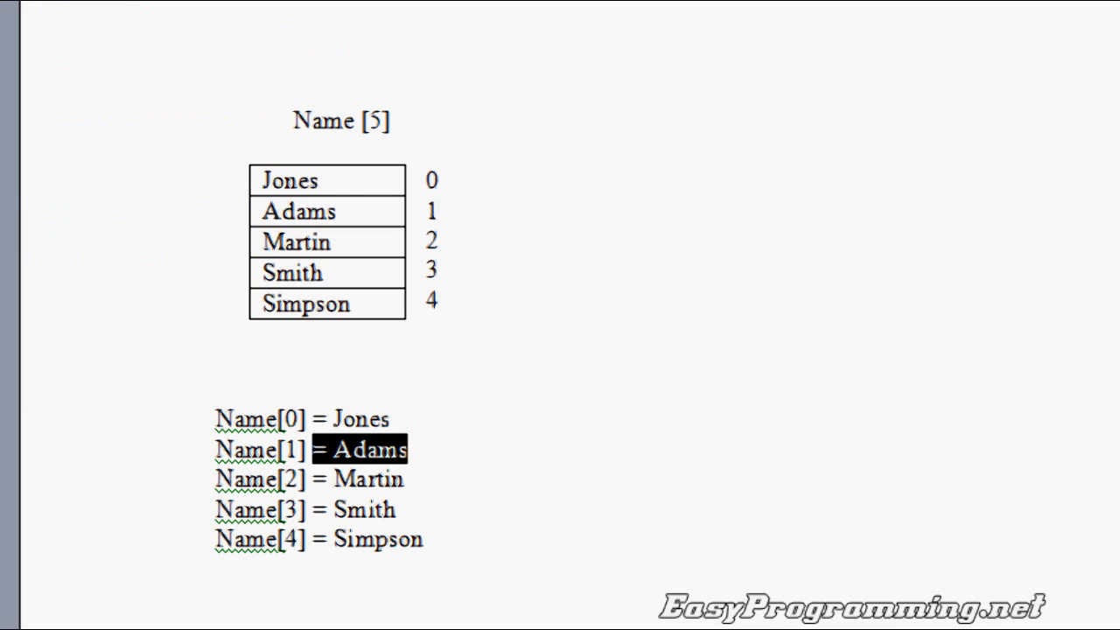
mouse_move(530, 299)
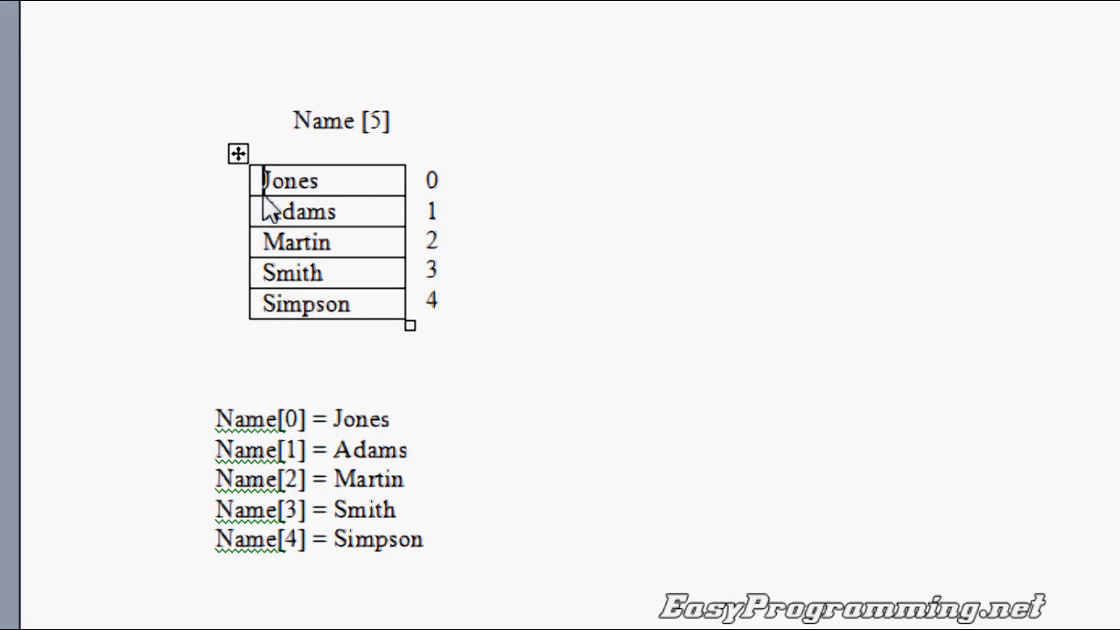
mouse_move(298, 319)
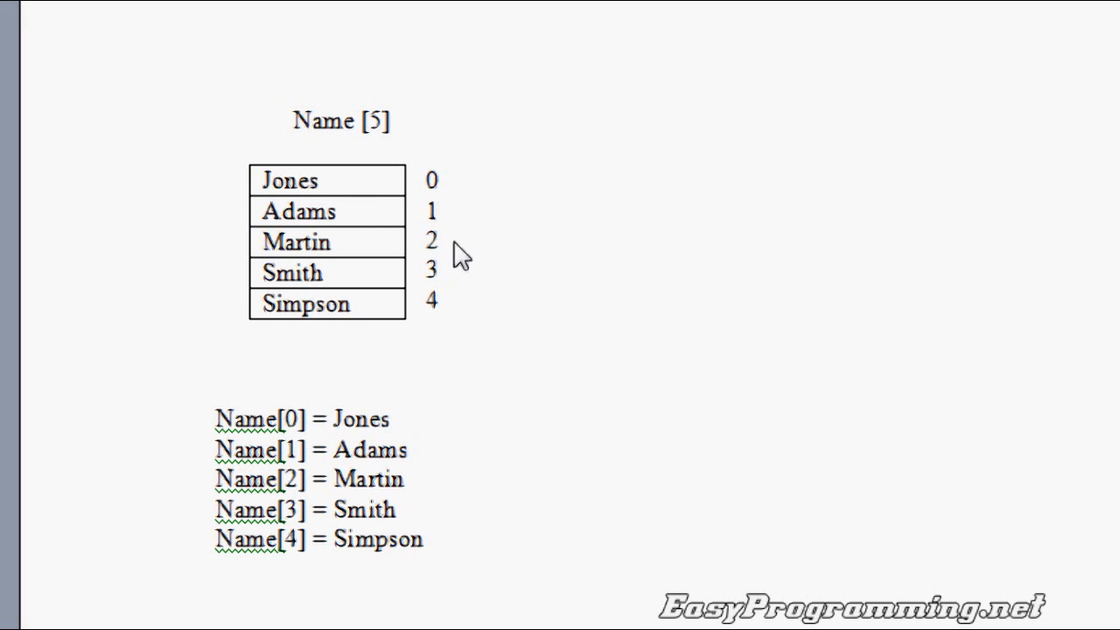
Step: Show the Word diagram of the Name[5] array with subscripts 0 to 4
click(326, 254)
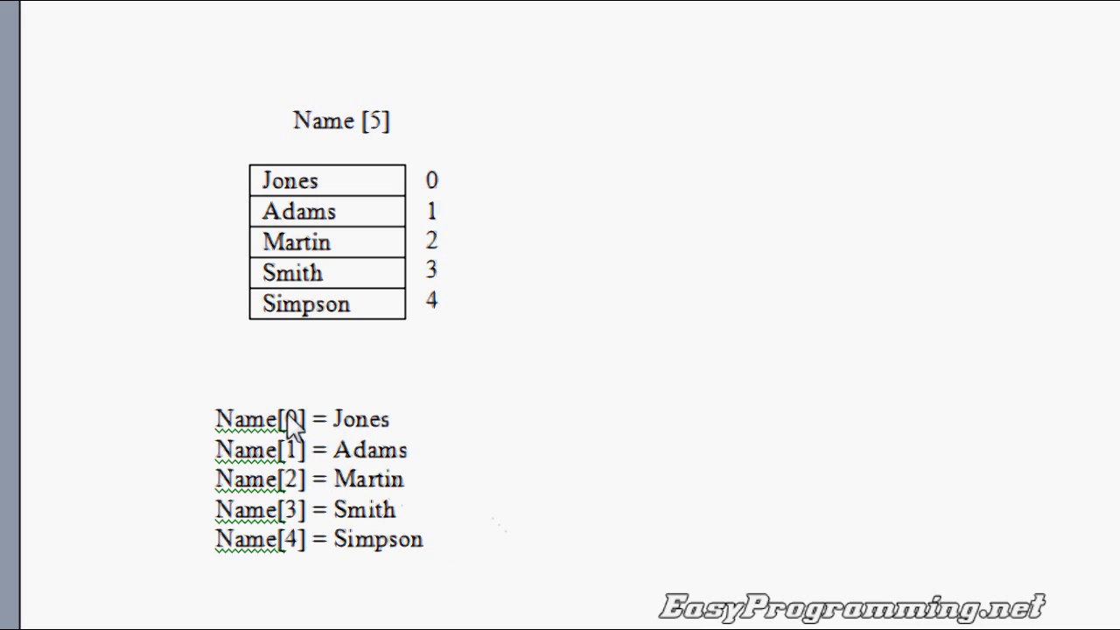
mouse_move(480, 371)
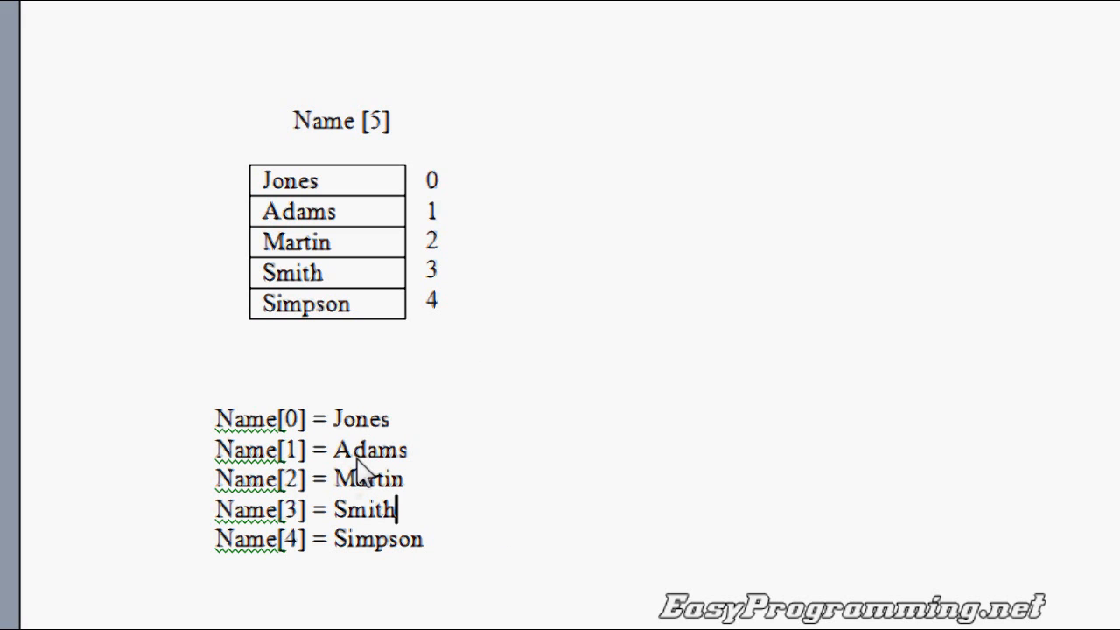
mouse_move(483, 542)
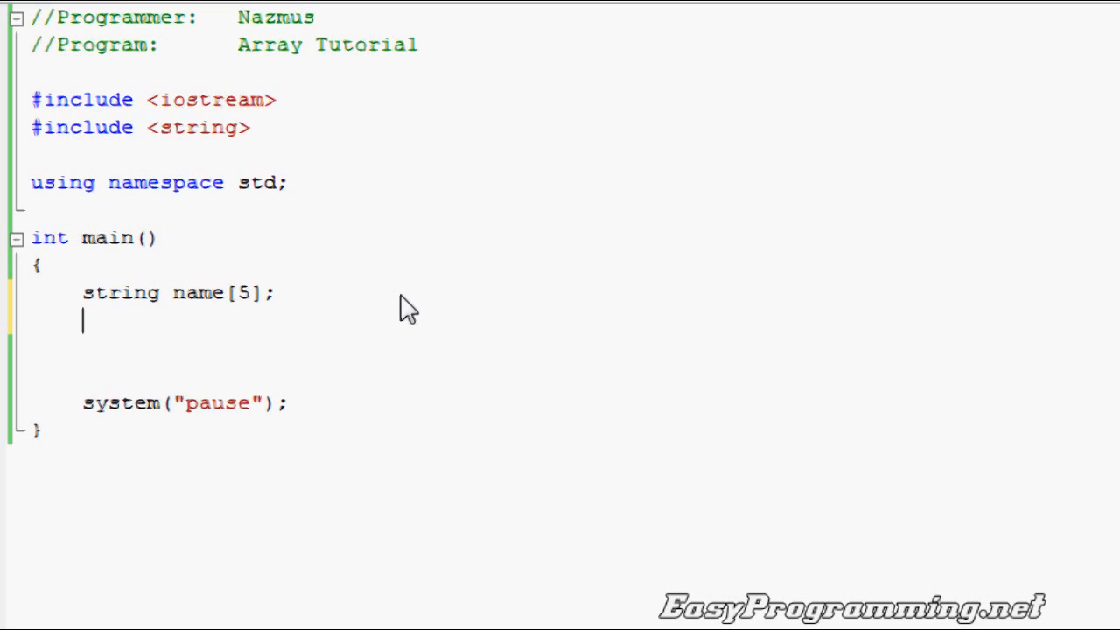
Step: Add int i; below the name array and begin typing a for statement
text(int)
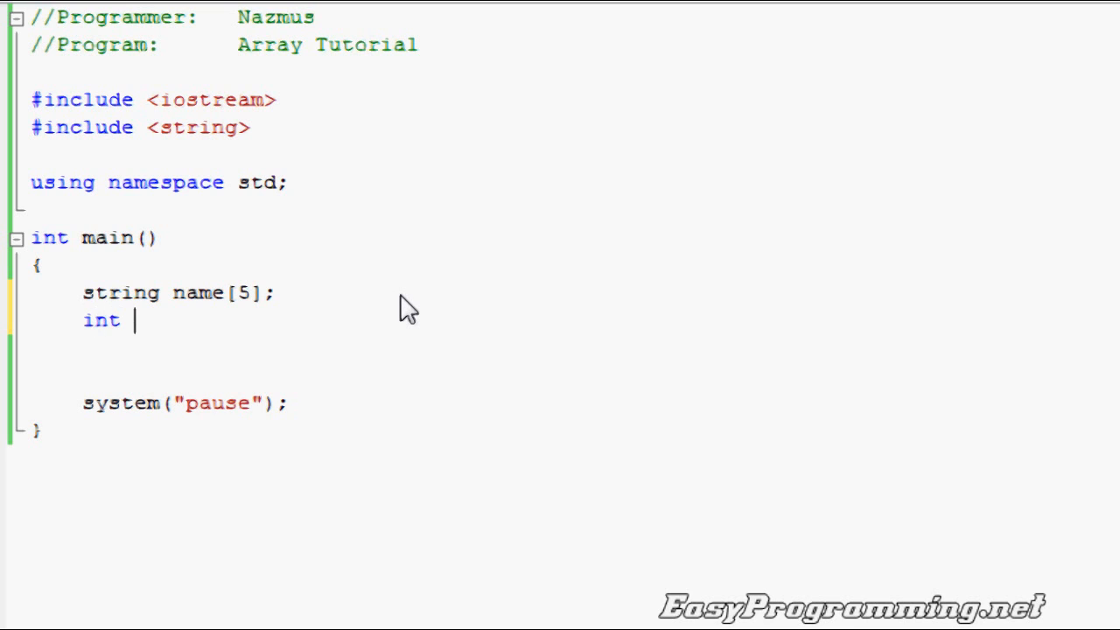
text(i;)
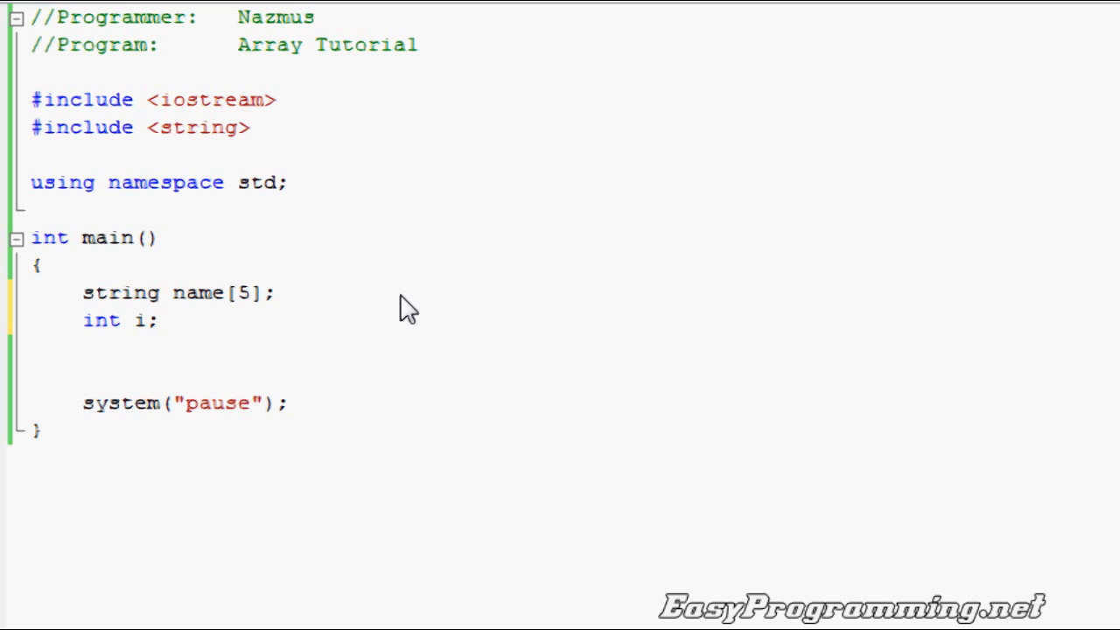
click(83, 351)
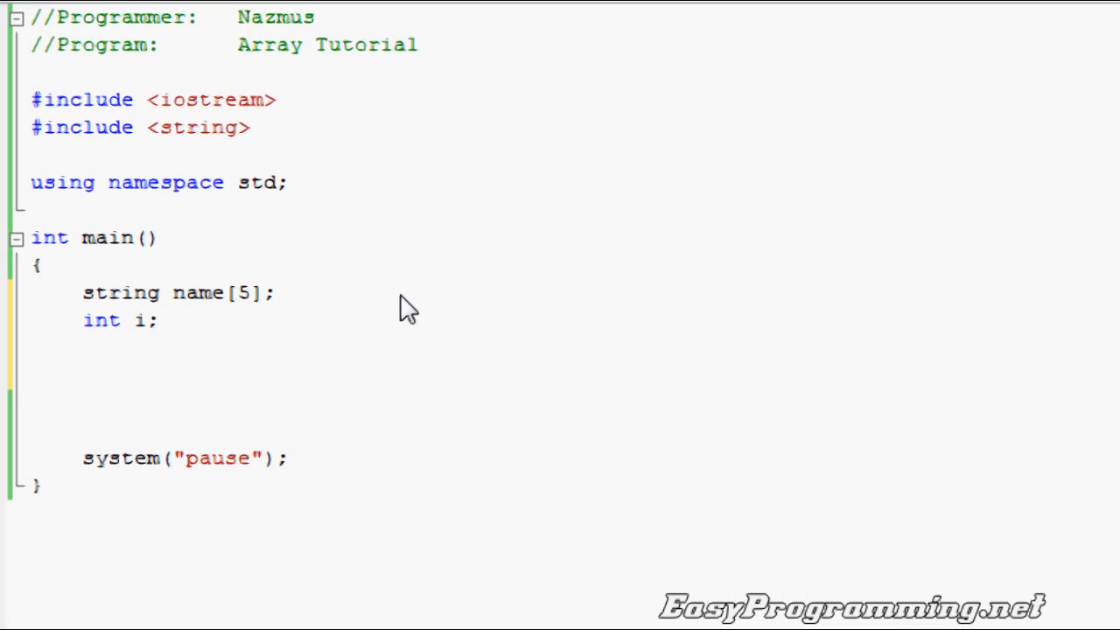
text(for)
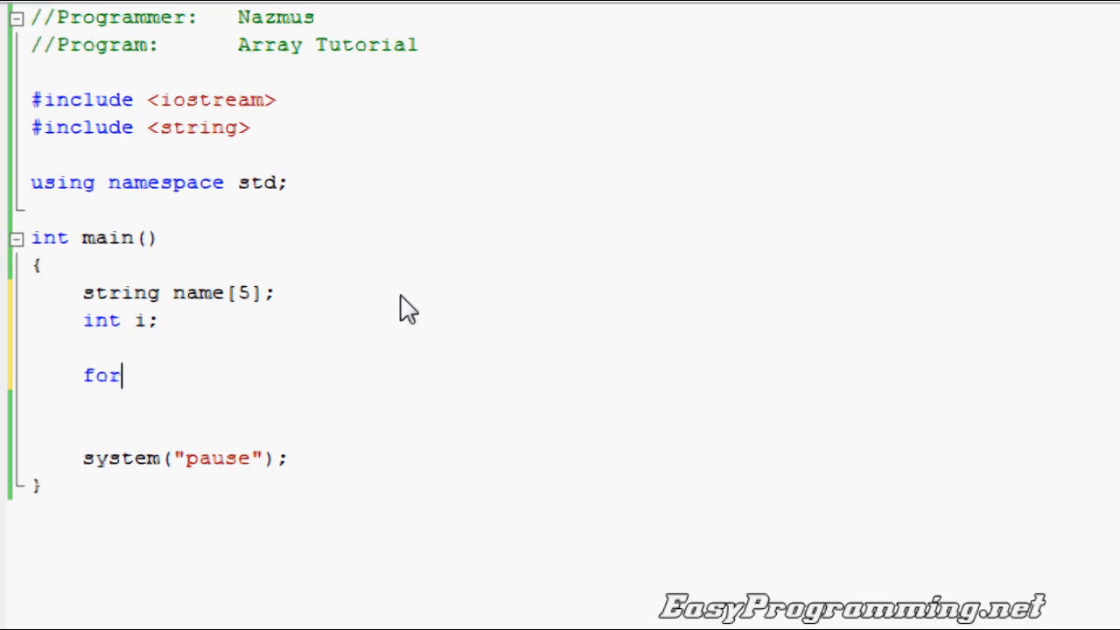
Step: Write the loop header for(i=0;i<=4;i++){ so i runs from 0 to 4
text((i=)
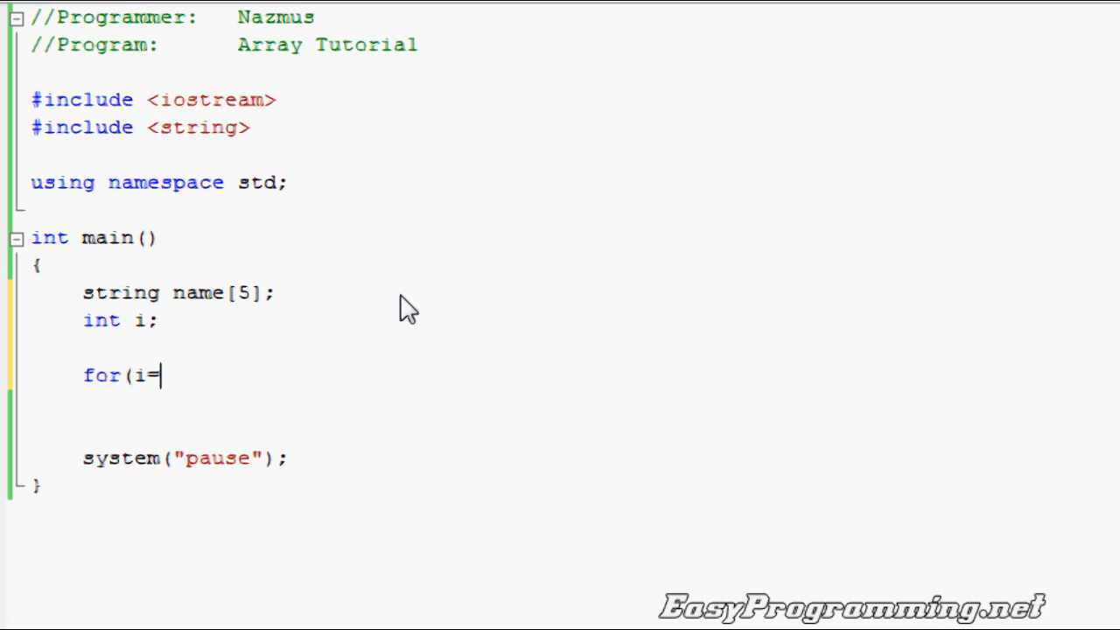
text(0;)
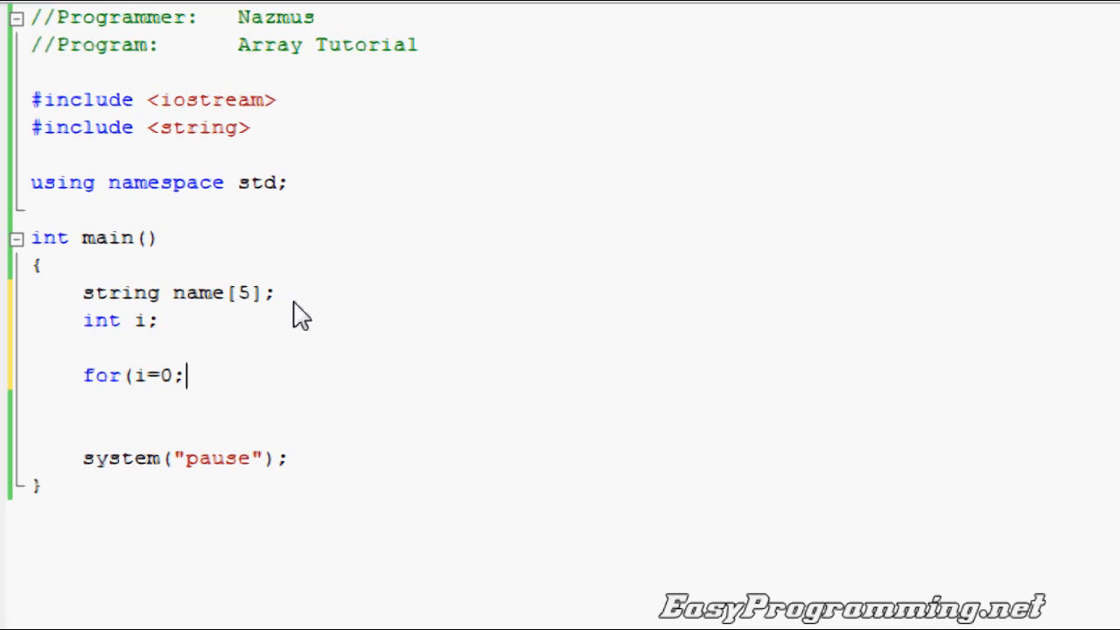
mouse_move(243, 301)
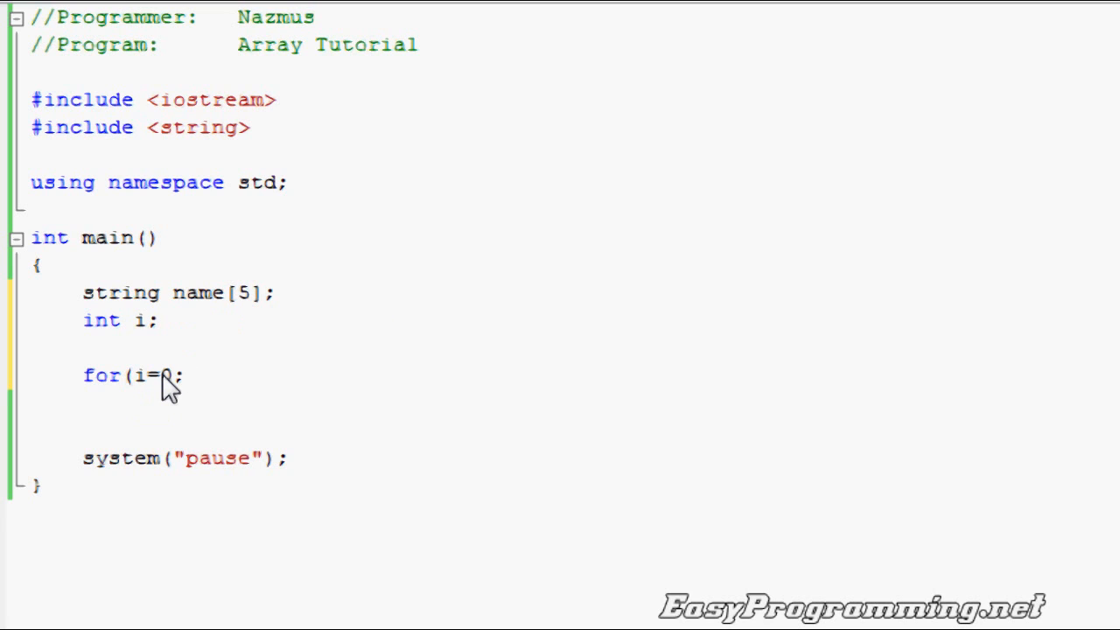
text(i<=4)
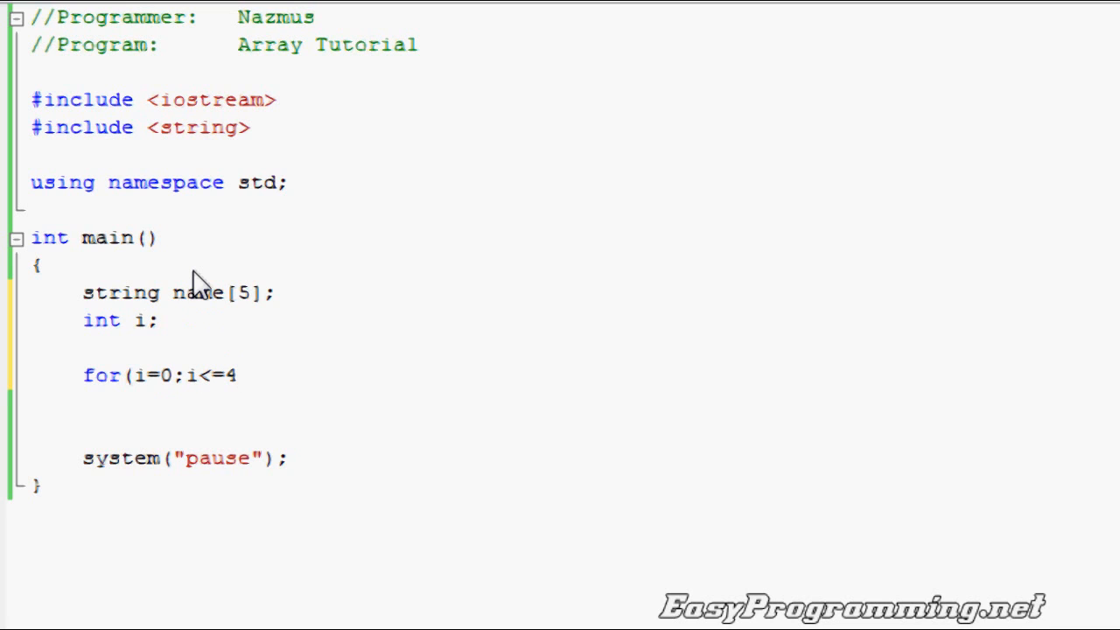
text(;)
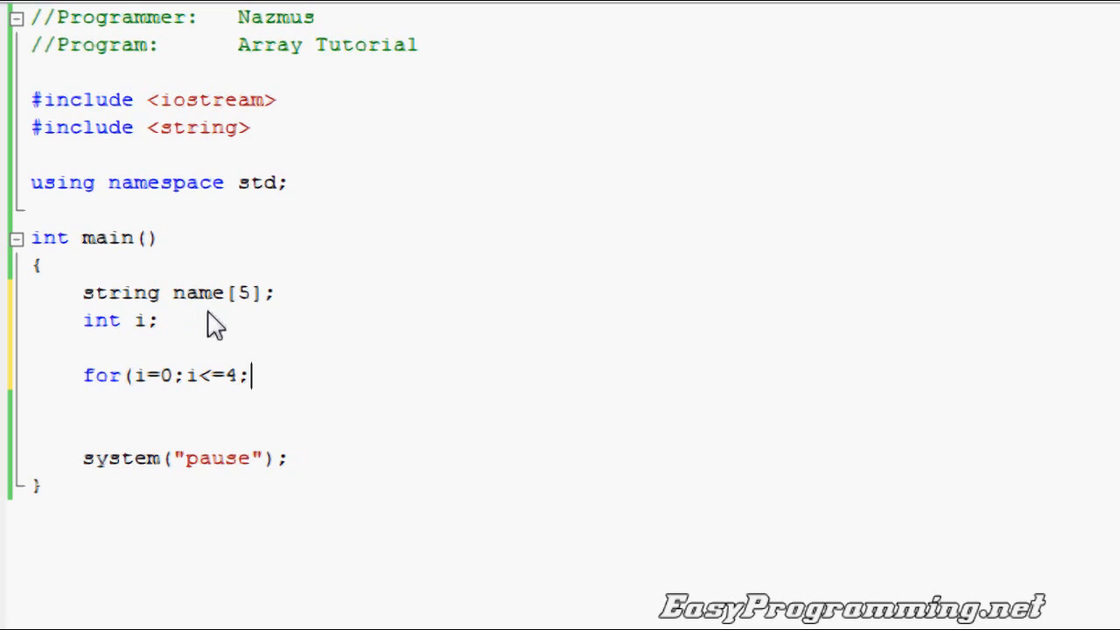
mouse_move(243, 261)
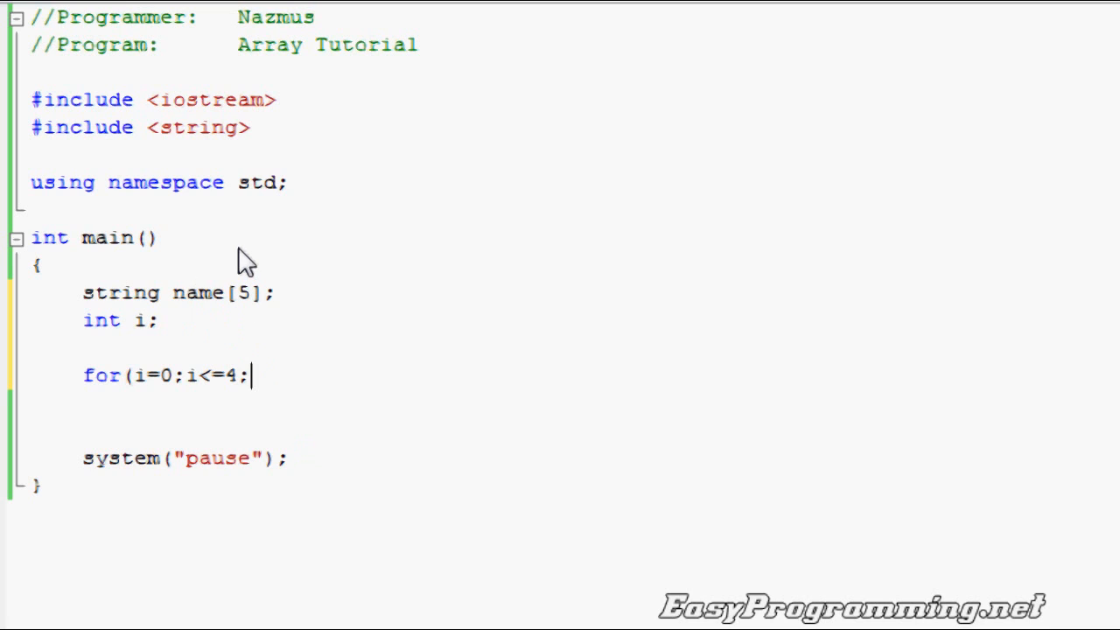
text(i++)
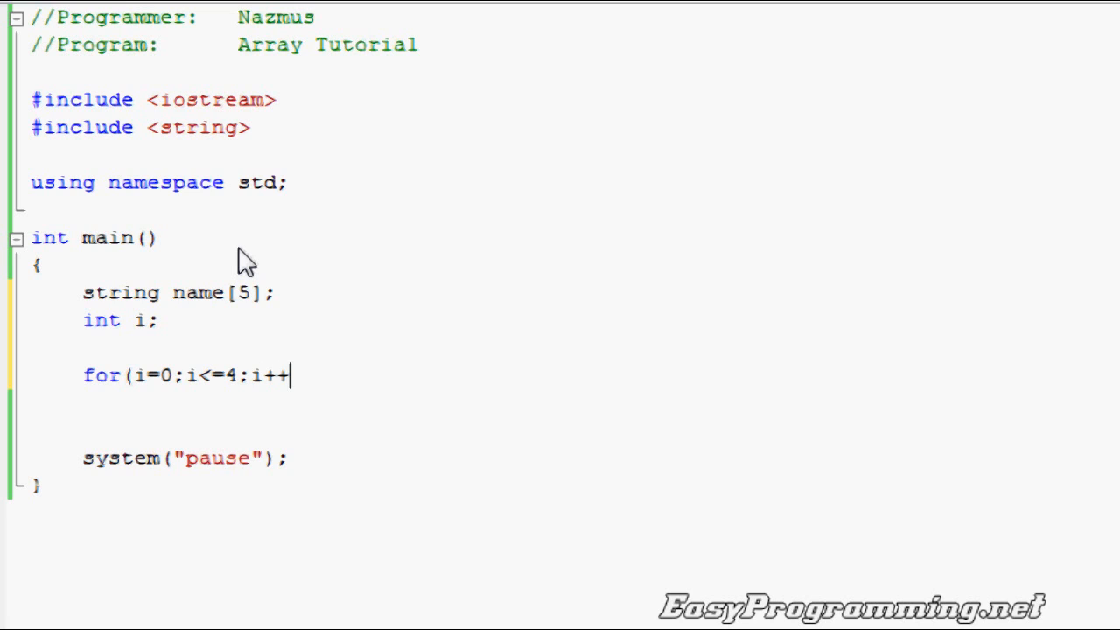
text(){)
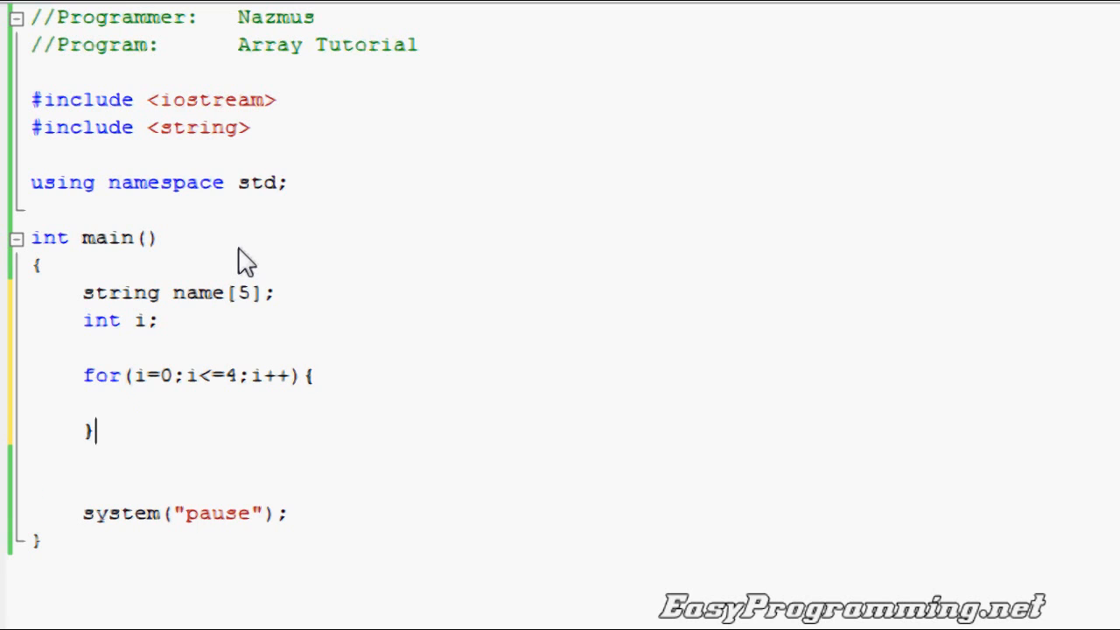
Step: Add cout << "Please enter name: " and cin >> name[i]; inside the loop
text(cout)
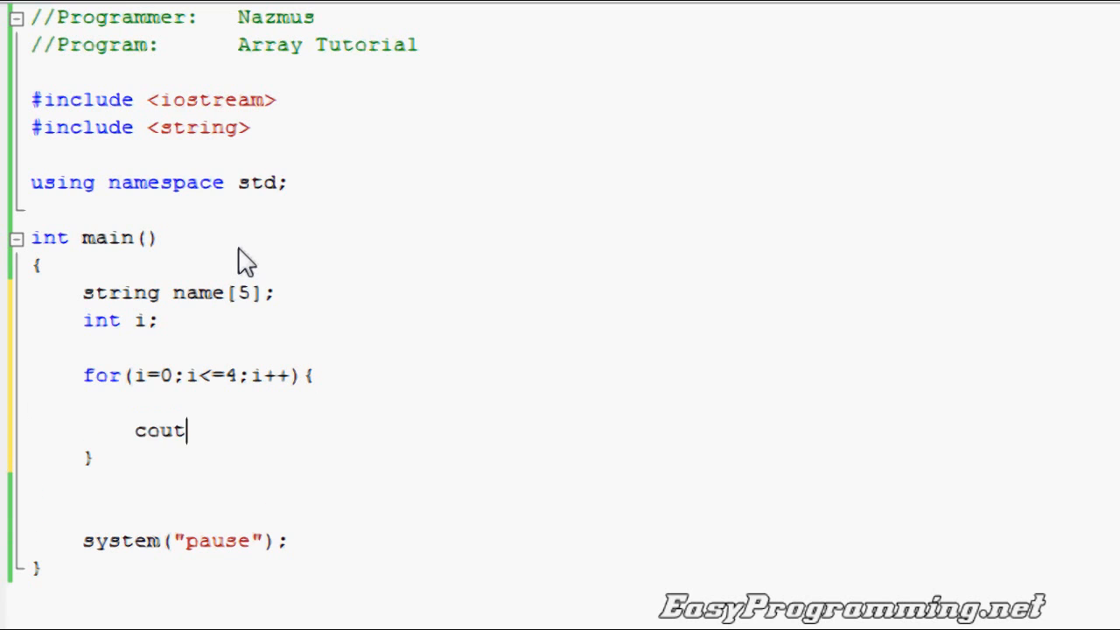
text(<< ")
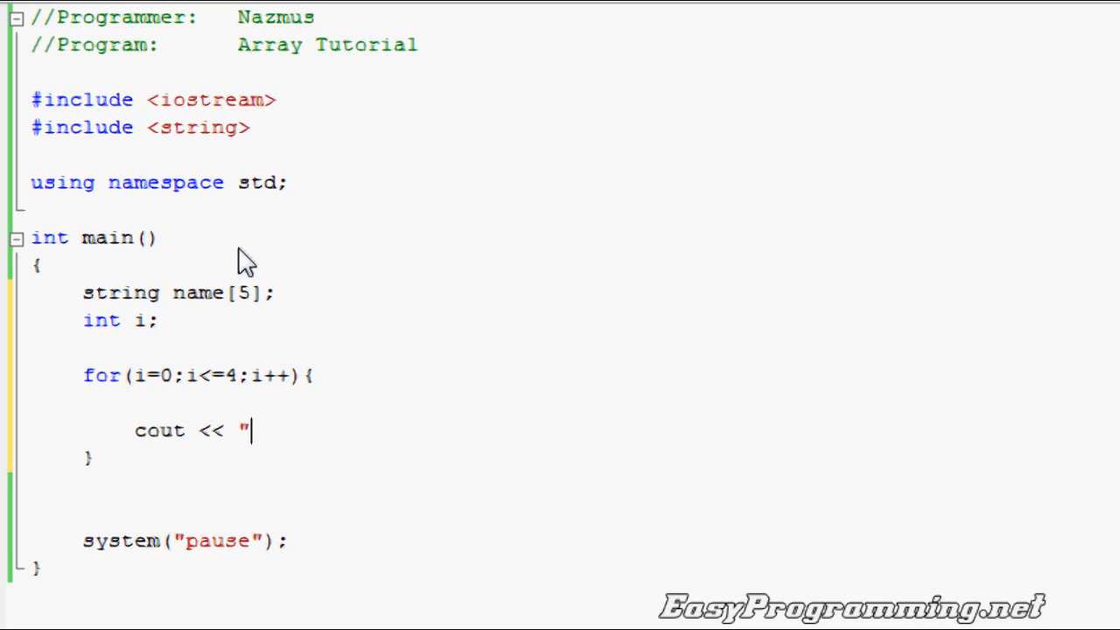
text(Please enter name: ";)
text(cin)
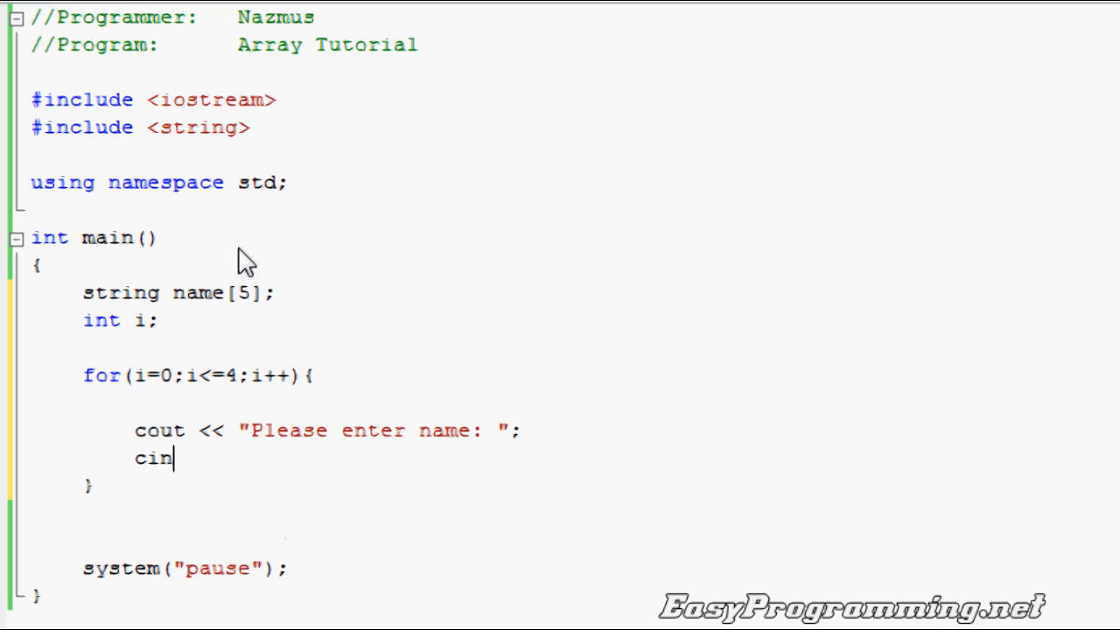
text(>> name[i)
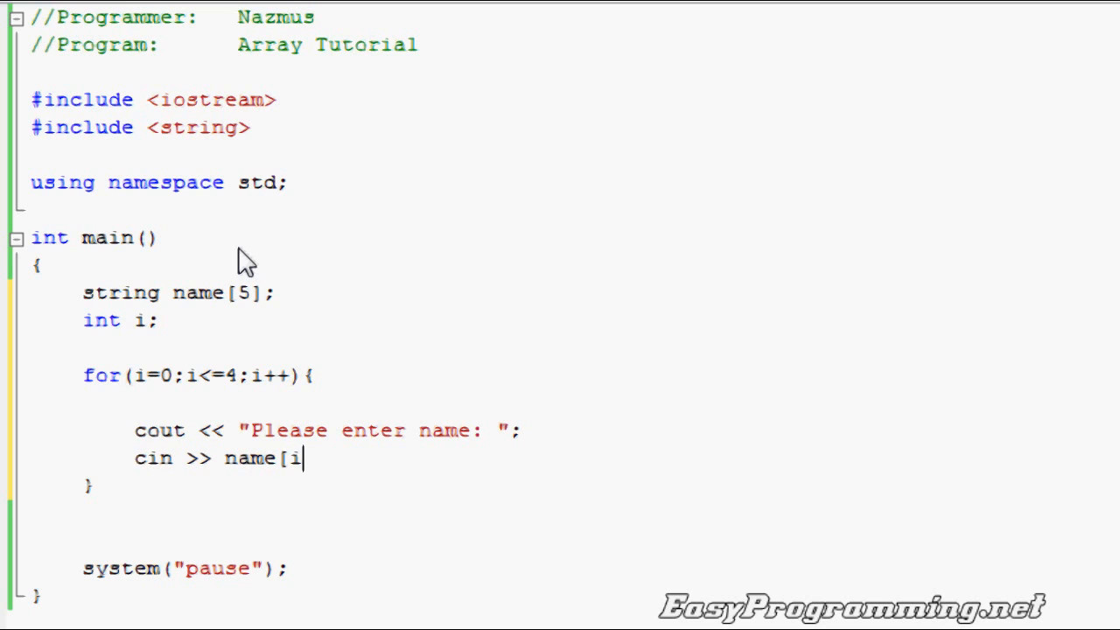
text(];)
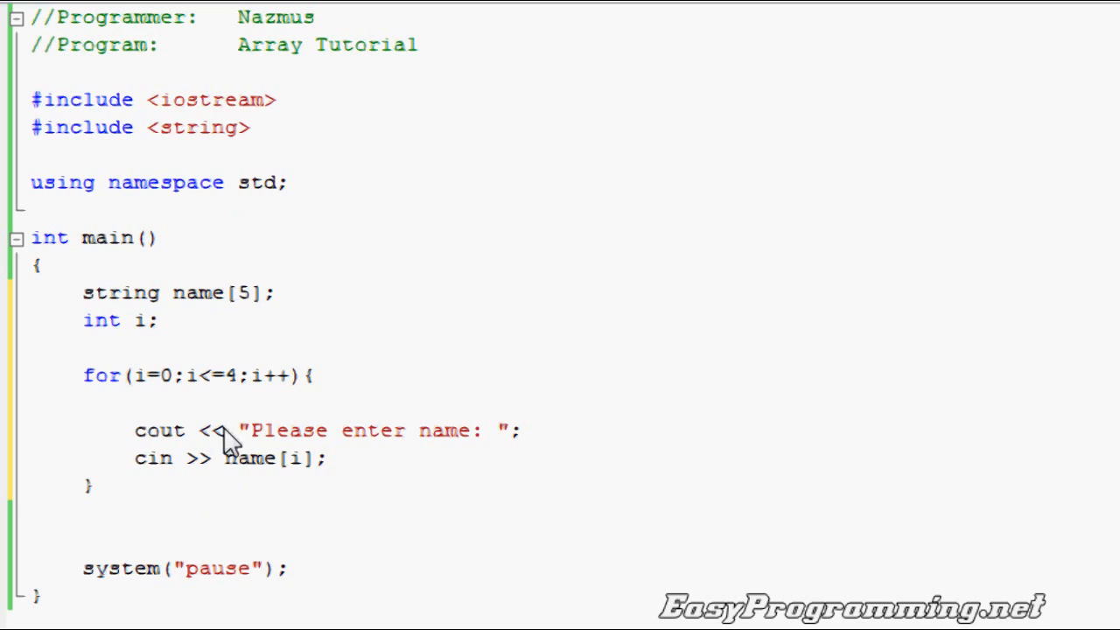
double_click(139, 376)
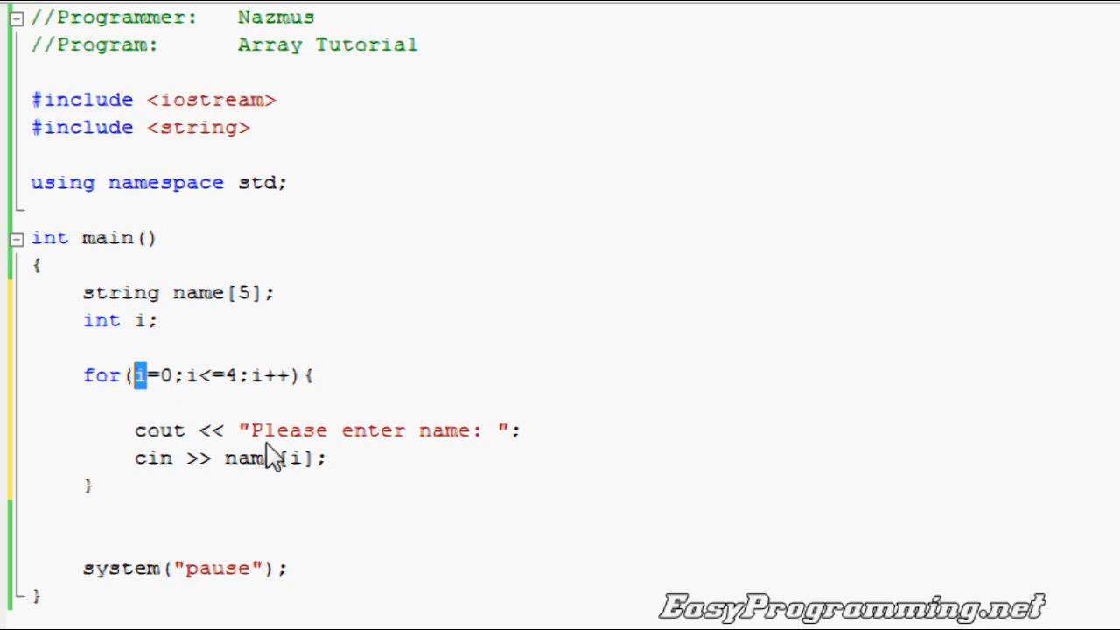
mouse_move(164, 387)
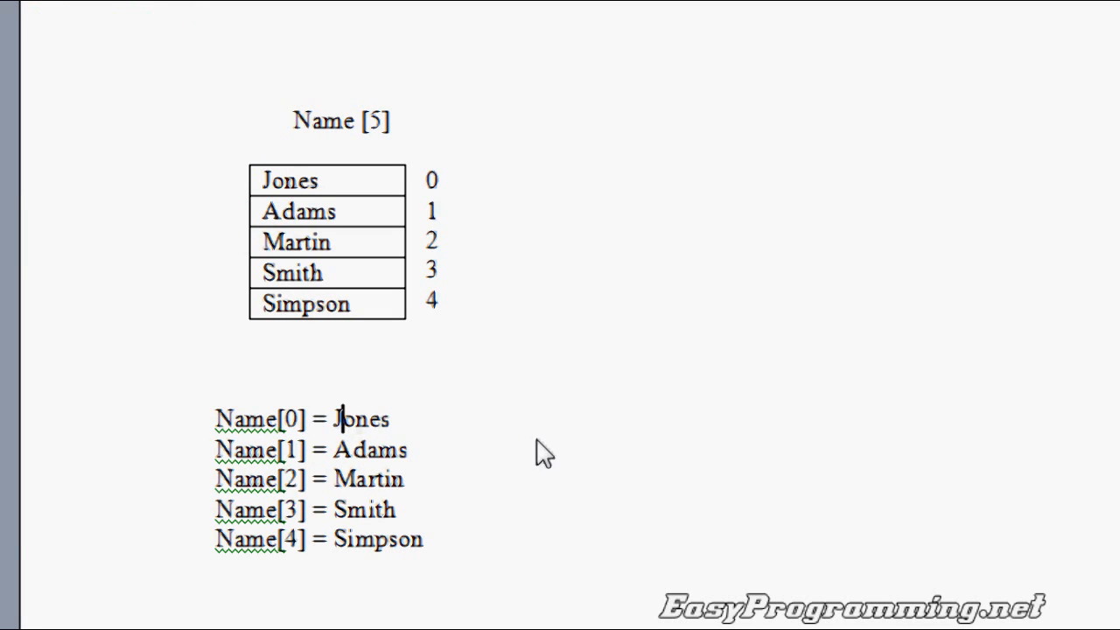
mouse_move(292, 481)
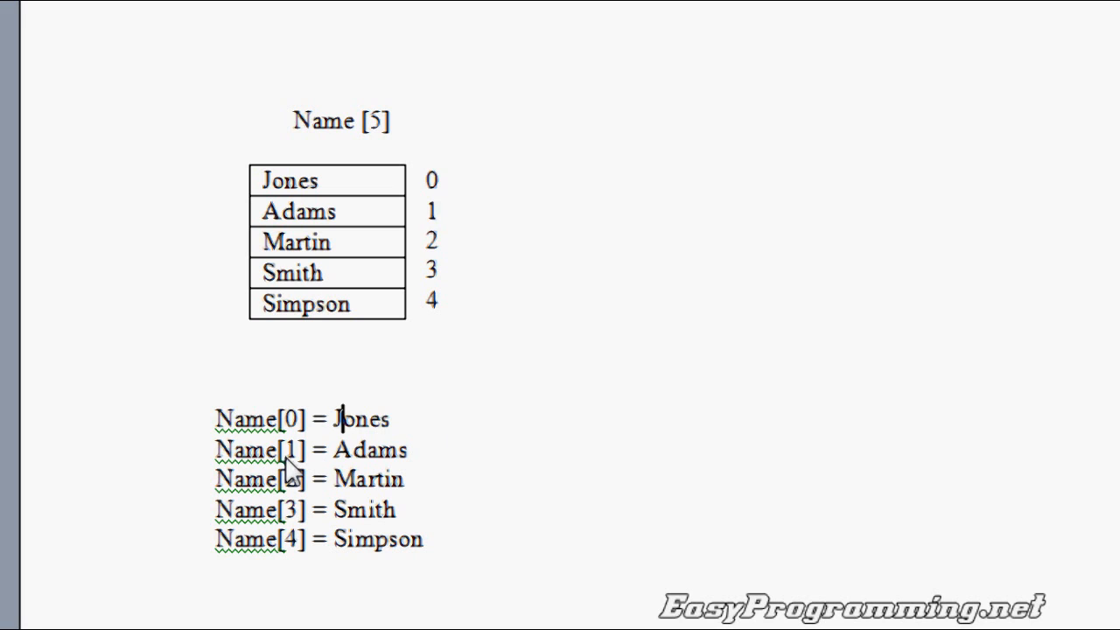
Step: Highlight a name's subscript in the Word array listing
double_click(369, 450)
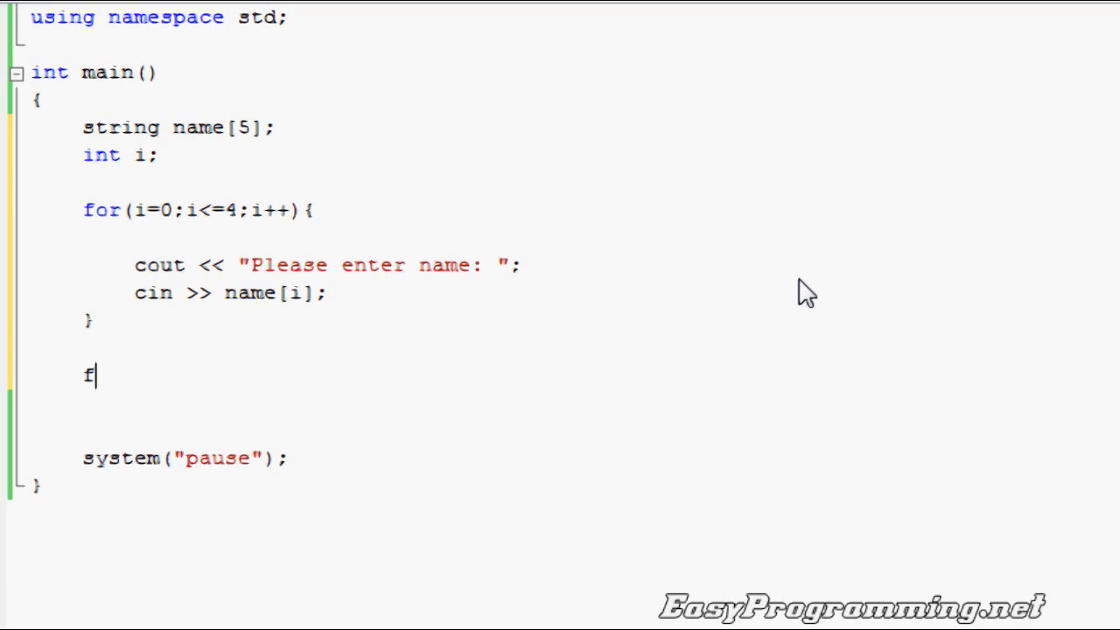
Step: Add cout << endl; and a for(i=0;i<=4;i++) loop printing name[i] with endl
key(Backspace)
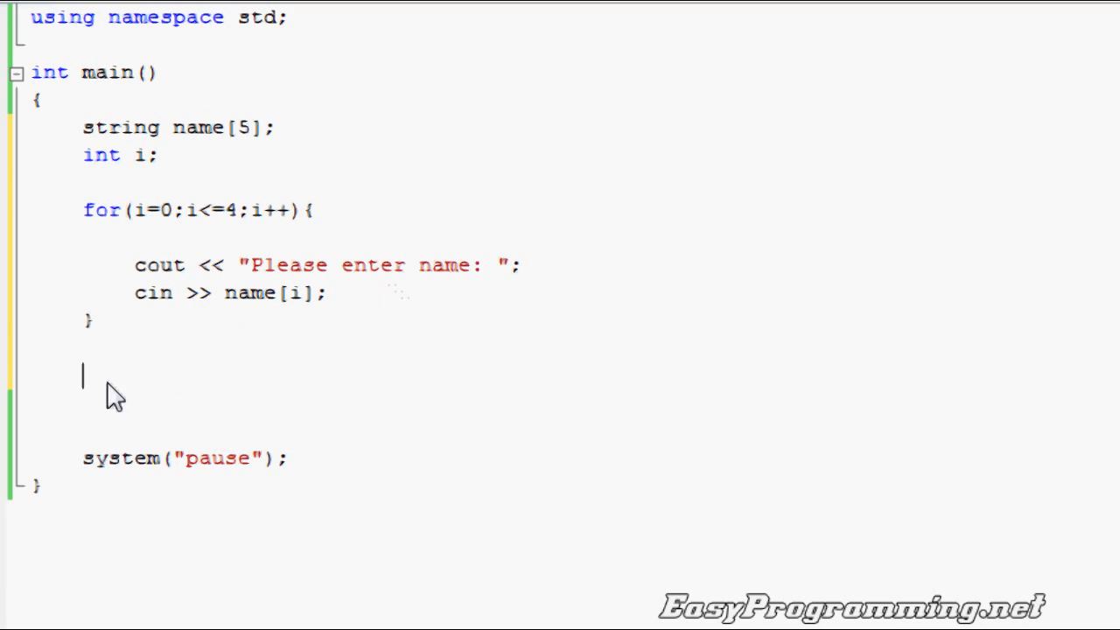
text(cout << endl;)
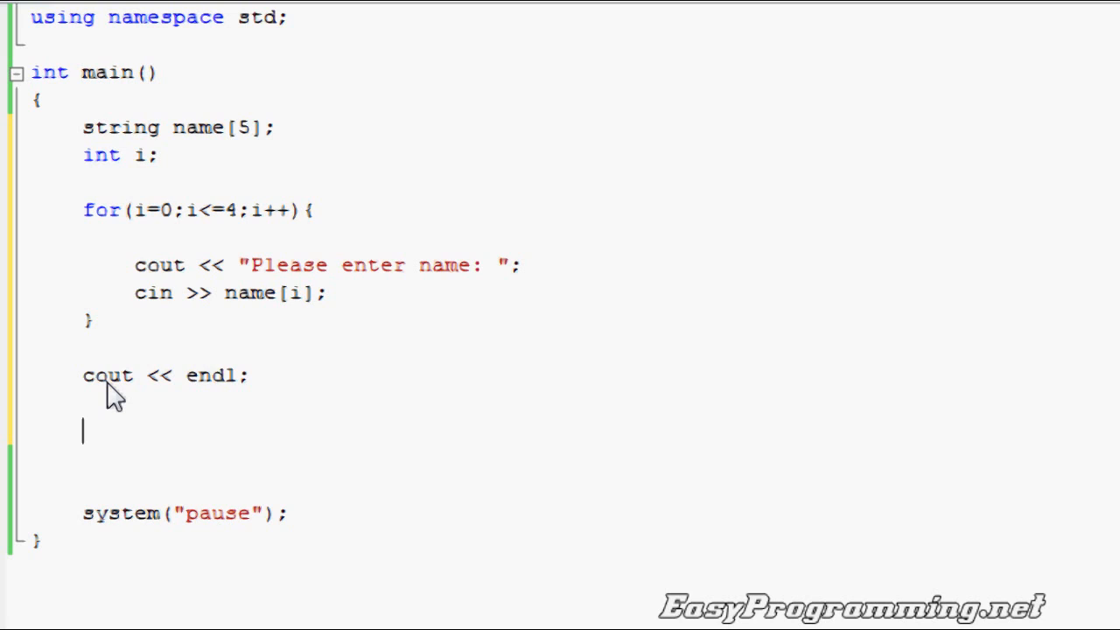
text(for)
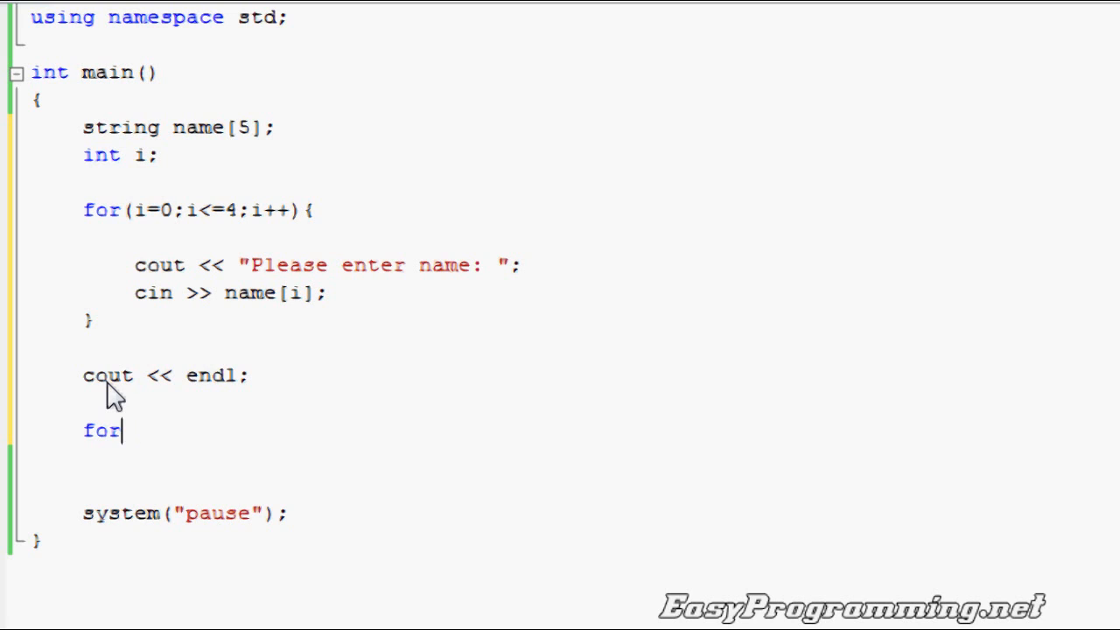
text((i=0)
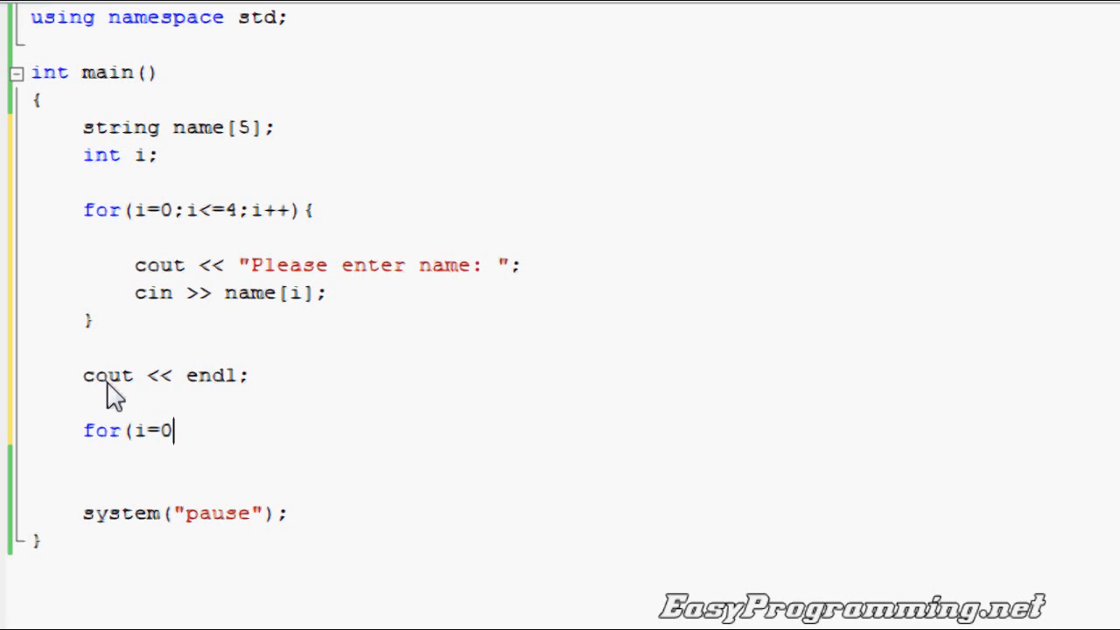
text(;i<=)
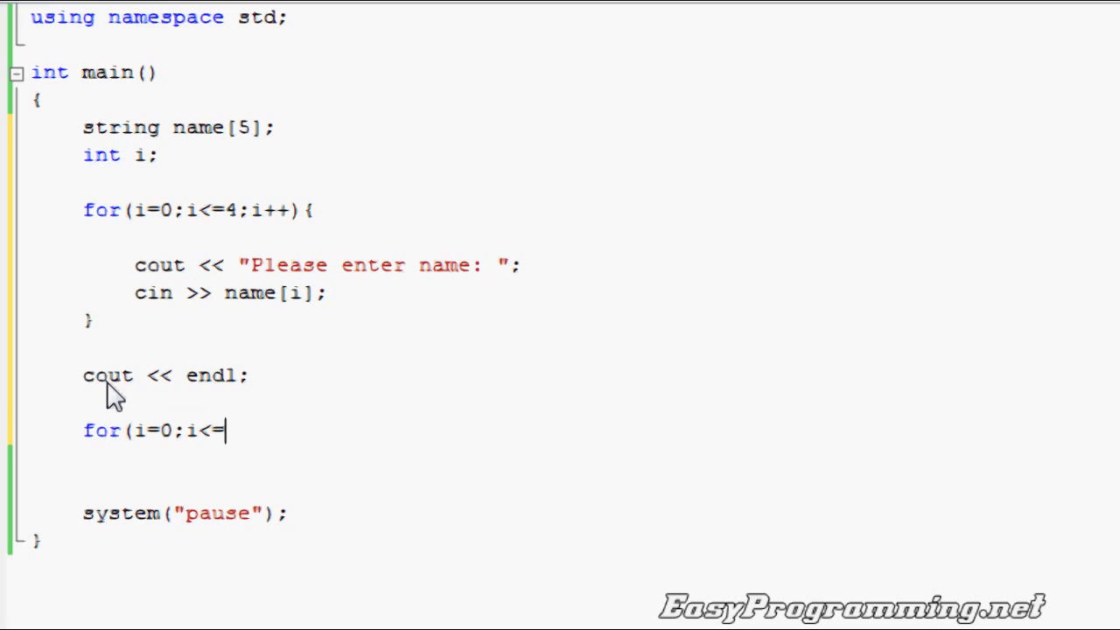
text(4;i++)
text({)
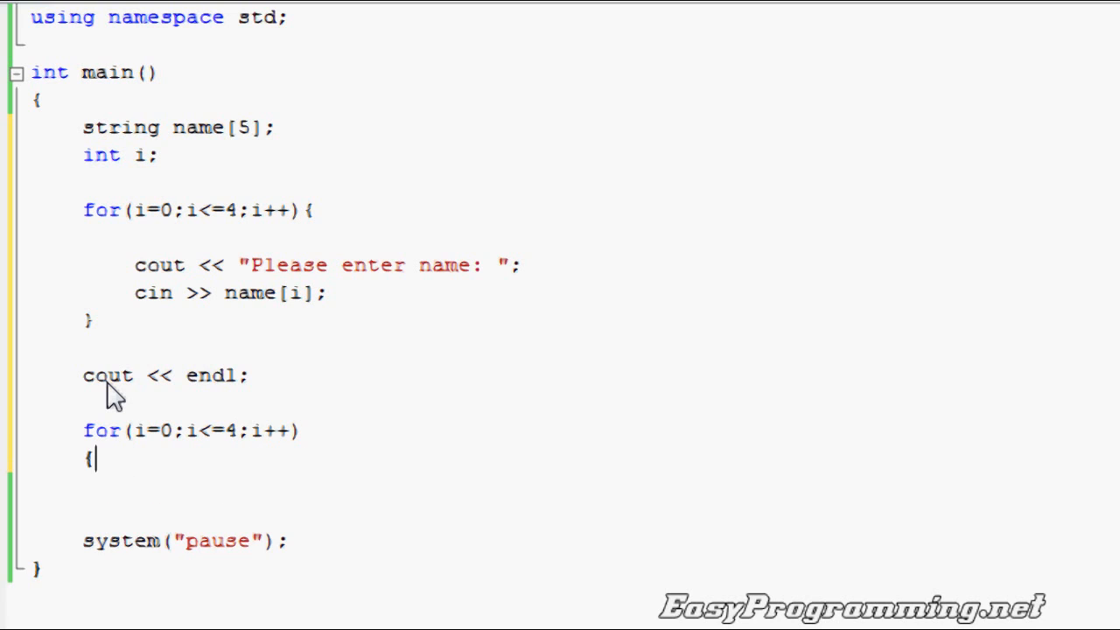
text(cout <)
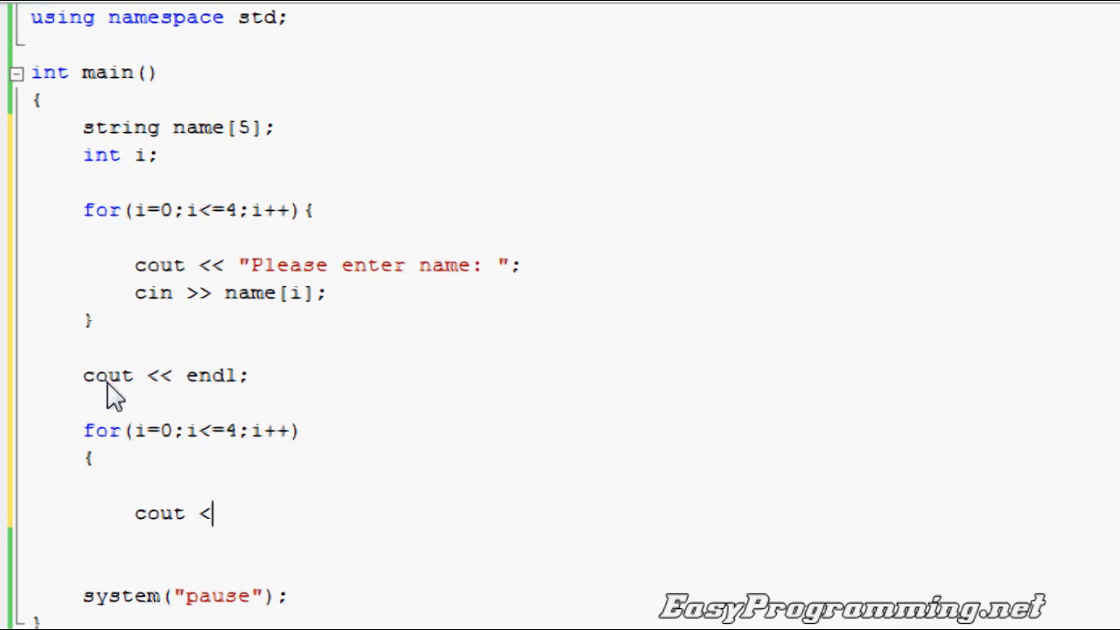
text(< name[i])
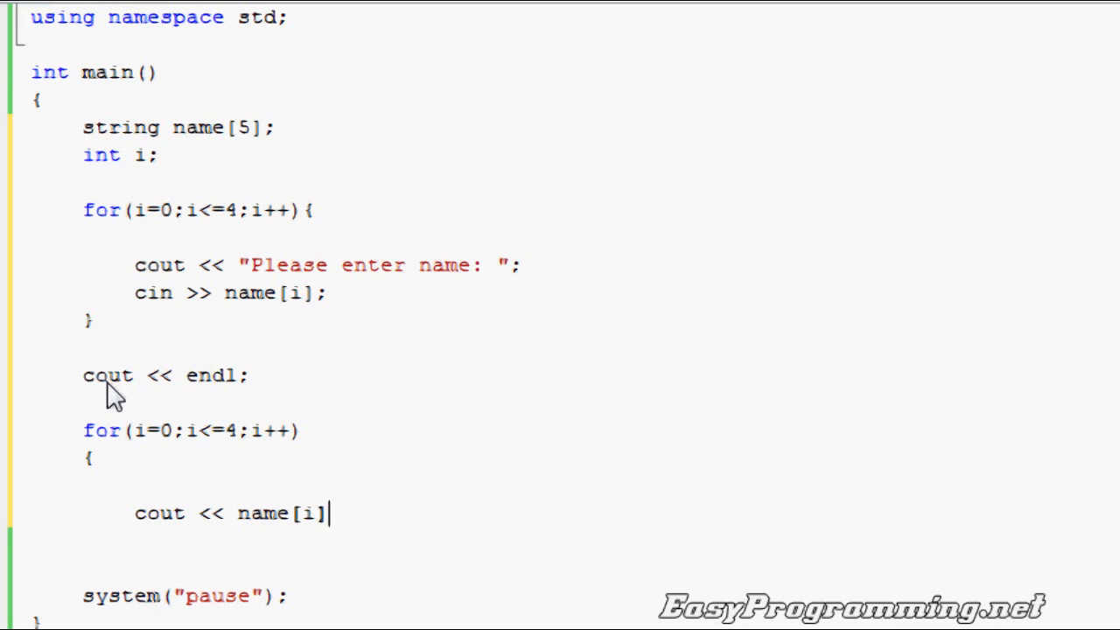
text(<< endl;)
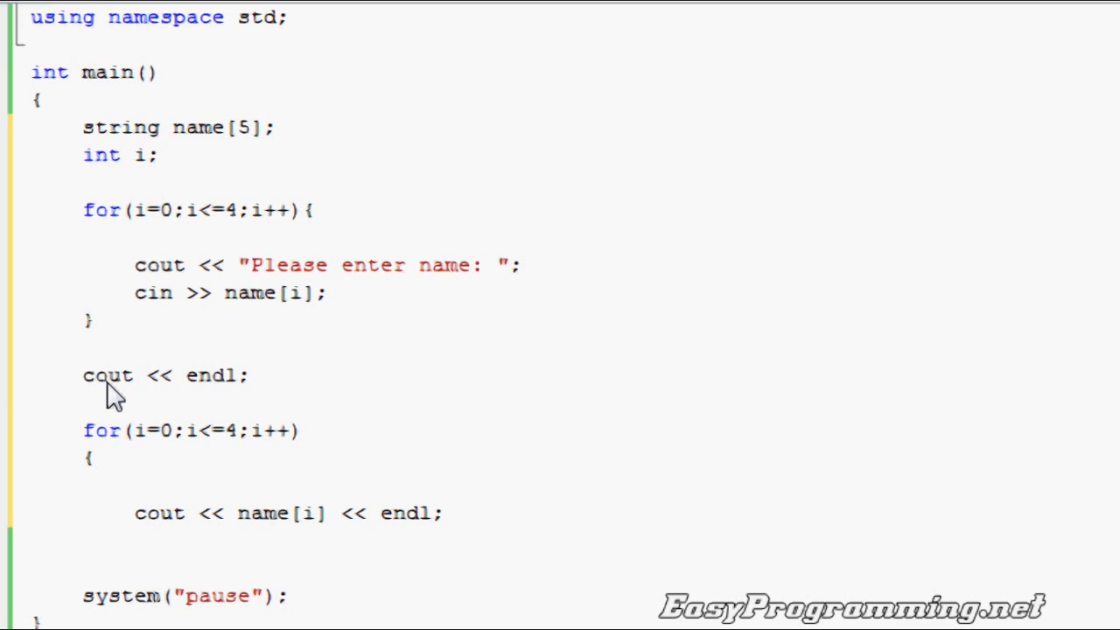
mouse_move(354, 463)
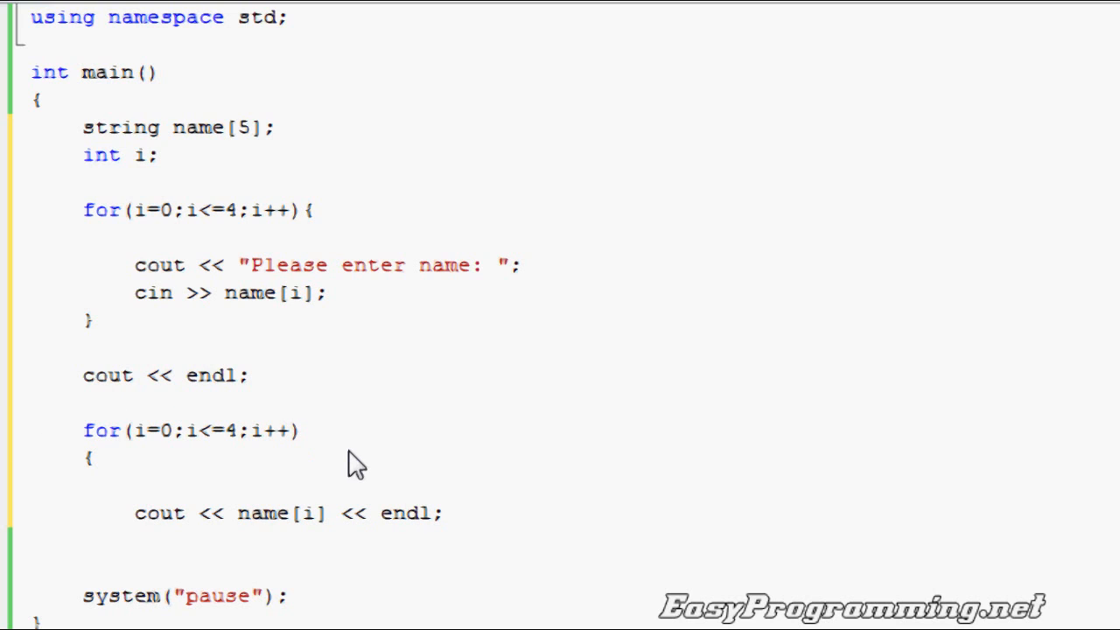
text(})
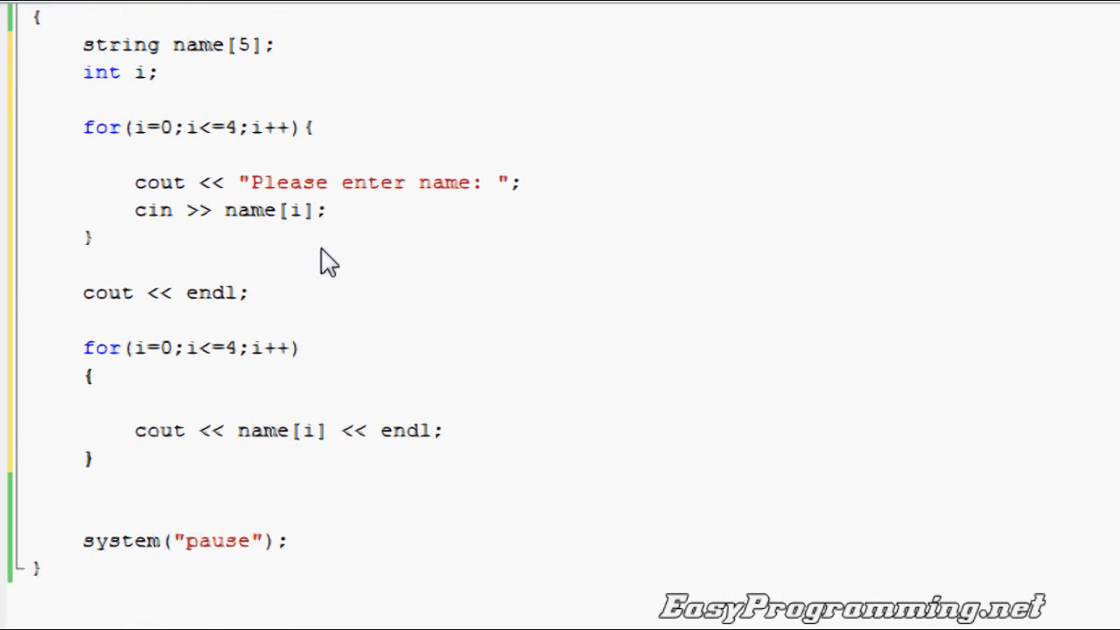
mouse_move(289, 261)
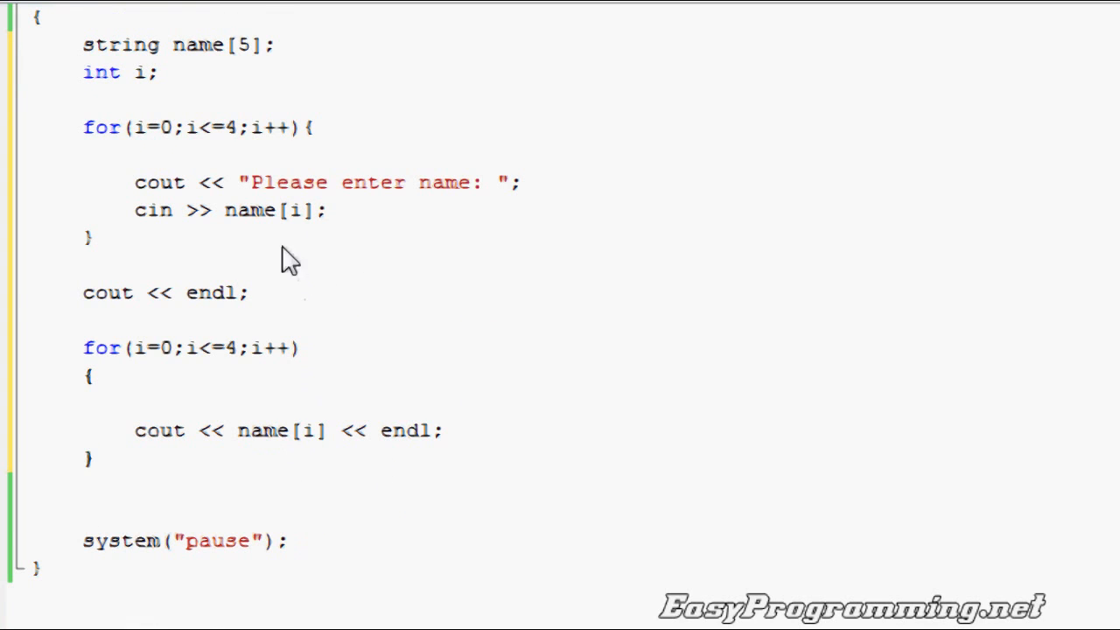
mouse_move(294, 229)
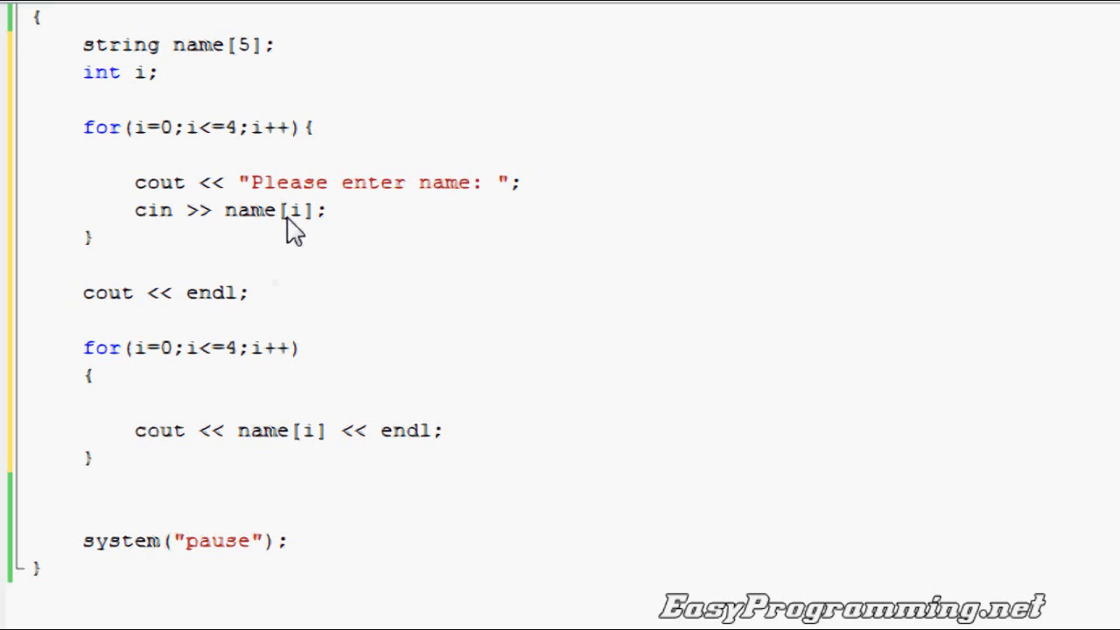
Step: Highlight the index i in the reading loop and in the printing loop
double_click(165, 348)
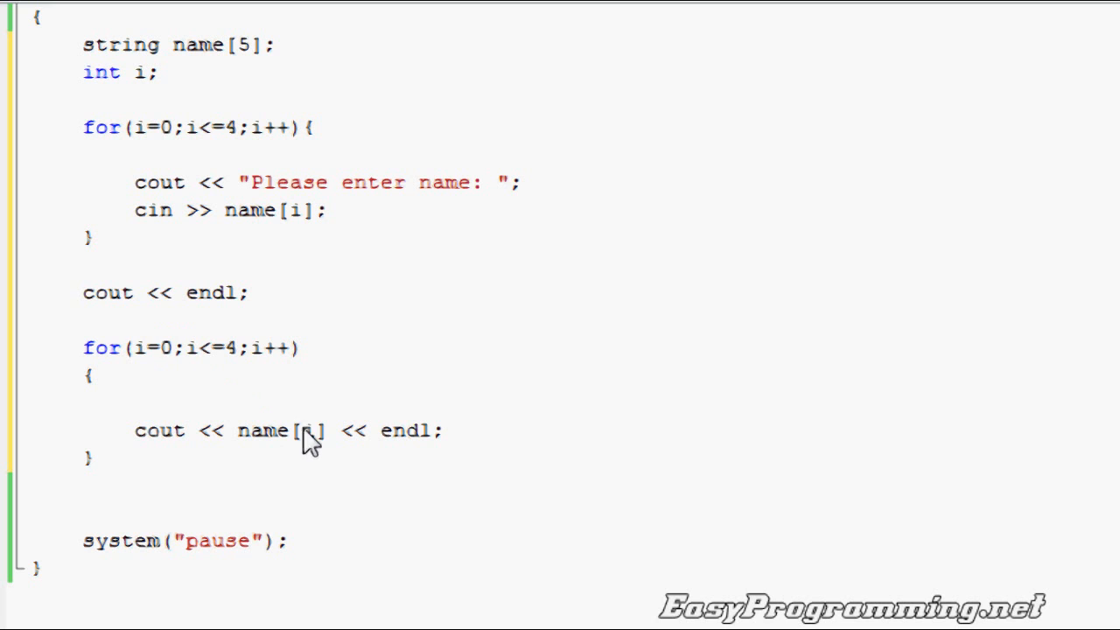
double_click(308, 430)
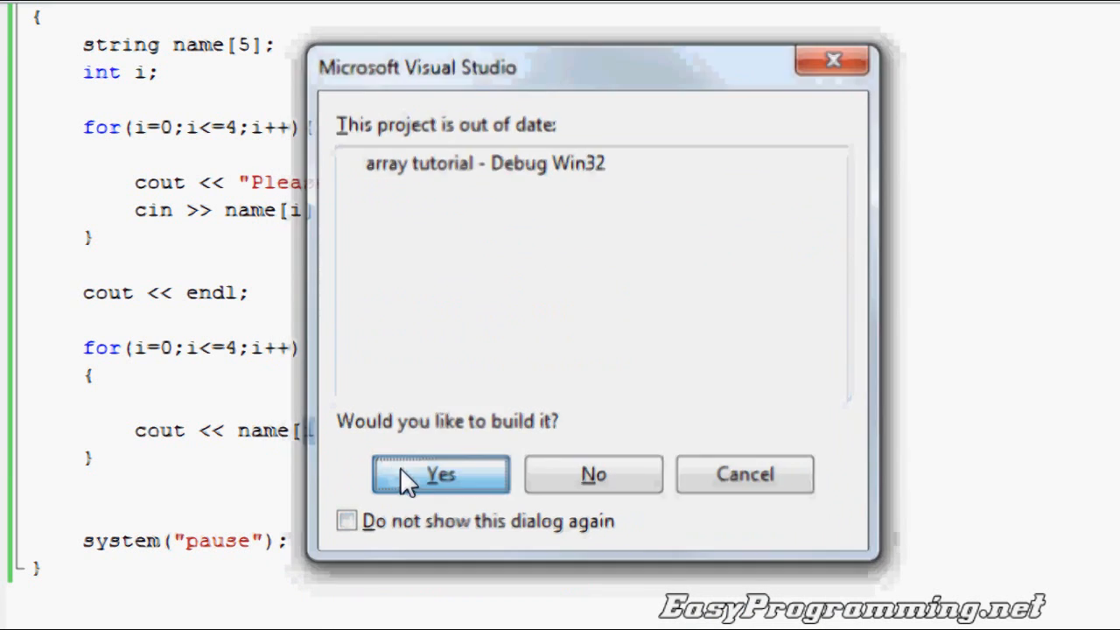
Step: Build the project and enter the names Jones, Martin, Smith, Simpson and Adams
click(440, 474)
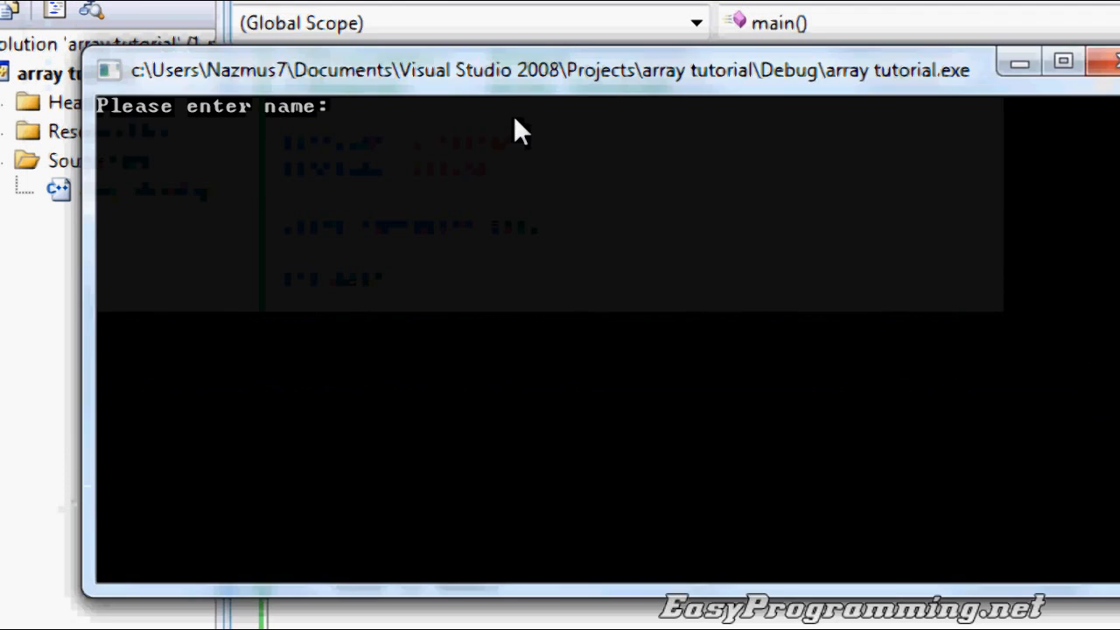
text(Jones)
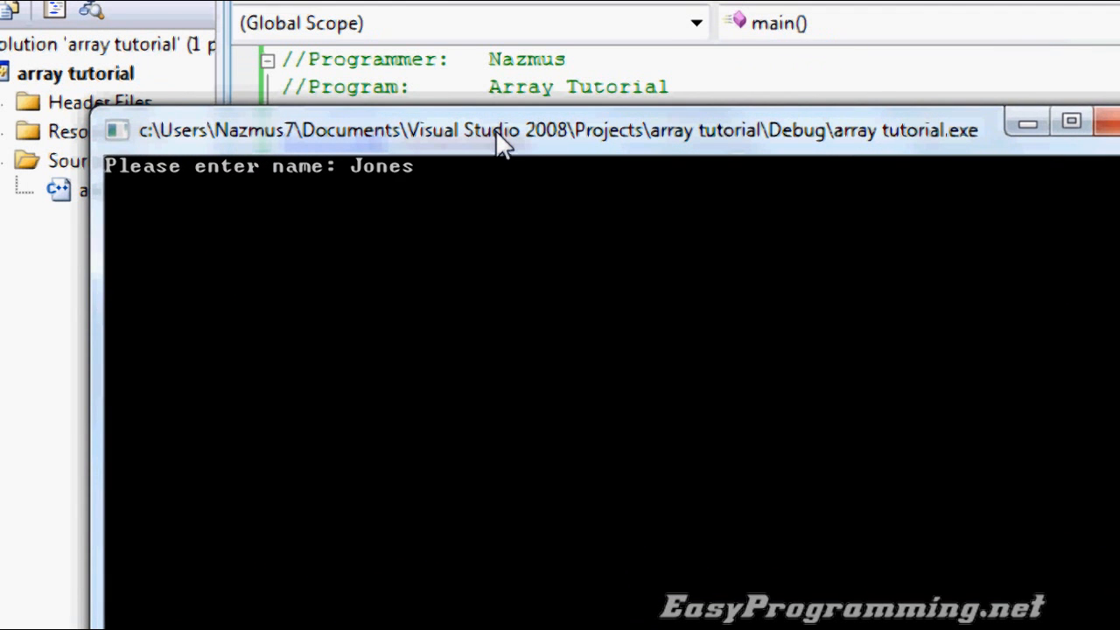
text(Martion)
text(Simpson)
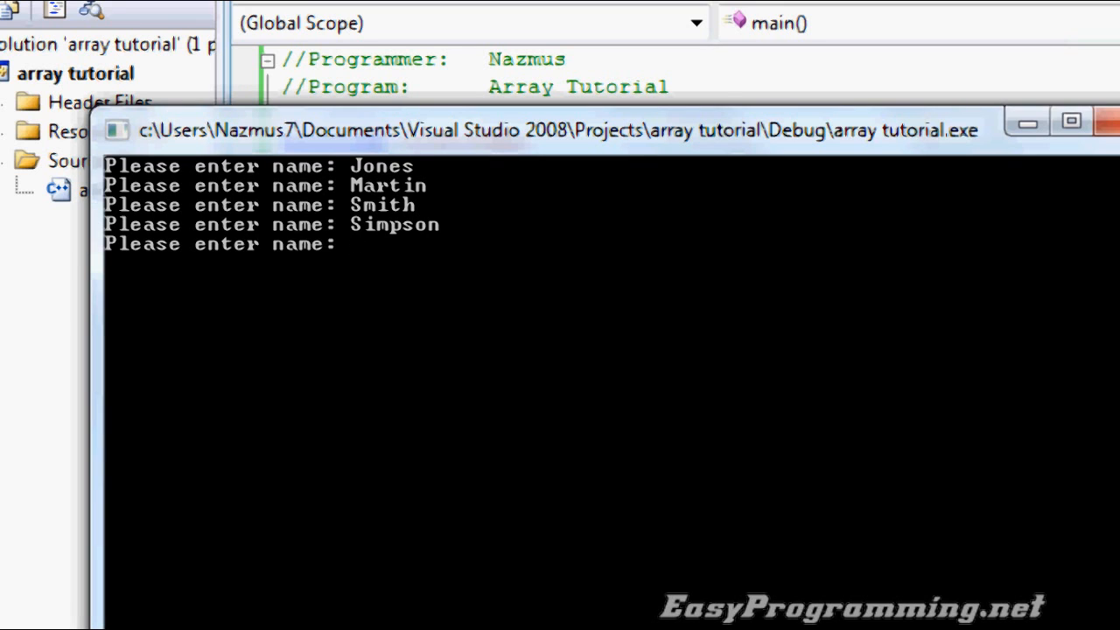
text(Adams)
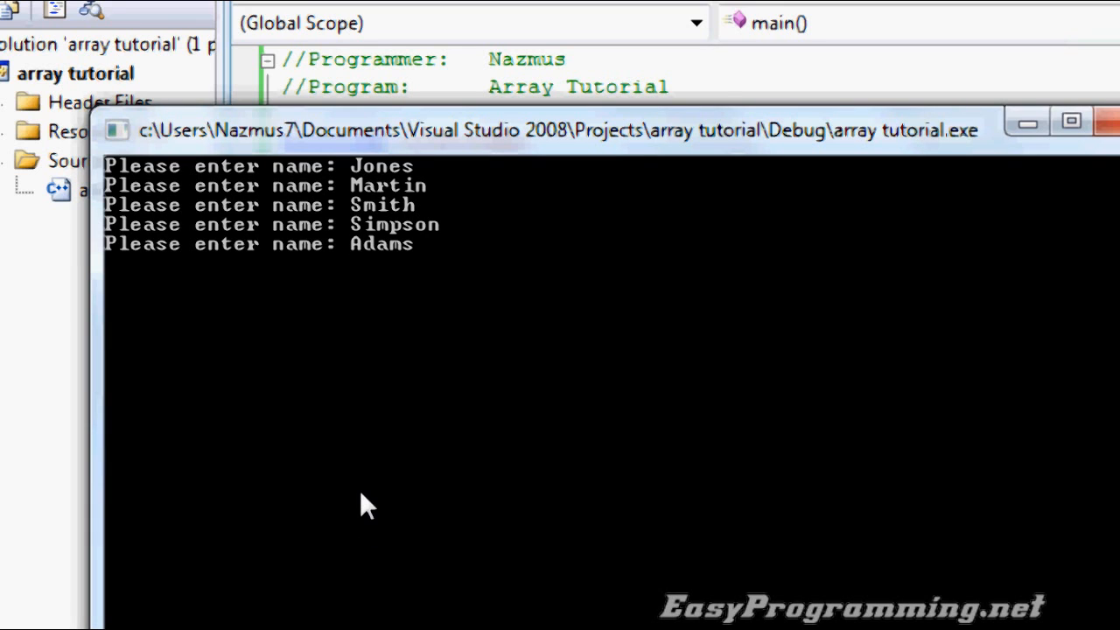
mouse_move(398, 210)
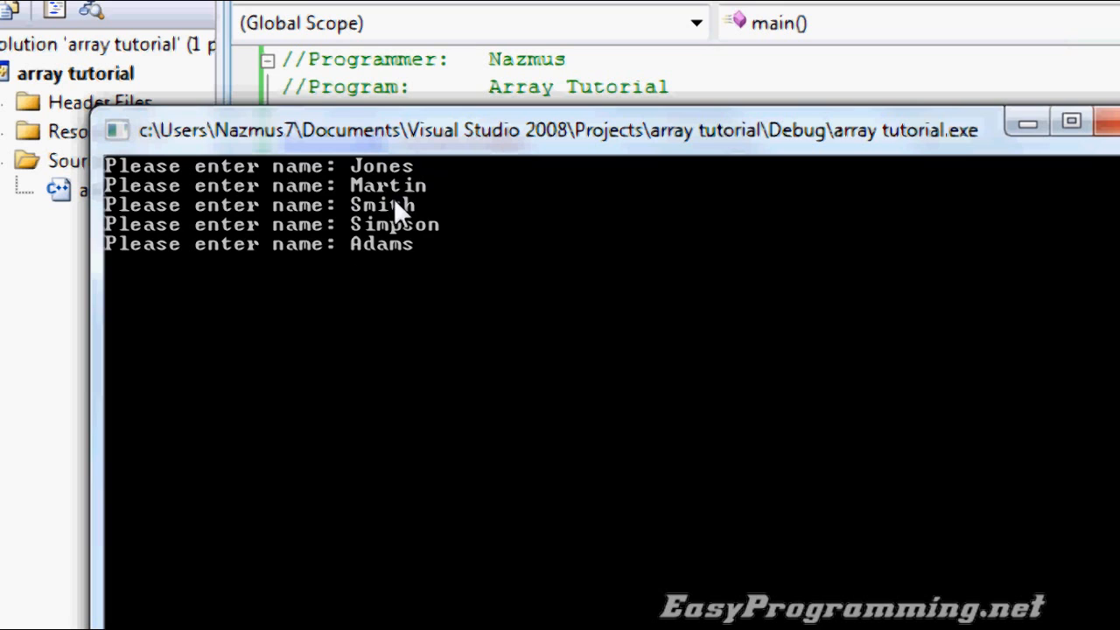
mouse_move(455, 267)
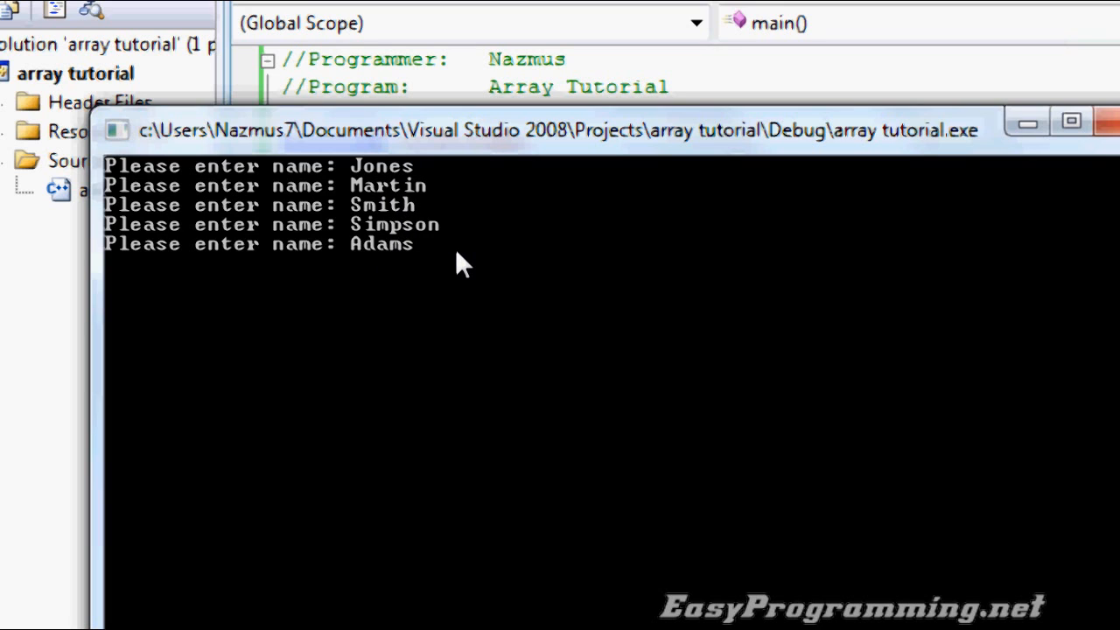
key(Enter)
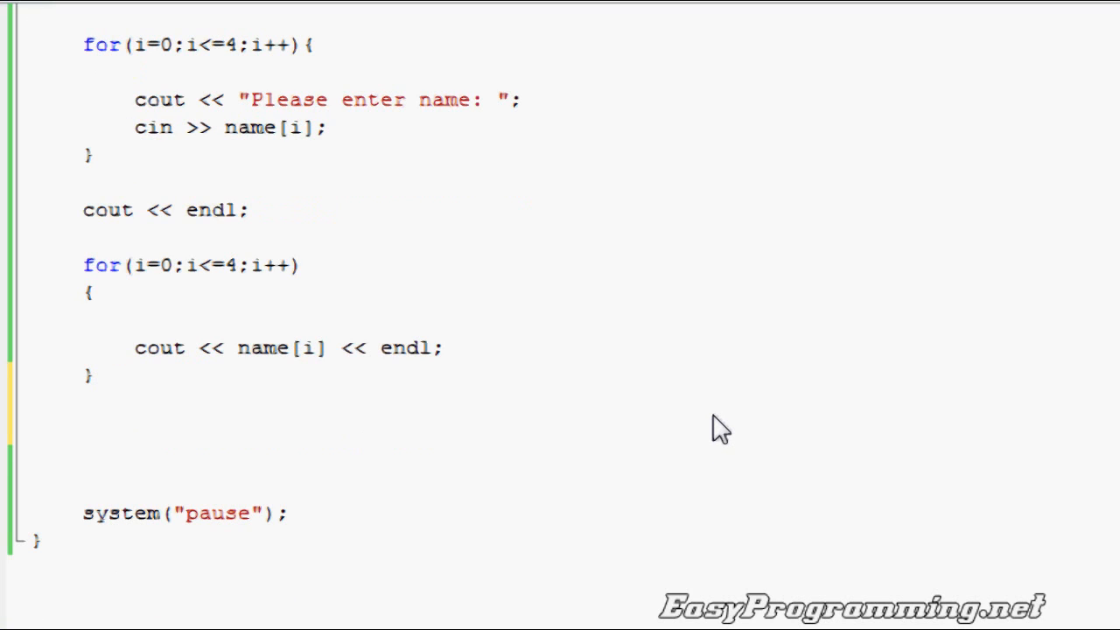
Step: Add cout << endl; and a for(i=4;i>=0;i--) loop printing name[i] with endl
text(cout << endl;)
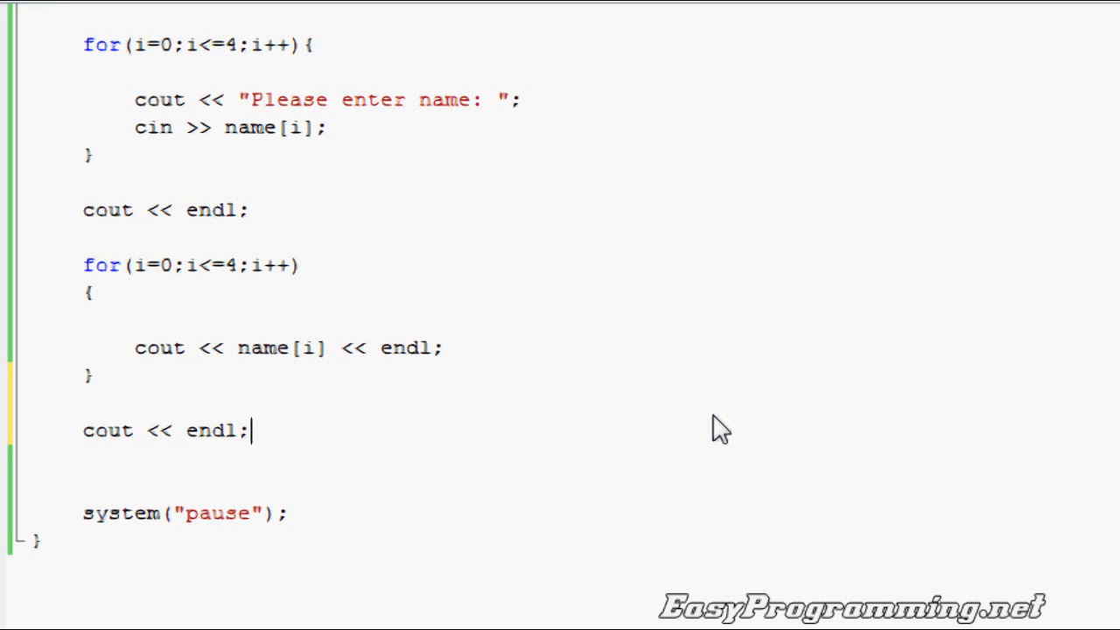
key(enter)
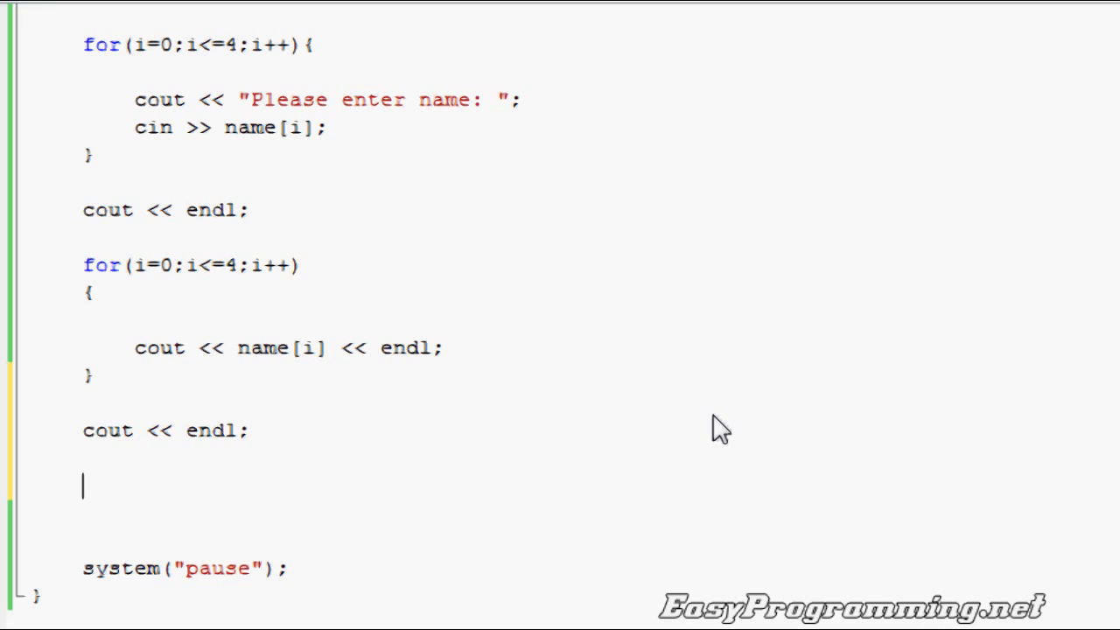
text(for()
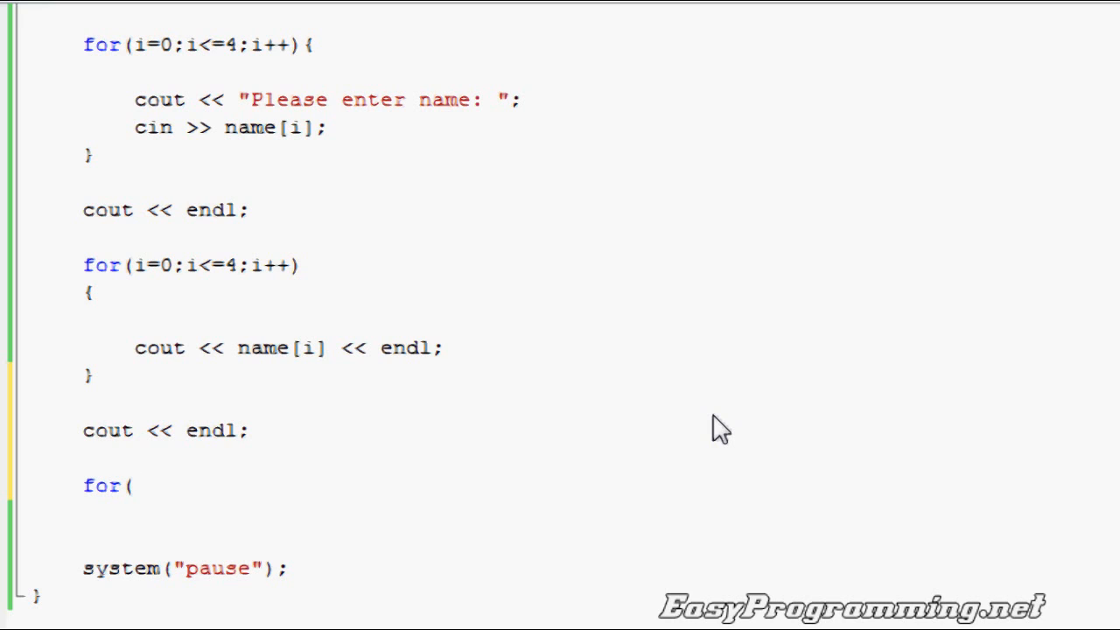
text(i=)
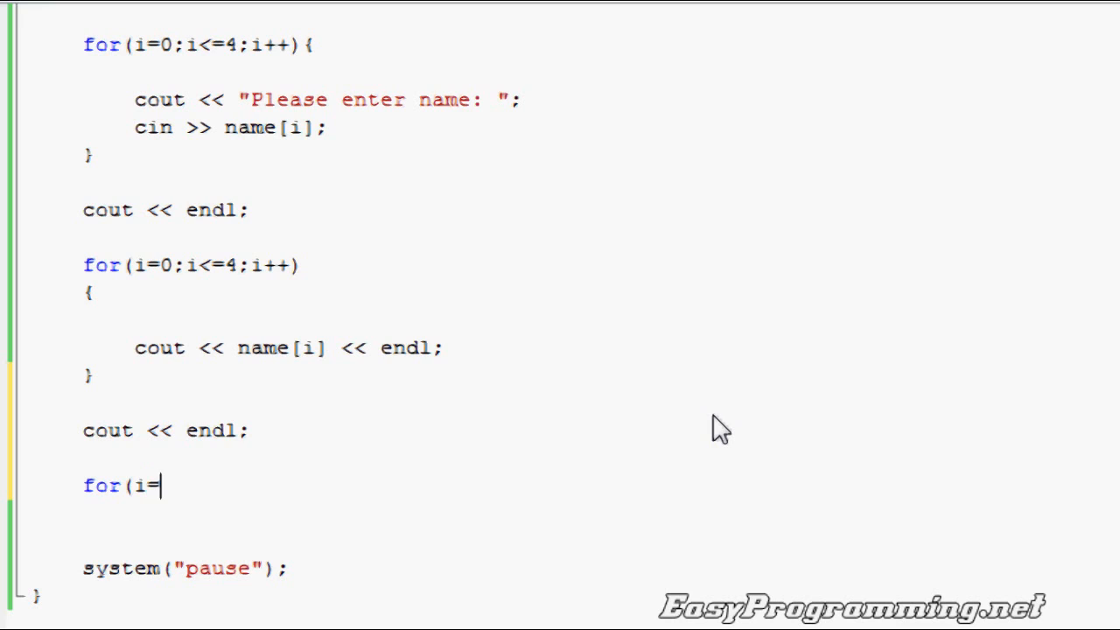
text(4;)
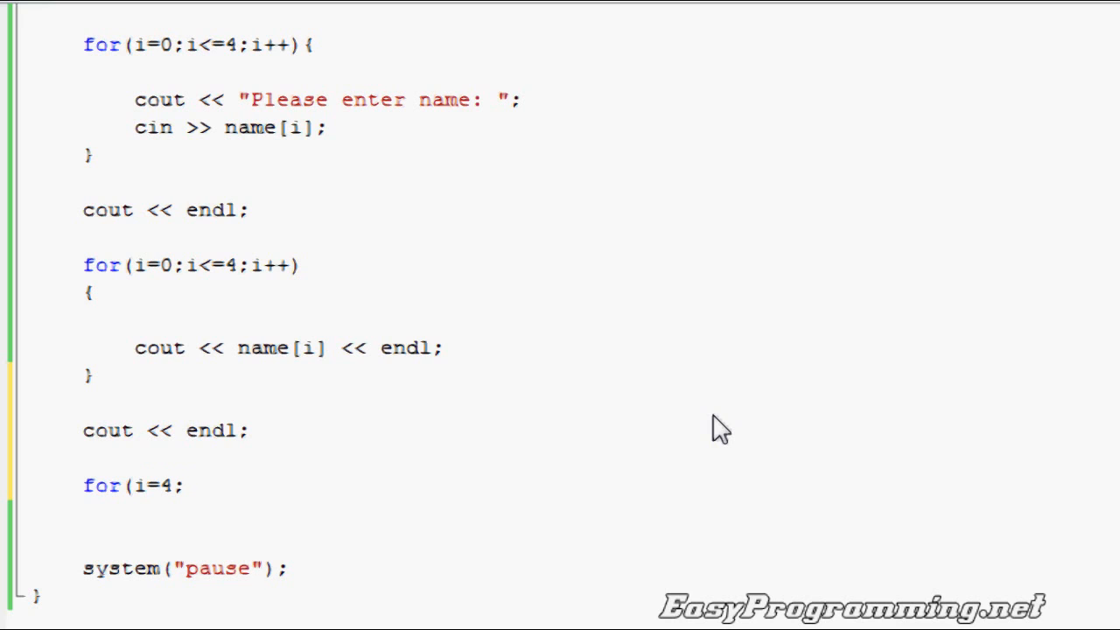
text(;i)
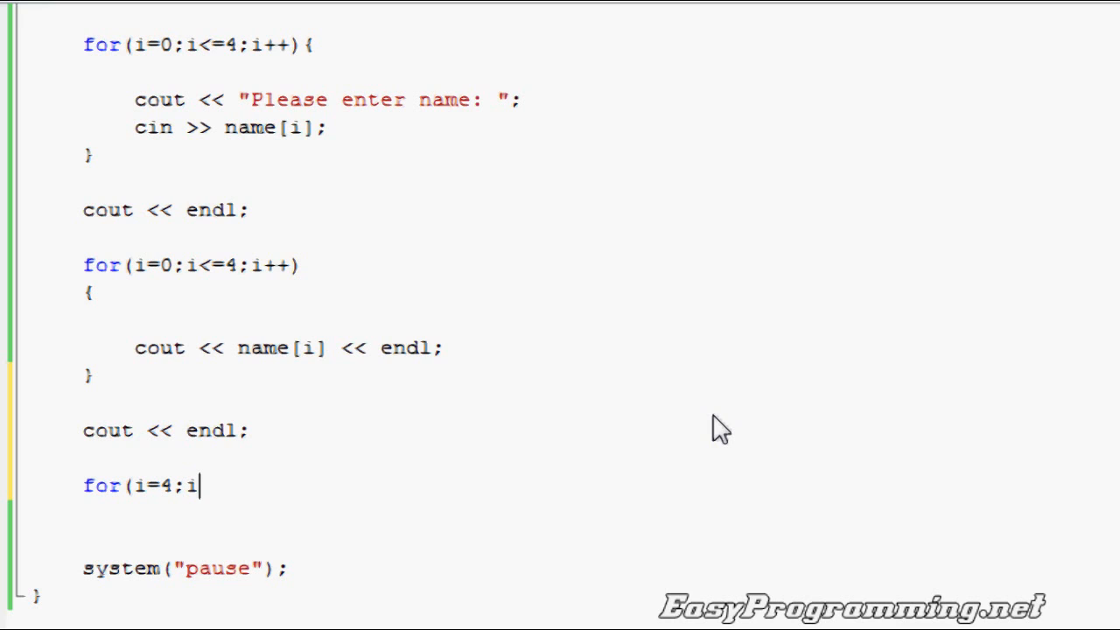
text(>0)
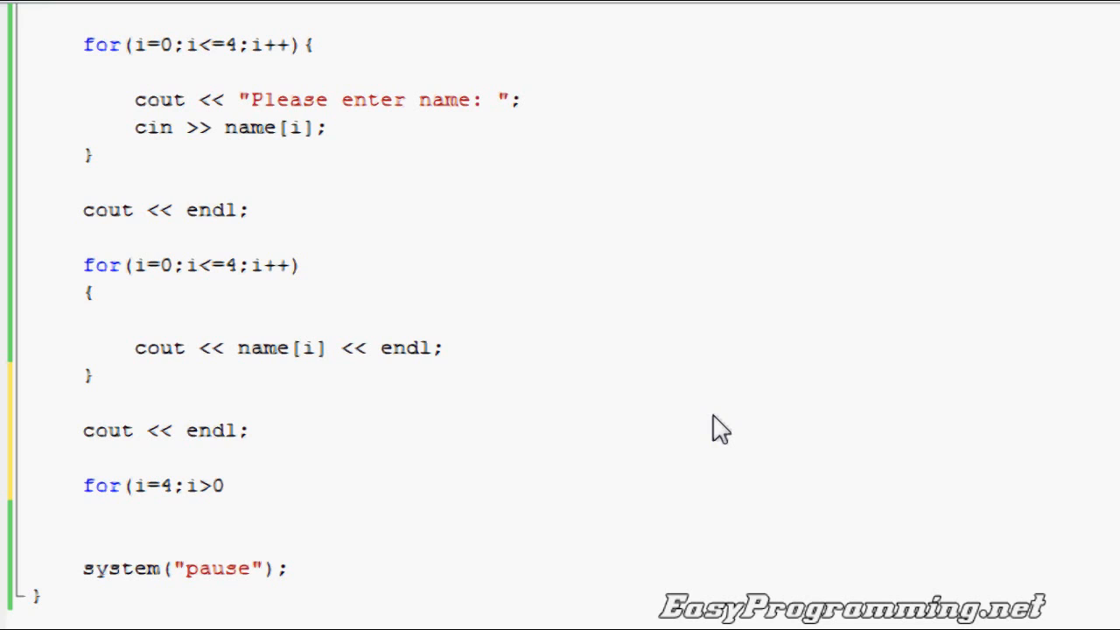
text(+)
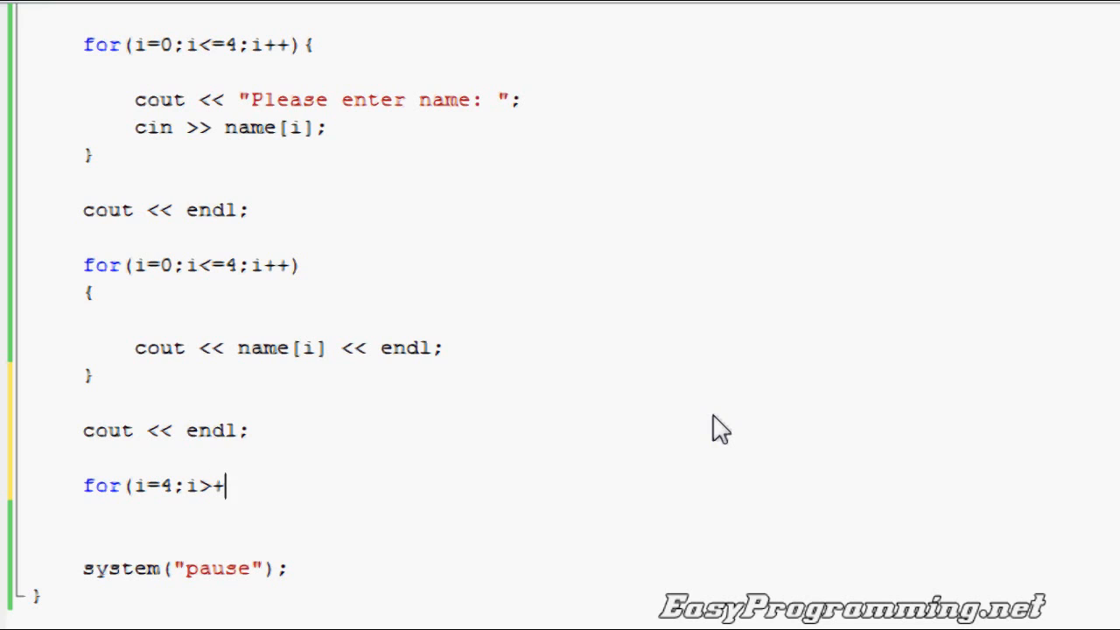
text(=0)
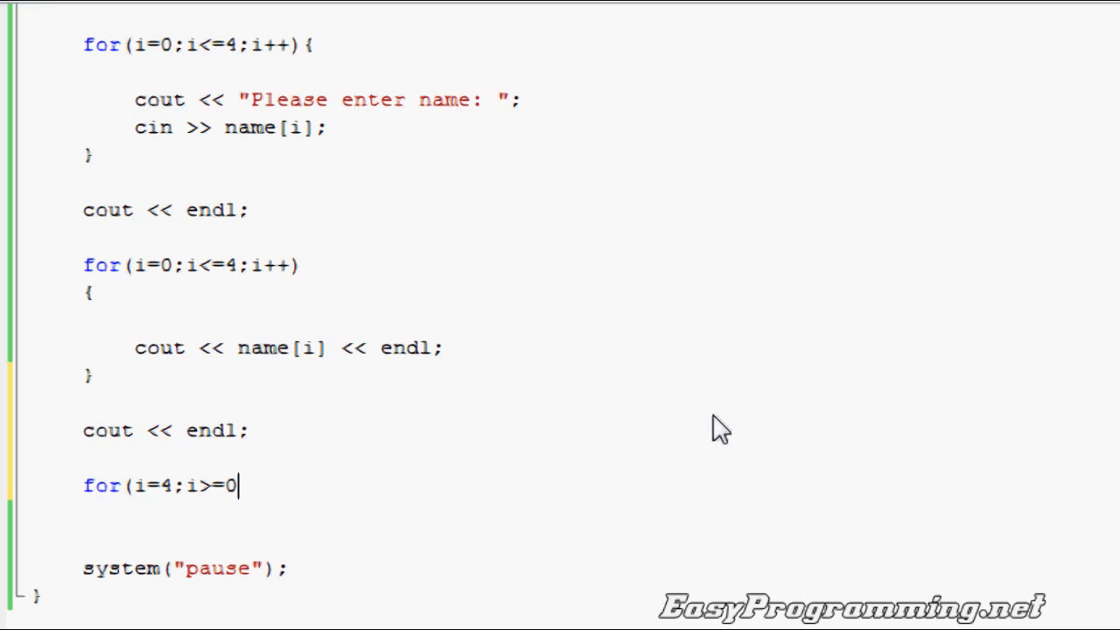
text(;i--))
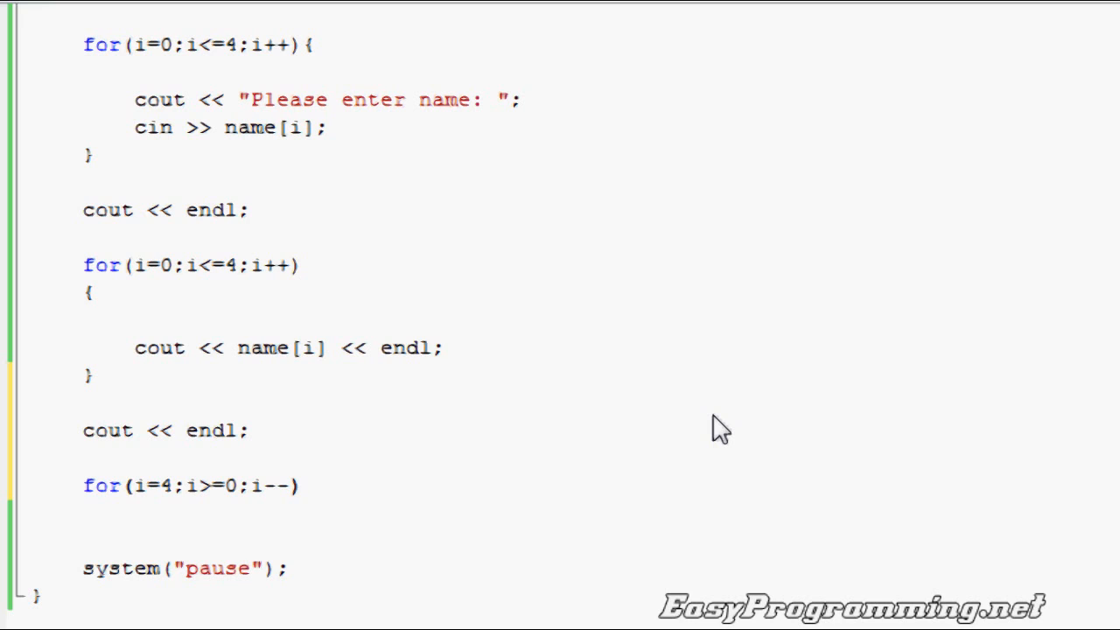
text({)
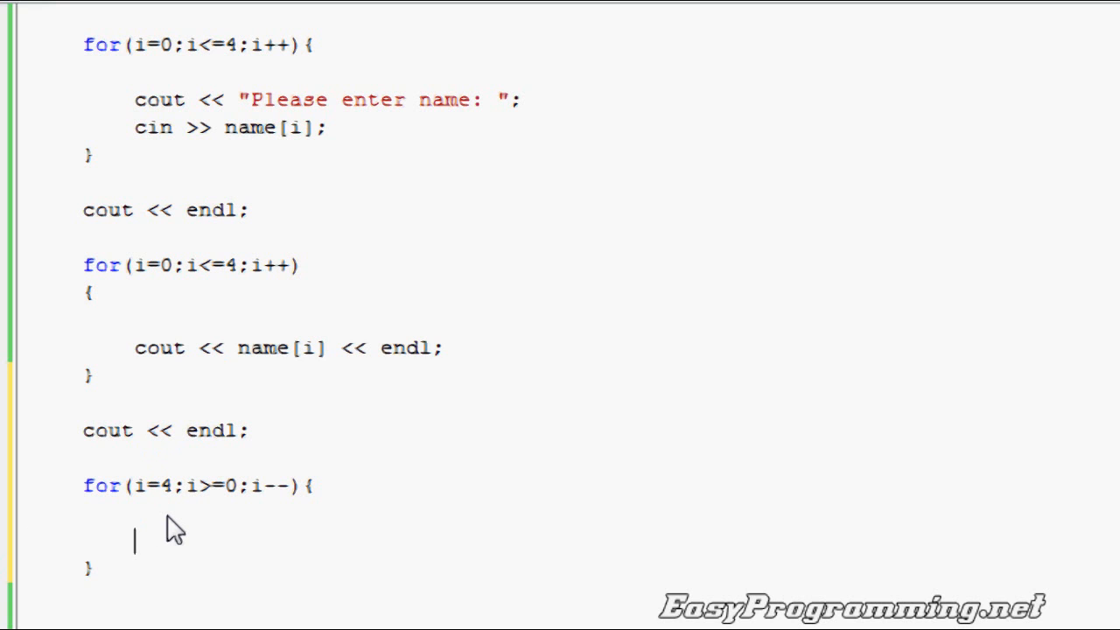
text(cout << name[i] << endl;)
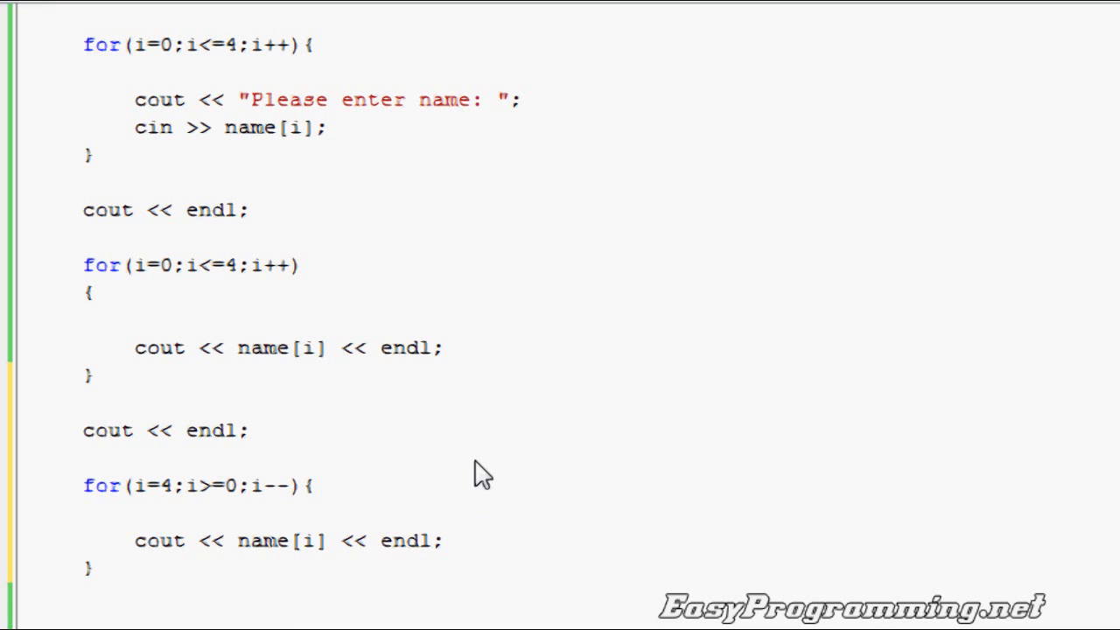
mouse_move(428, 432)
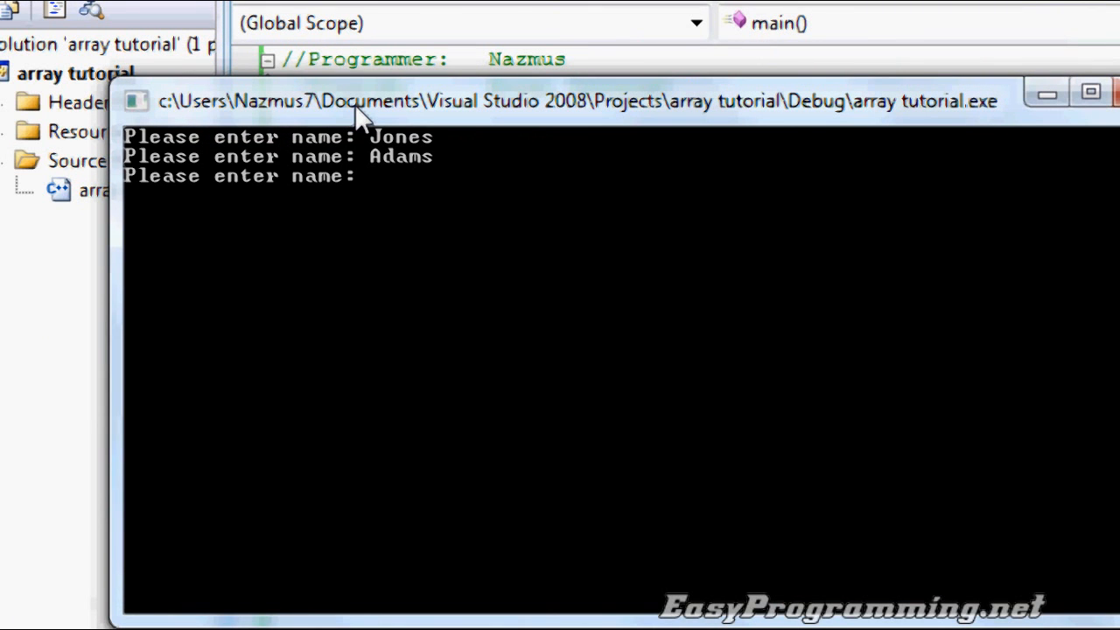
Step: Enter the names Jones, Adams, Smith, Simpson and Martin in the console
text(Smith)
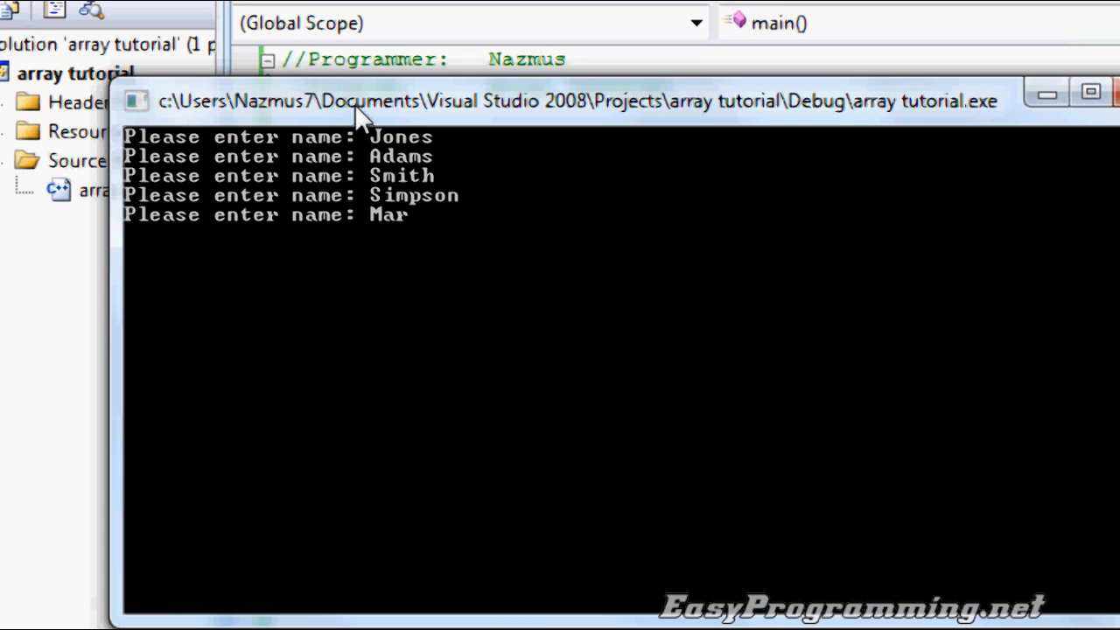
text(tin)
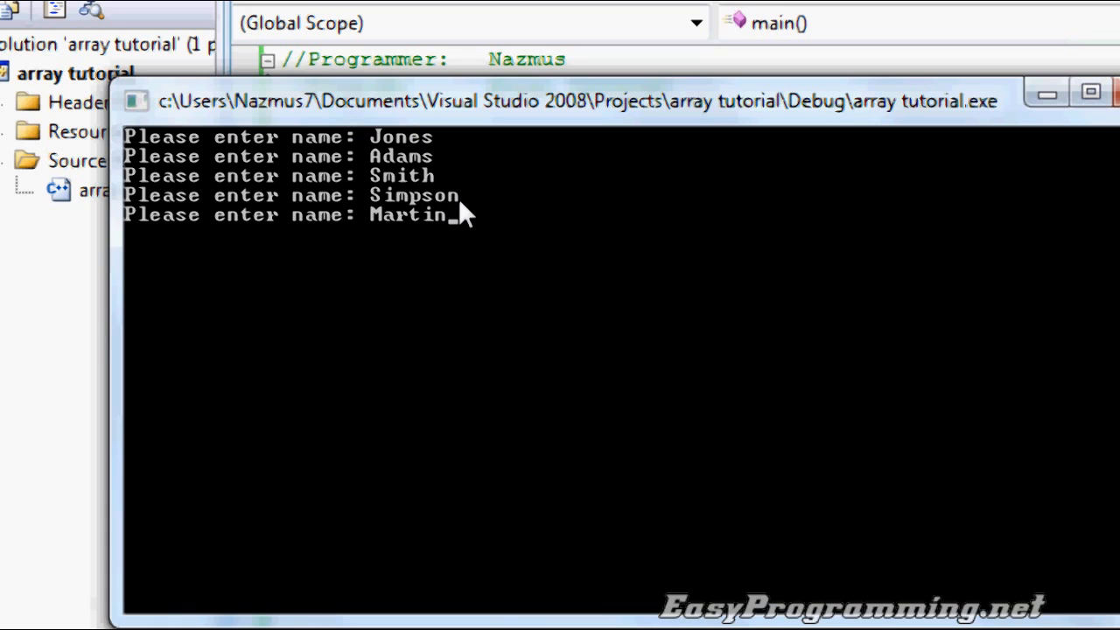
mouse_move(369, 151)
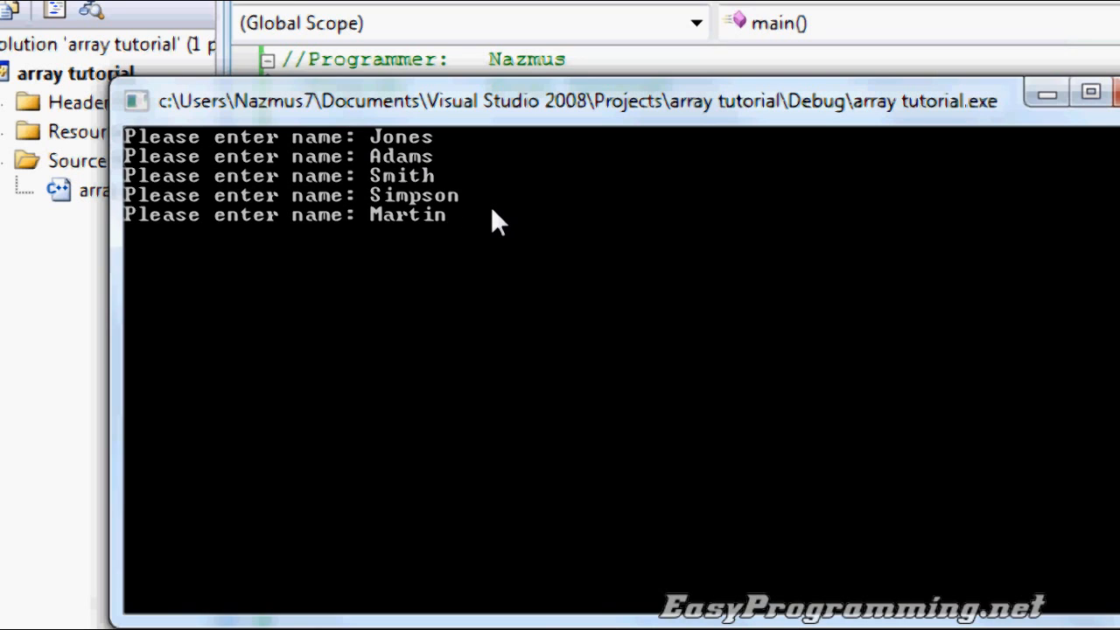
mouse_move(393, 171)
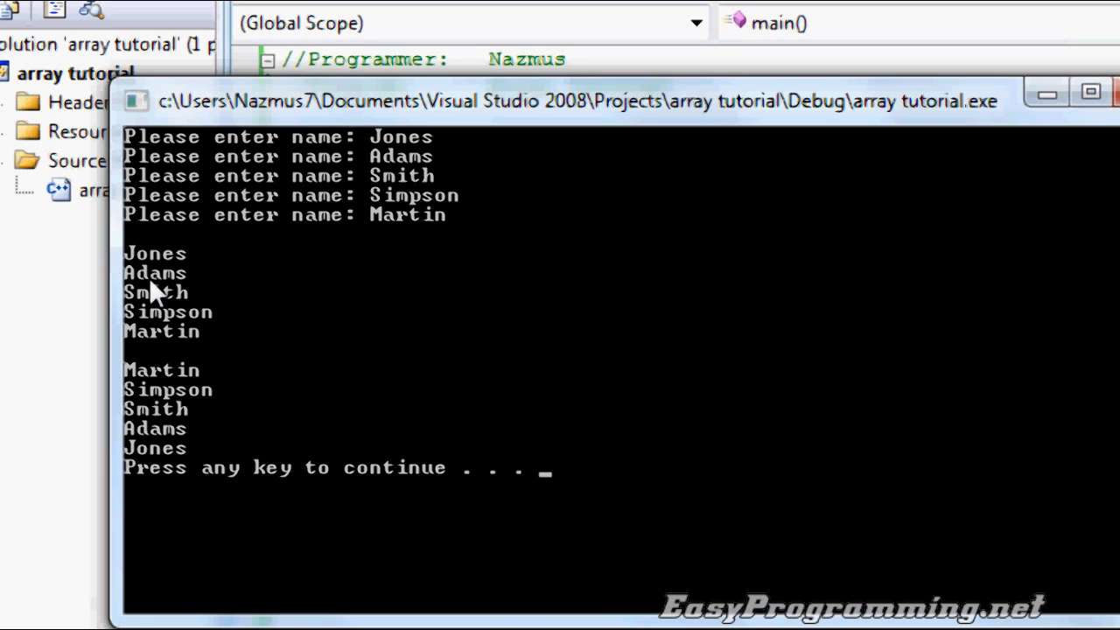
mouse_move(226, 387)
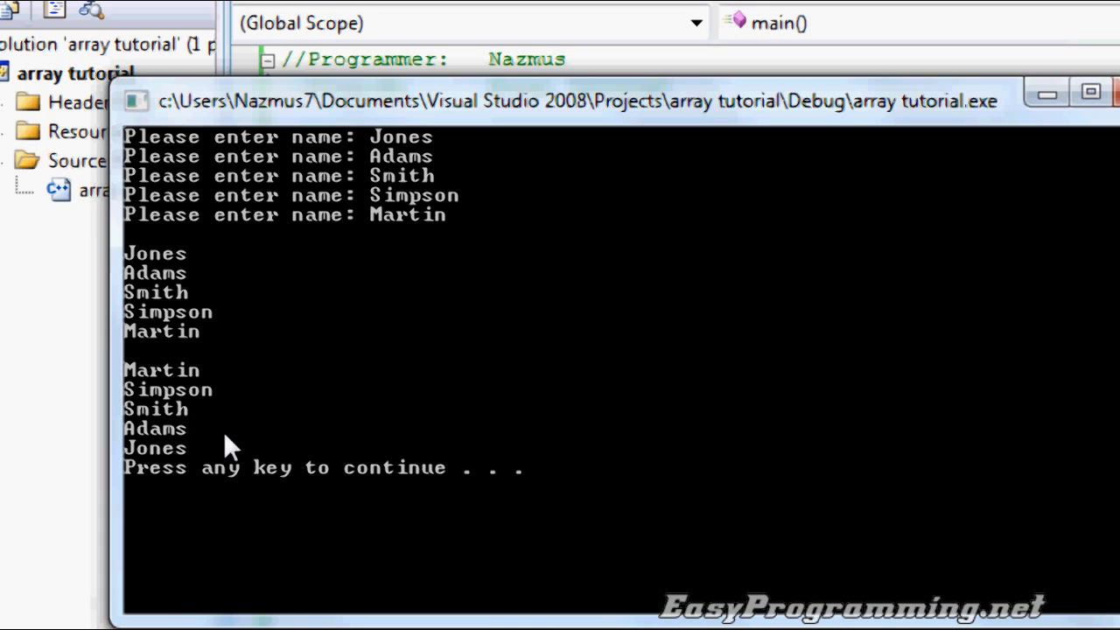
mouse_move(147, 415)
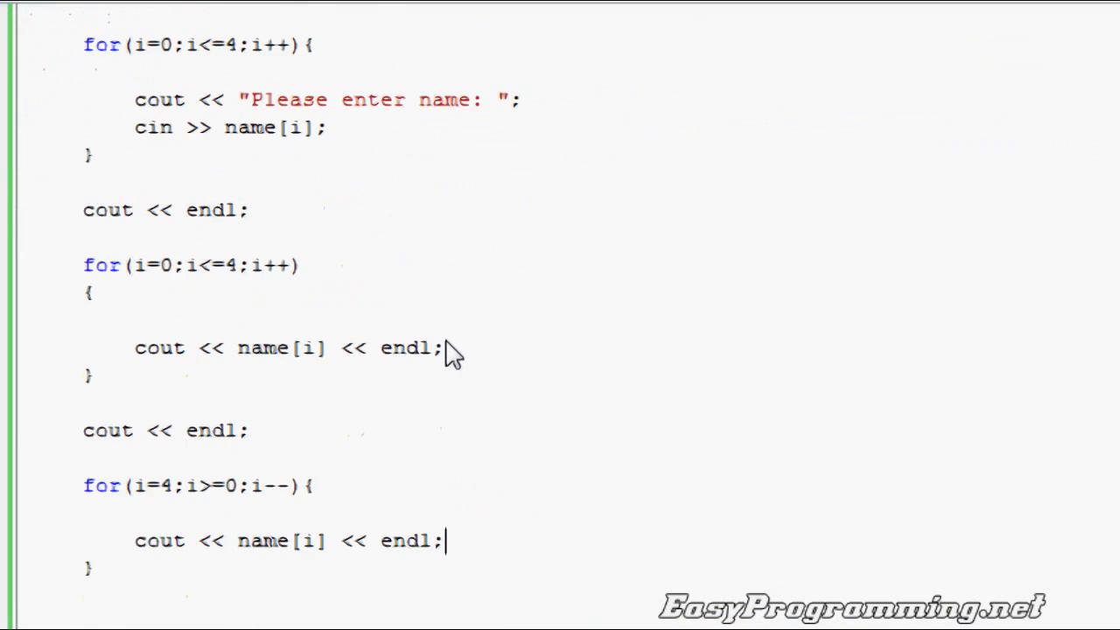
Step: Below the reverse loop, add cout << name[2] << ", " << name[4] << ", " << name[0] << endl;
scroll(down, 3)
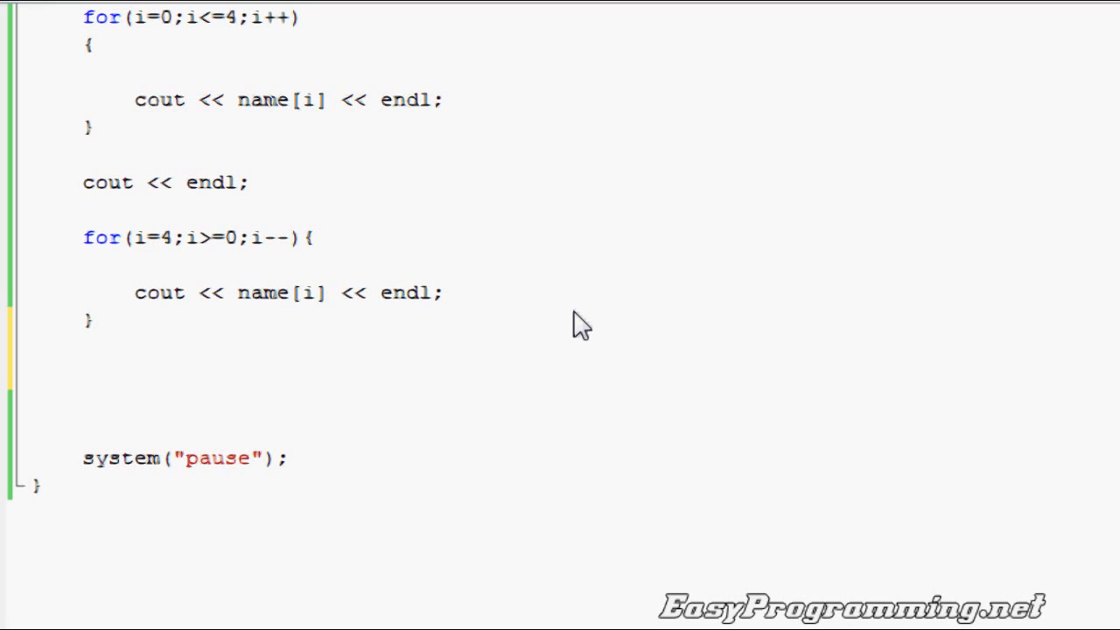
text(cout <<)
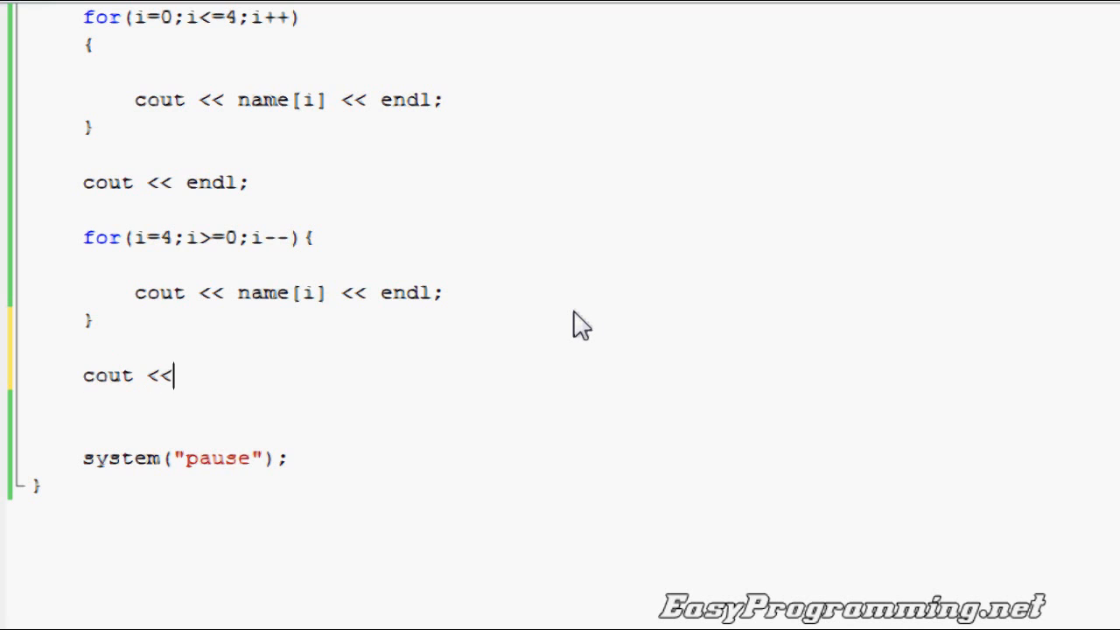
text(endl;)
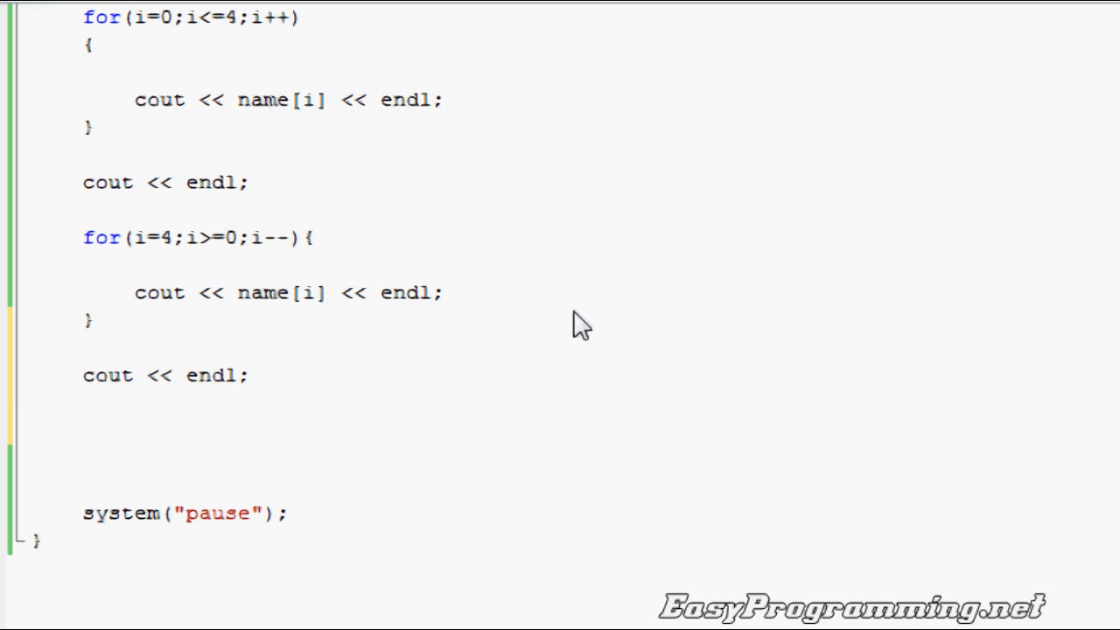
text(cout <<)
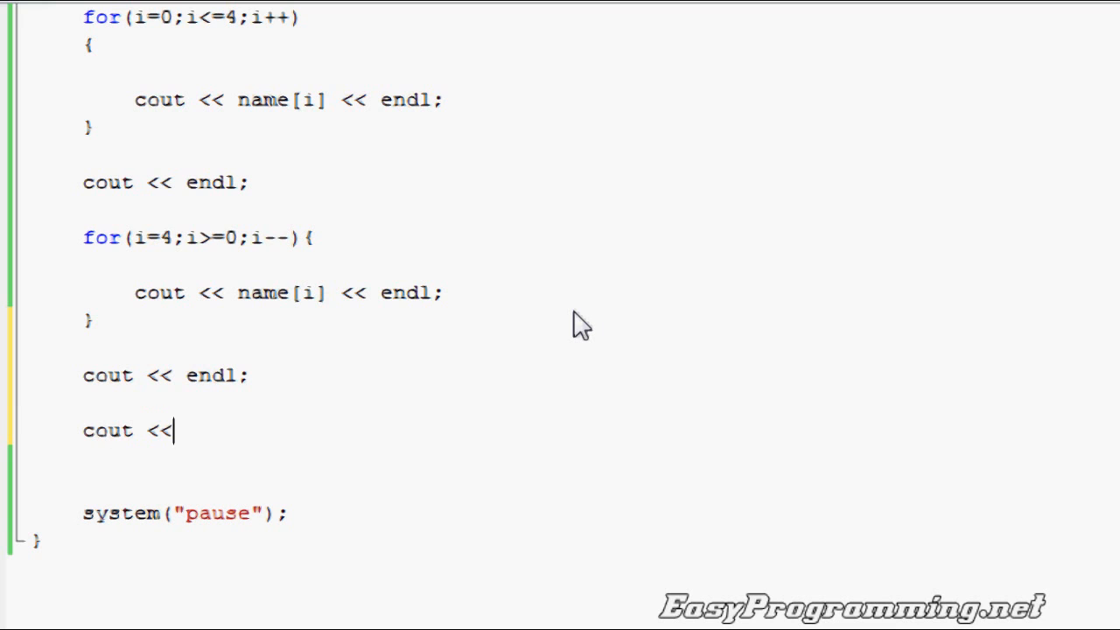
text(n)
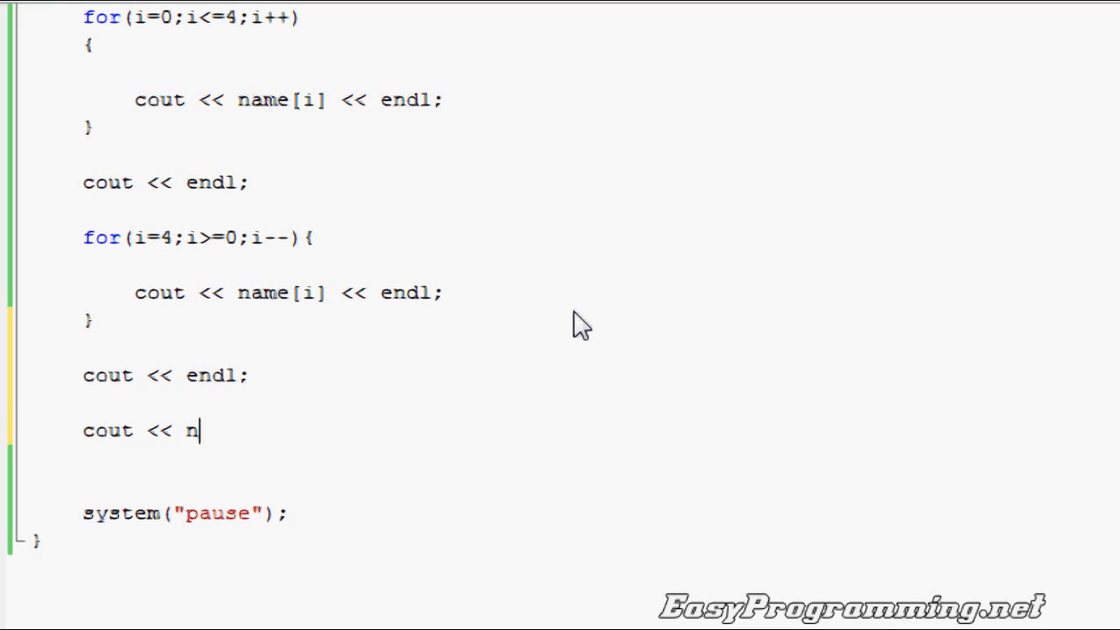
text(ame[2] << ",)
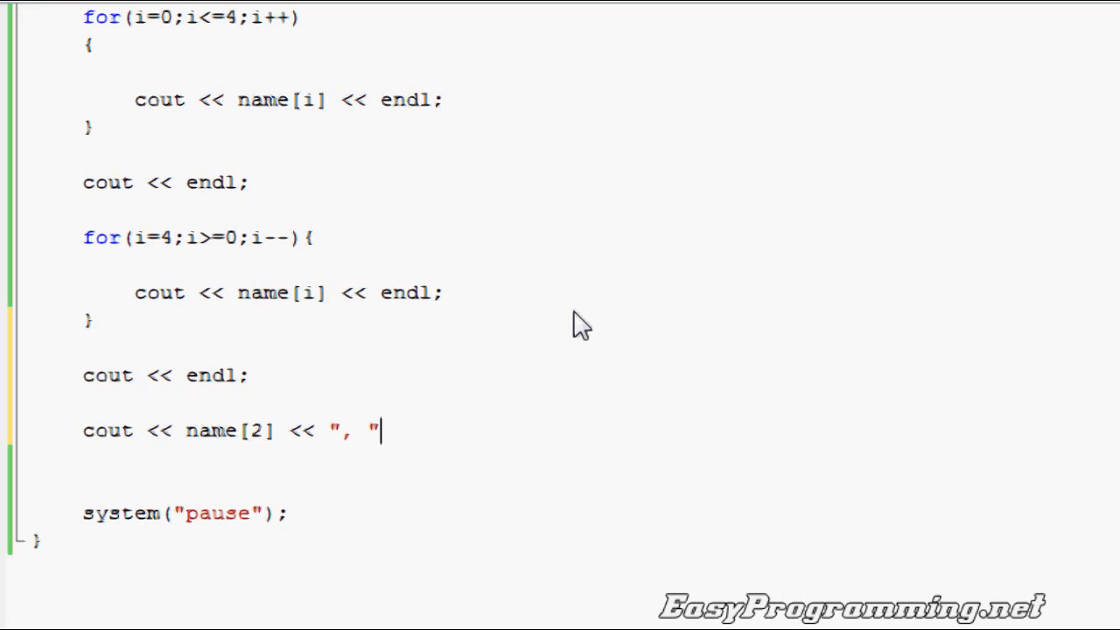
text(<<)
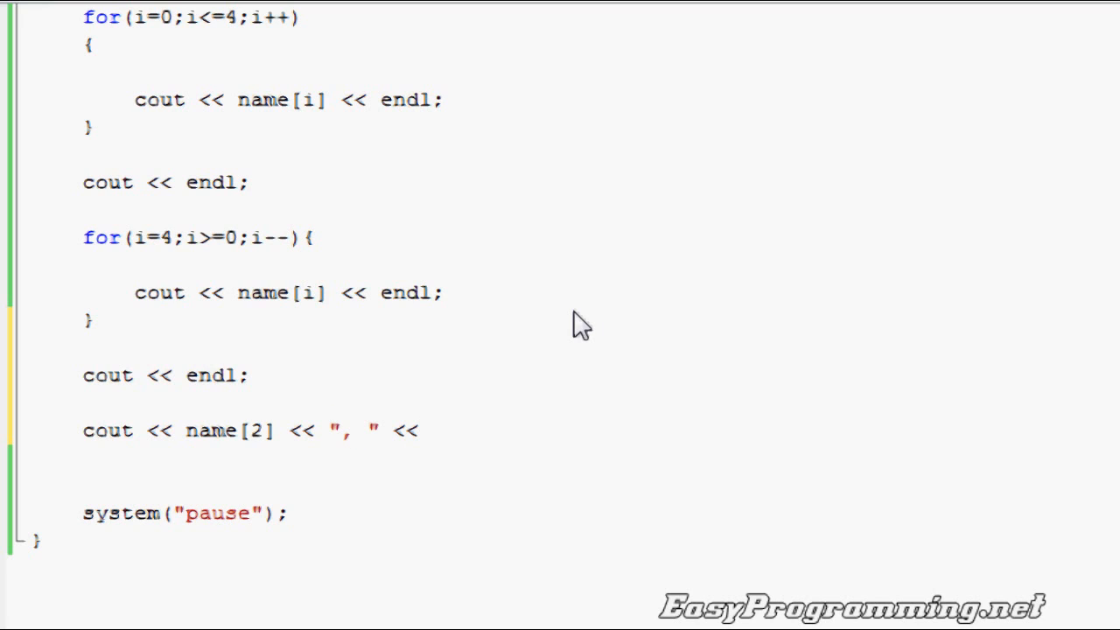
text(name{)
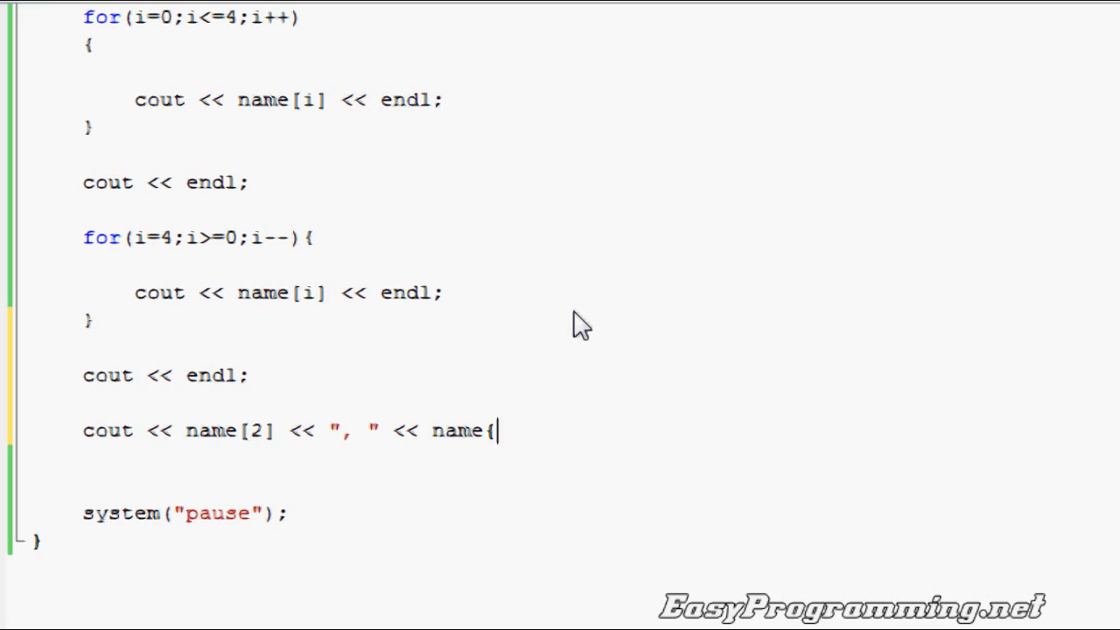
text([4])
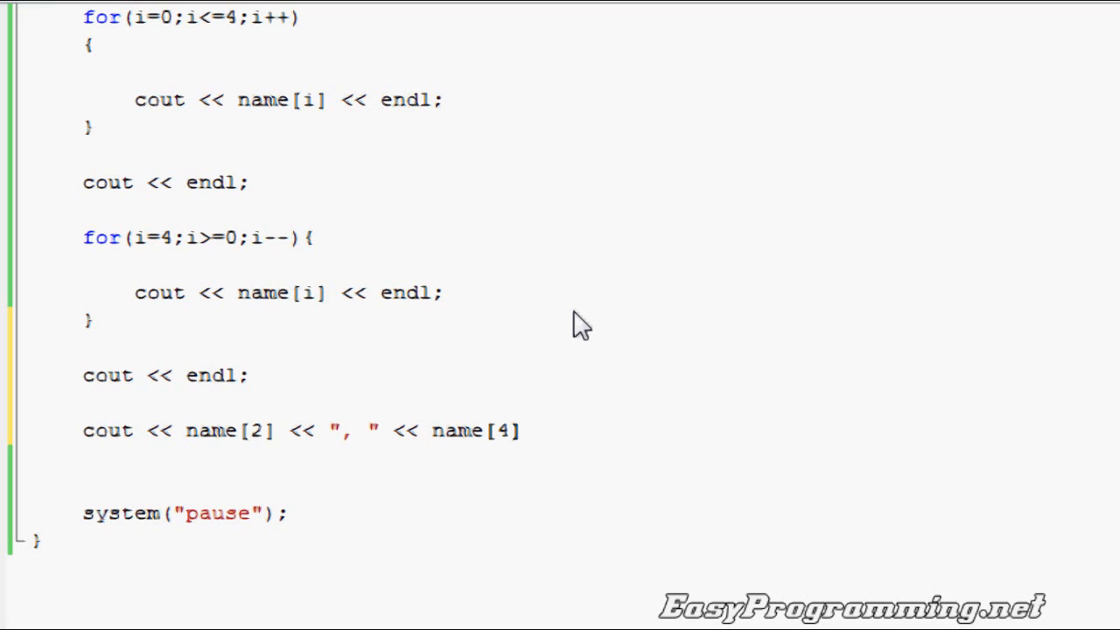
text(<< ", ")
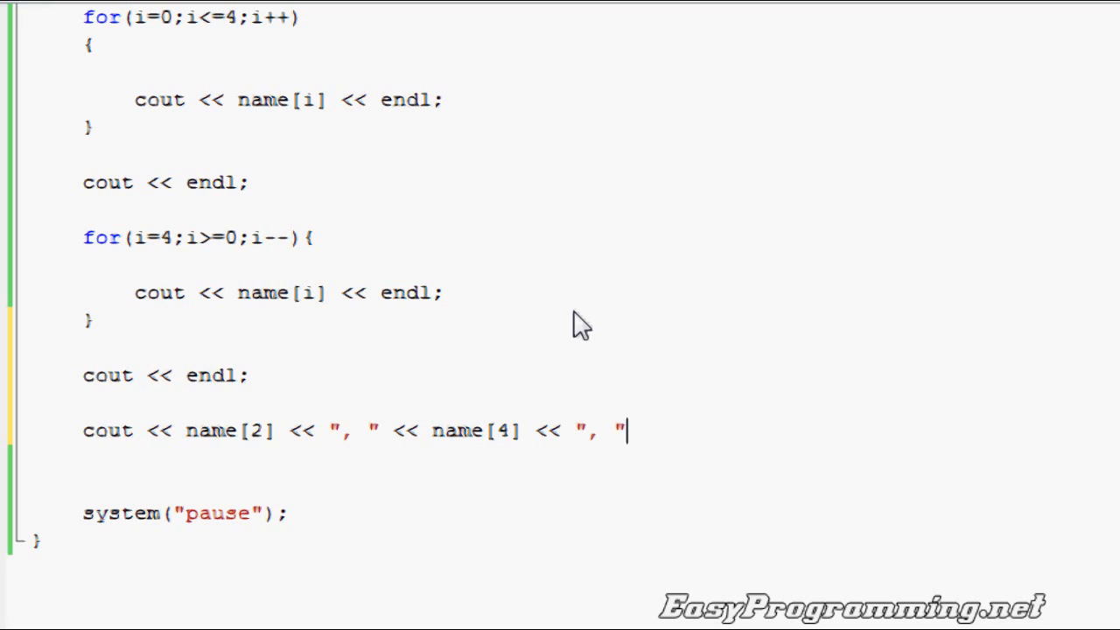
text(<<)
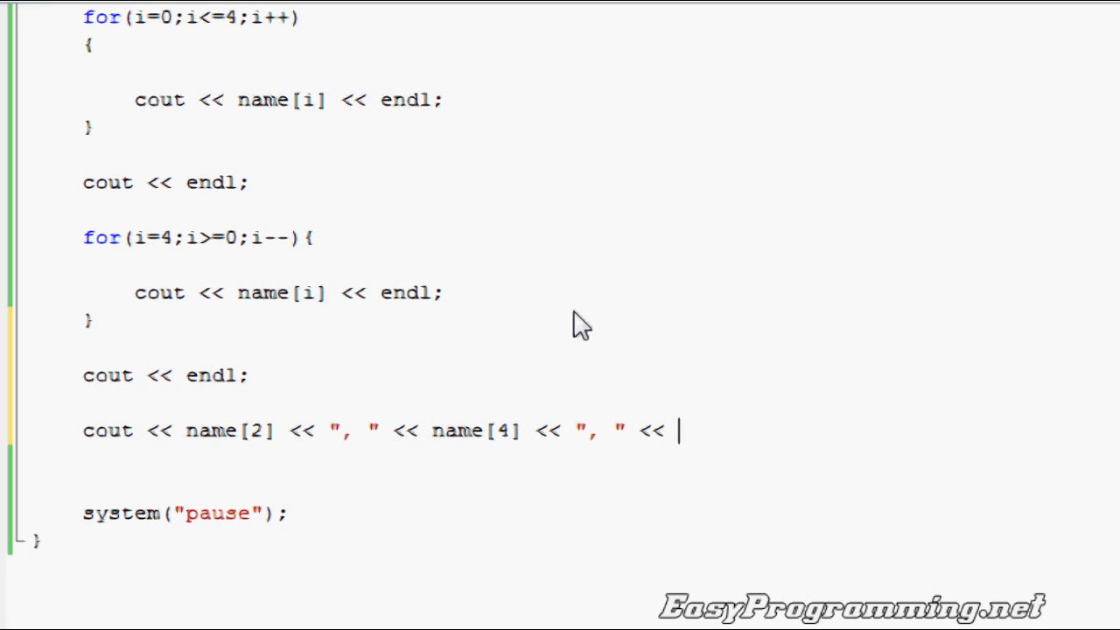
text(name)
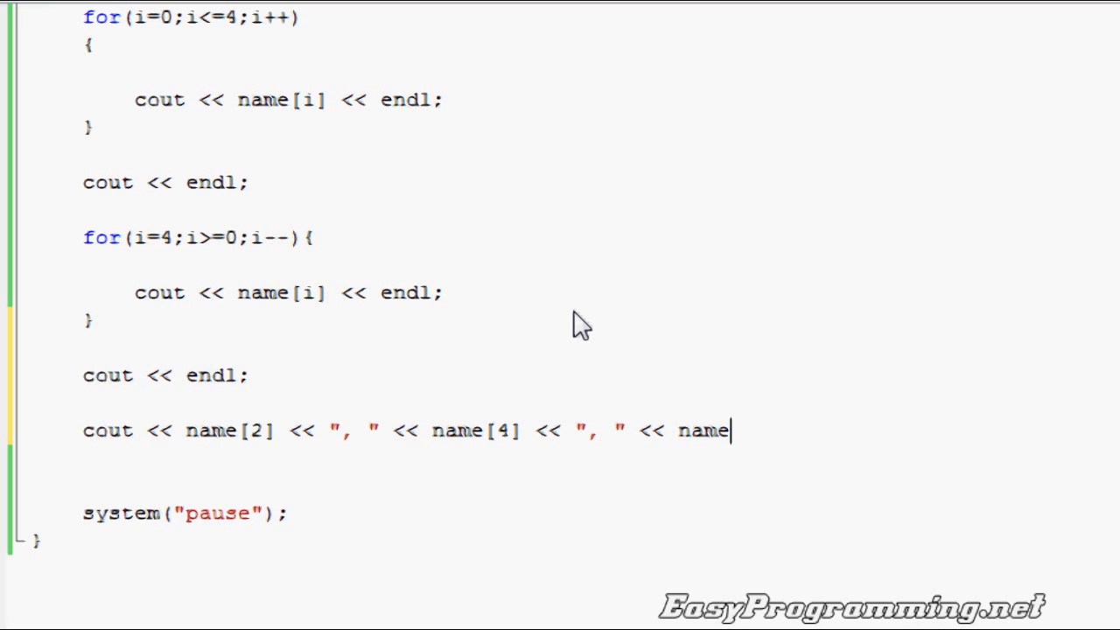
text([0])
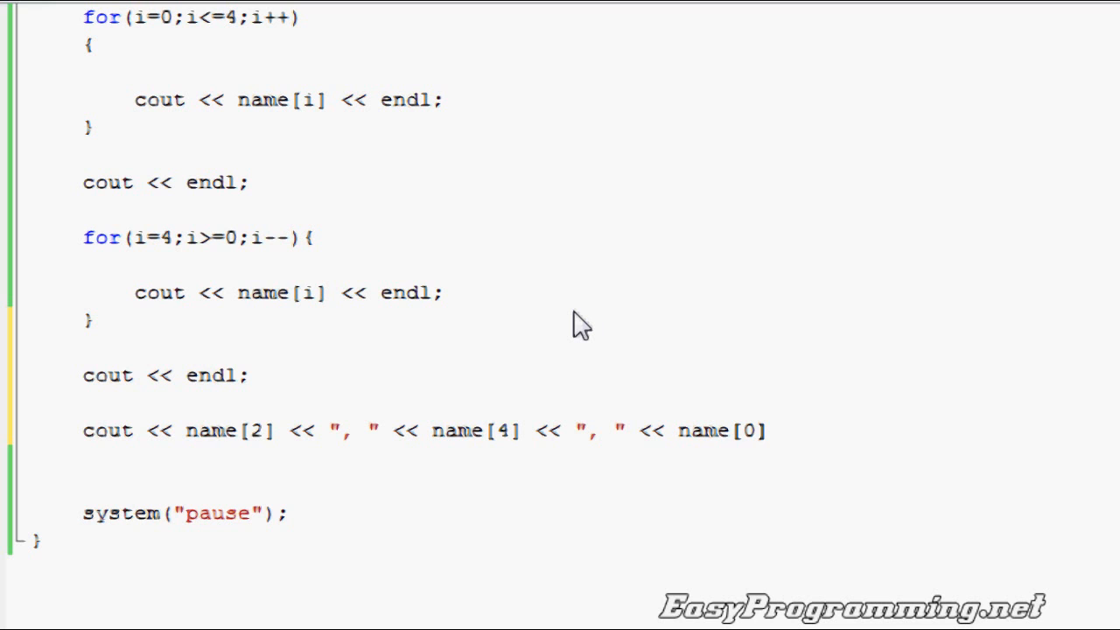
text(<< endl;)
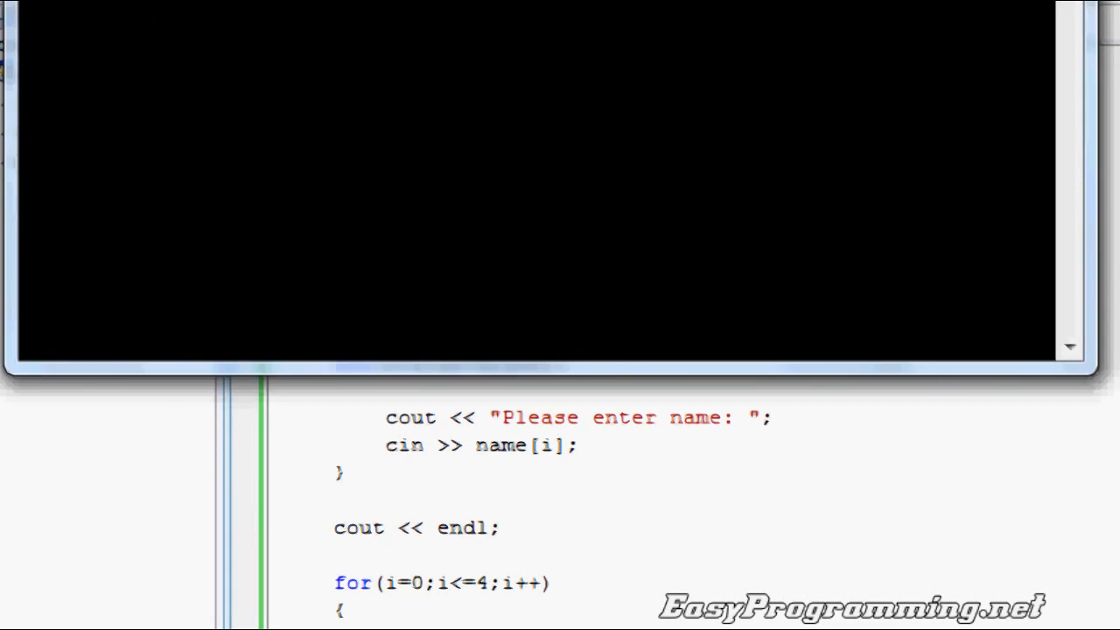
Step: Enter Jones, Adams and Simpson as the first three names at the console prompts
text(Jones)
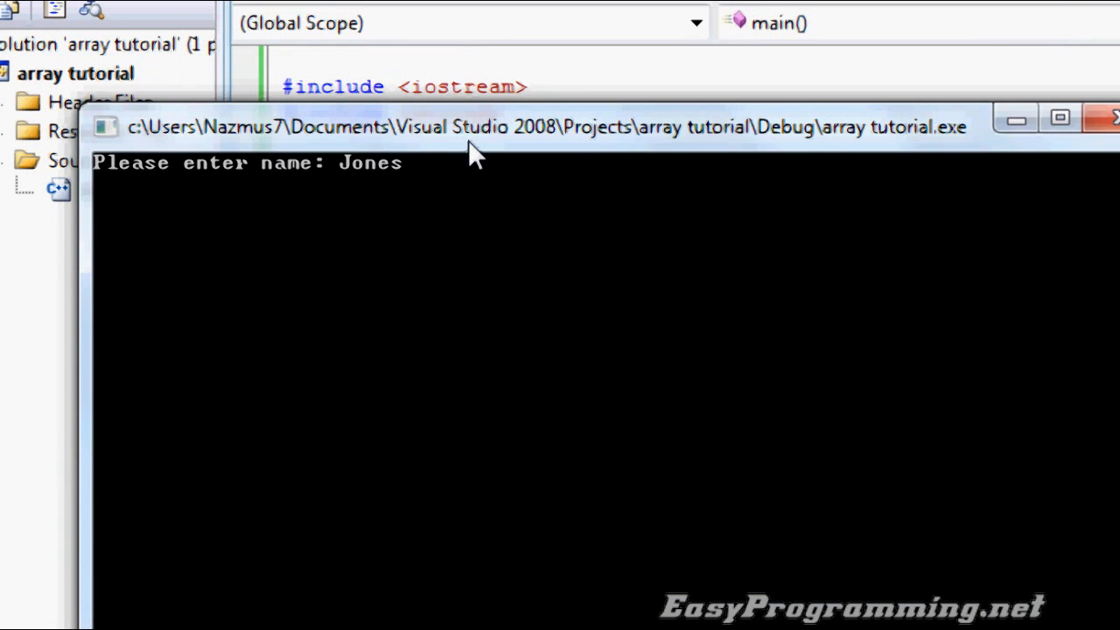
text(Adams)
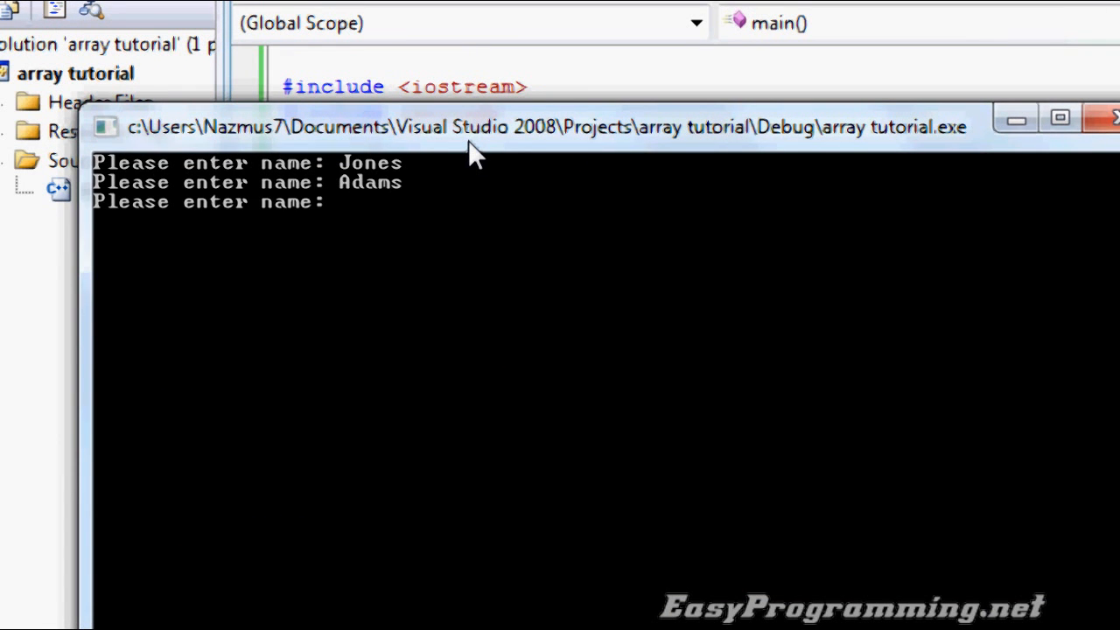
text(Simpson)
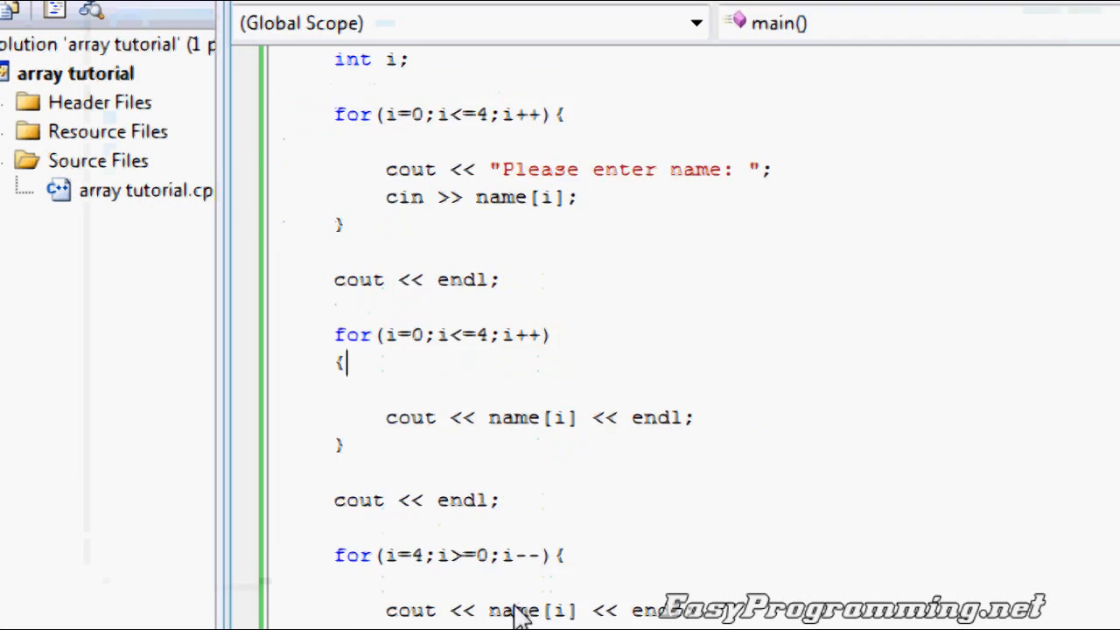
Step: Submit the last name to show the names forward, reversed, then Simpson, Martin, Jones
key(F5)
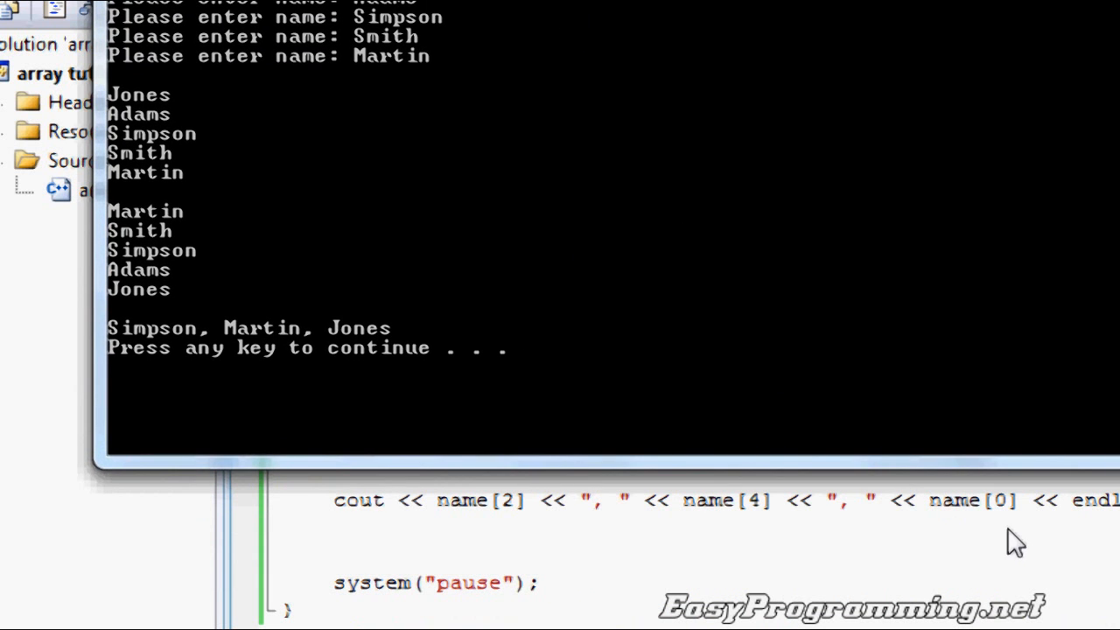
mouse_move(147, 232)
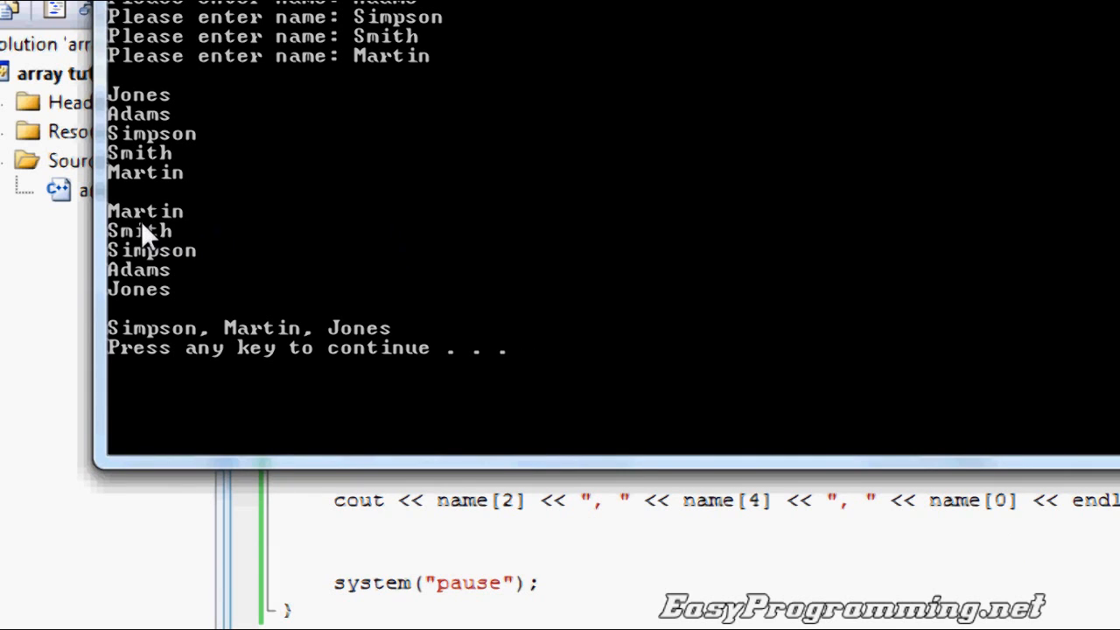
mouse_move(148, 236)
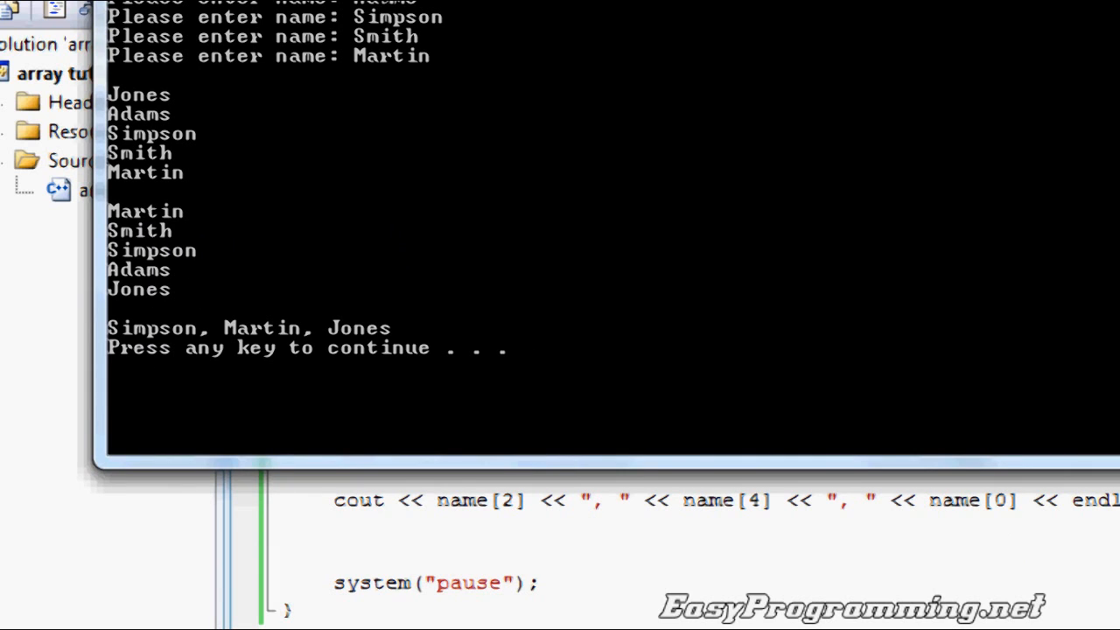
mouse_move(288, 348)
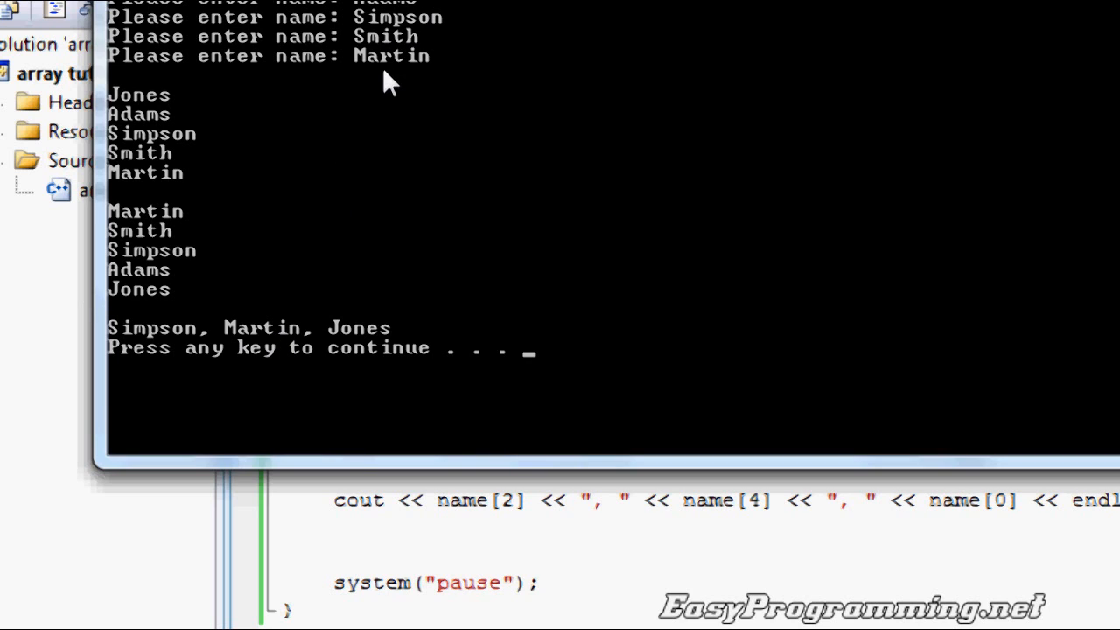
mouse_move(372, 337)
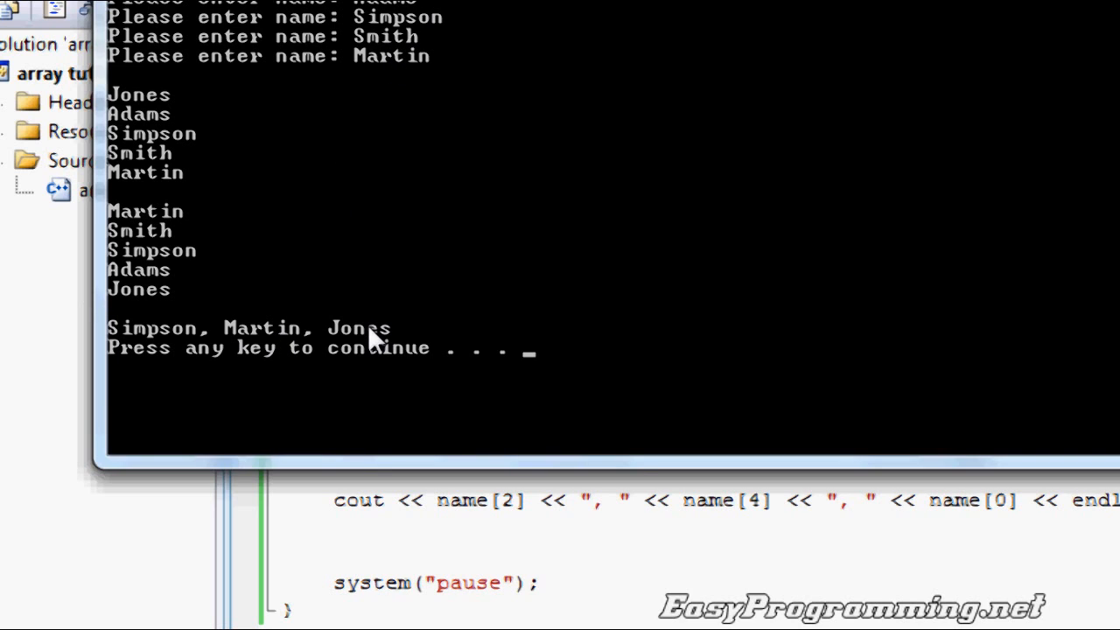
mouse_move(284, 280)
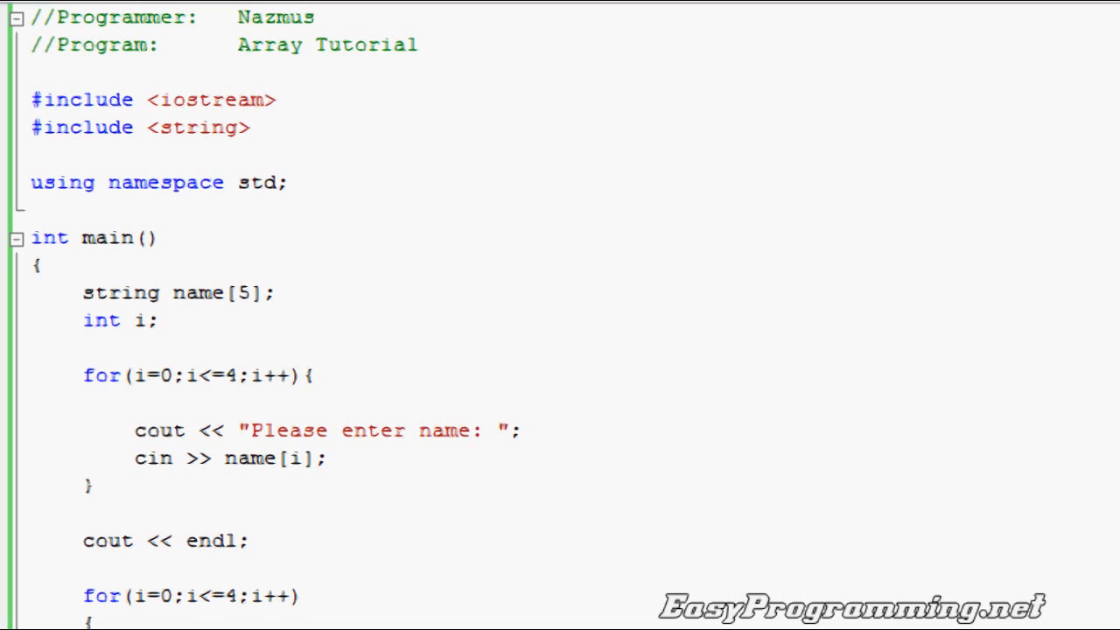
mouse_move(335, 373)
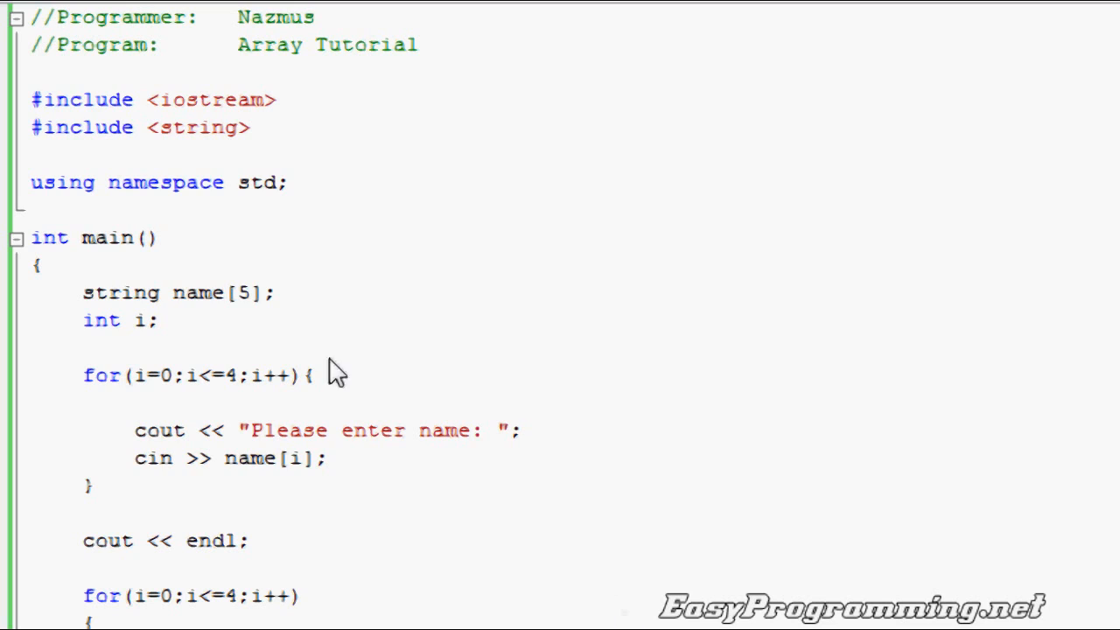
mouse_move(258, 298)
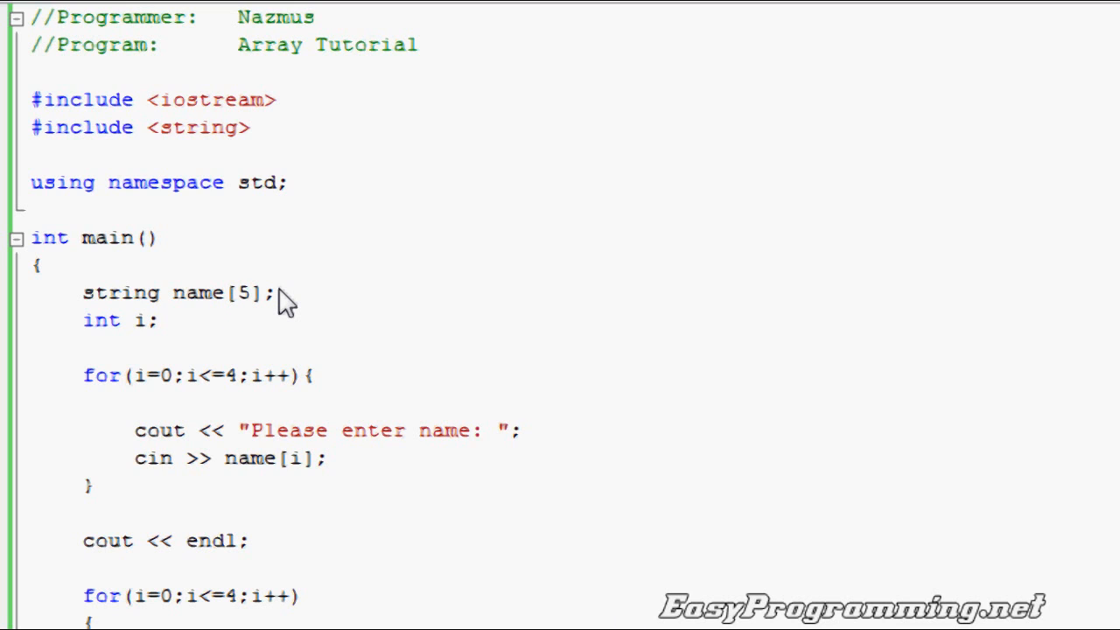
mouse_move(271, 308)
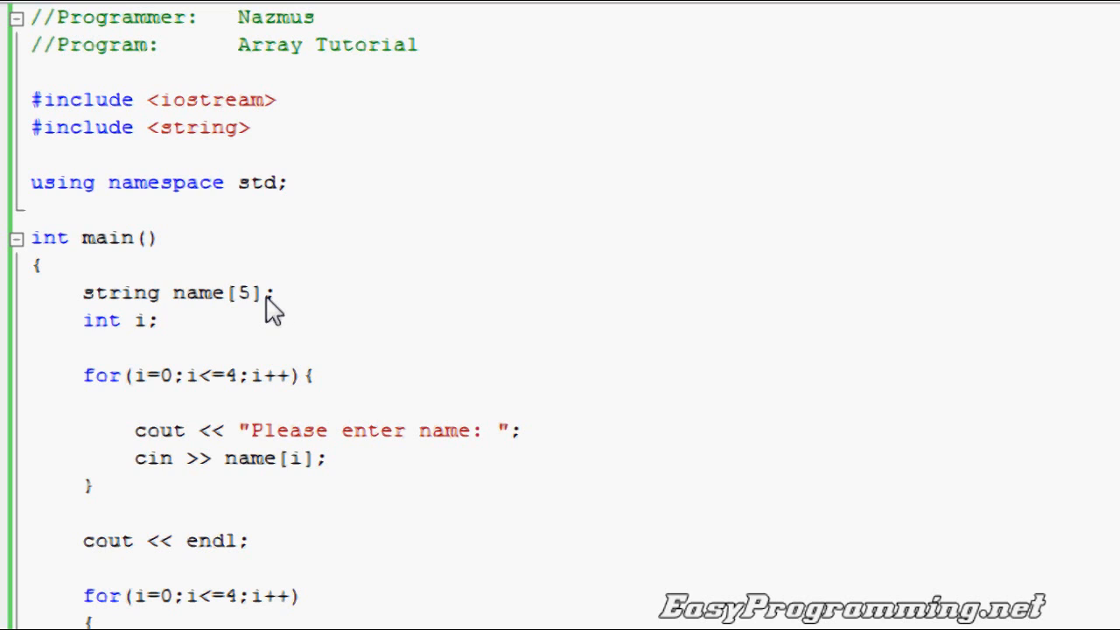
mouse_move(197, 311)
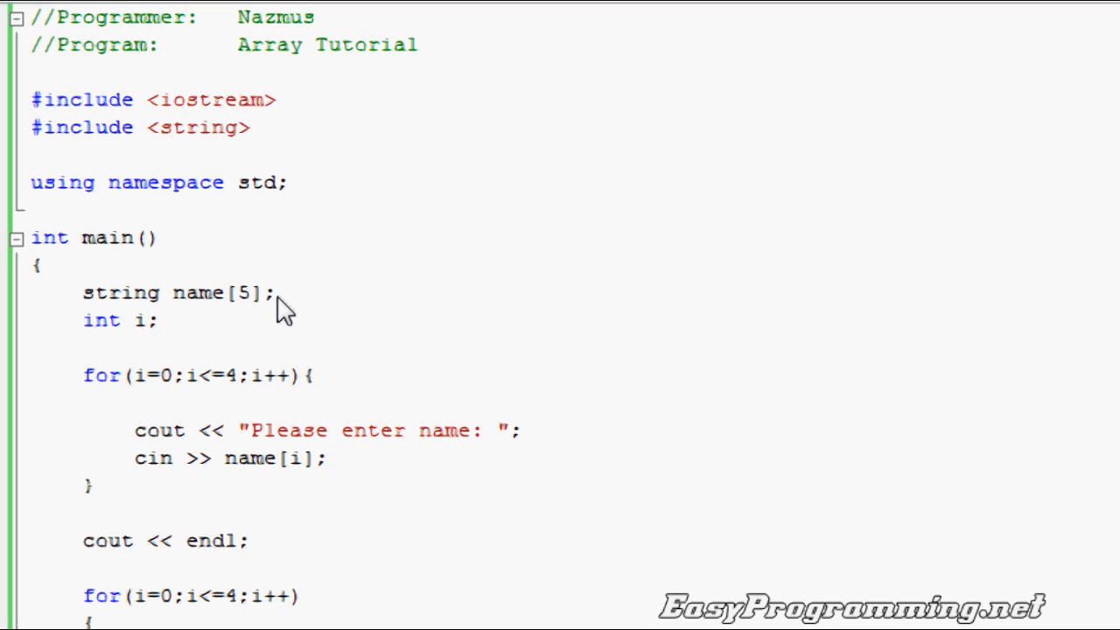
mouse_move(387, 271)
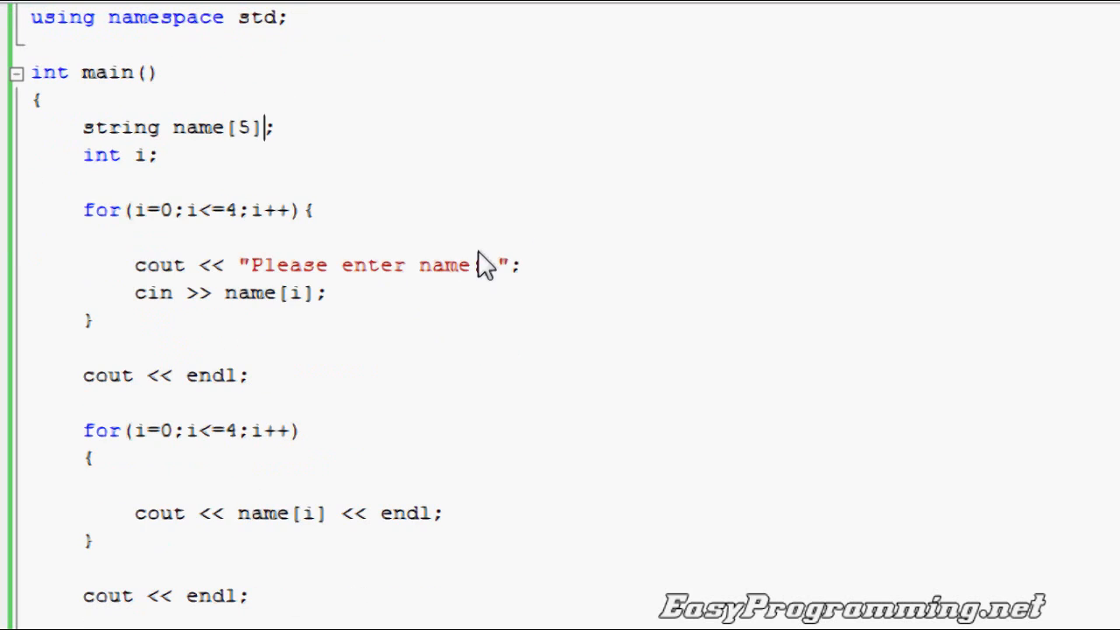
scroll(down, 3)
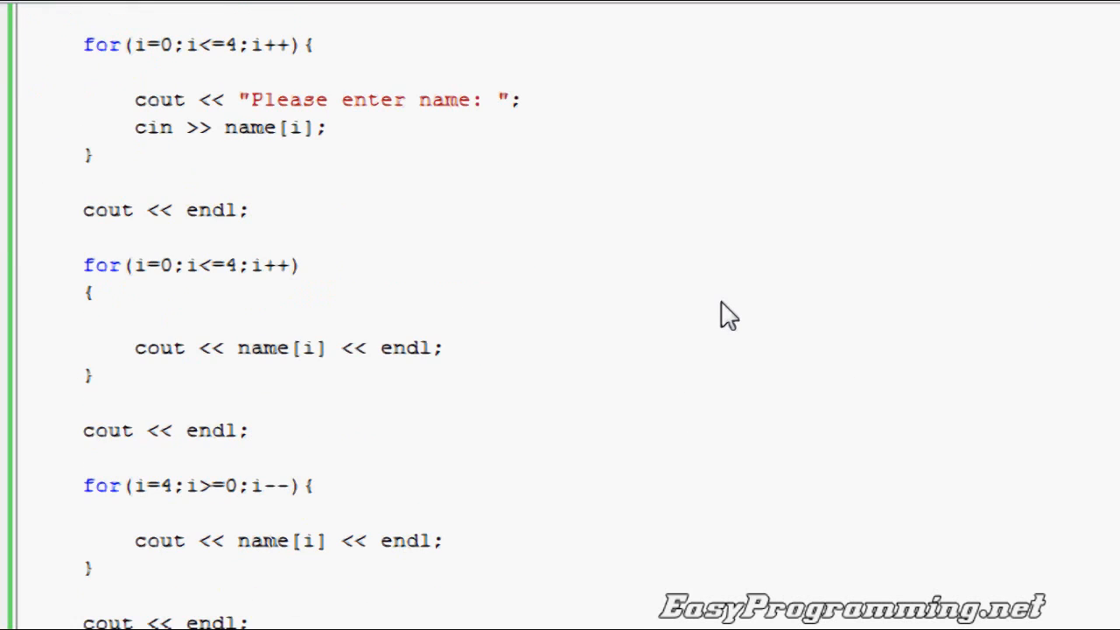
scroll(down, 3)
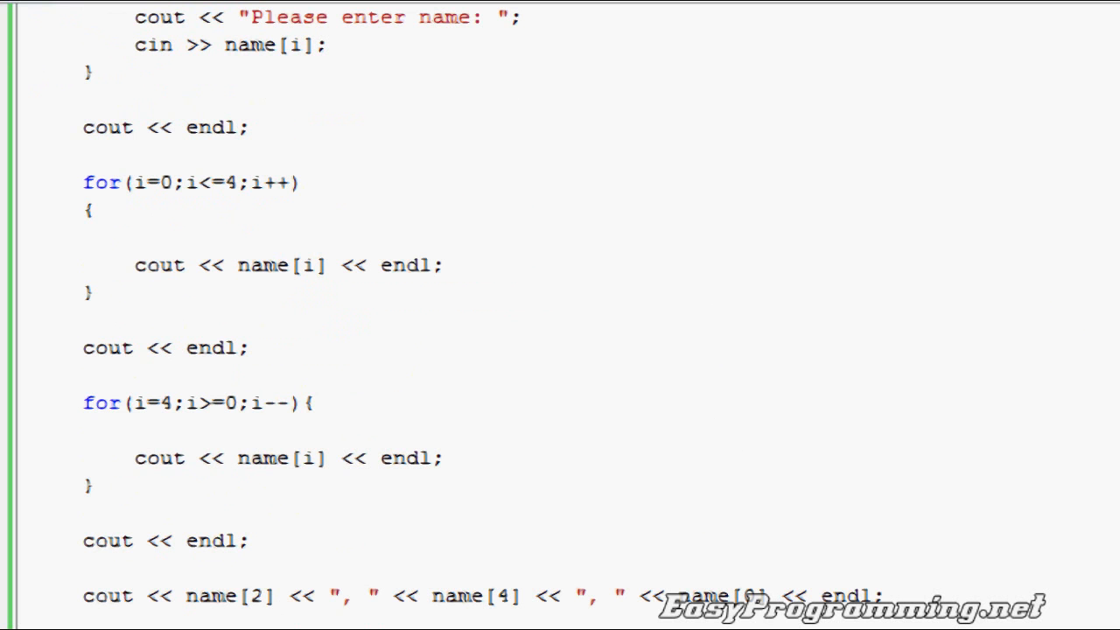